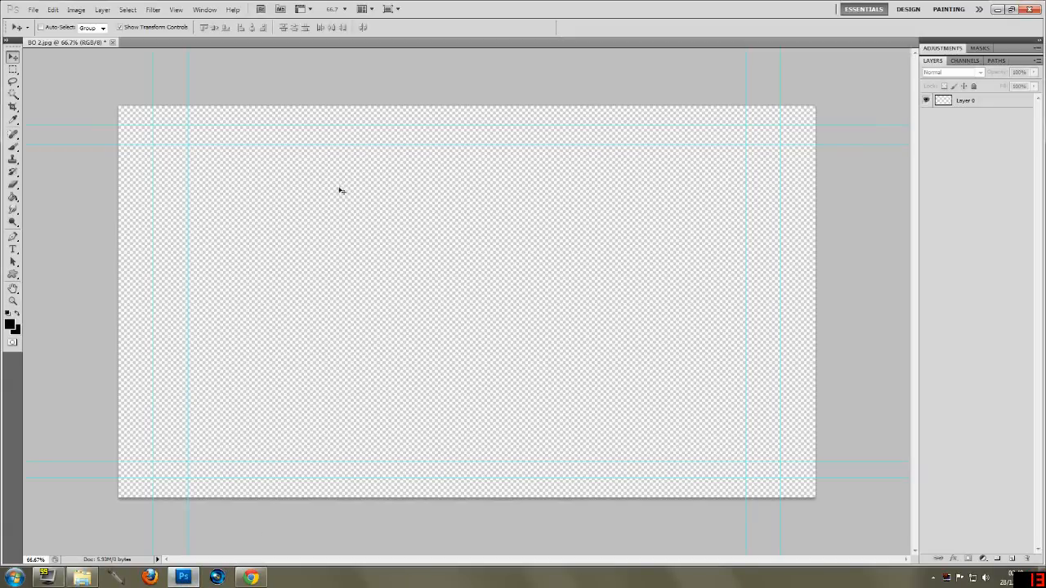
mouse_move(327, 188)
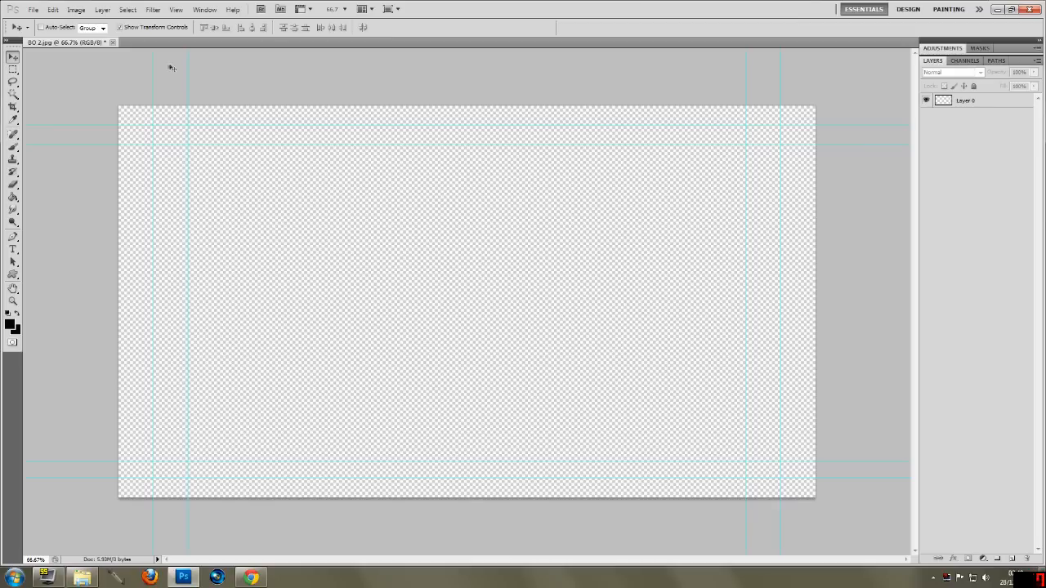
mouse_move(281, 238)
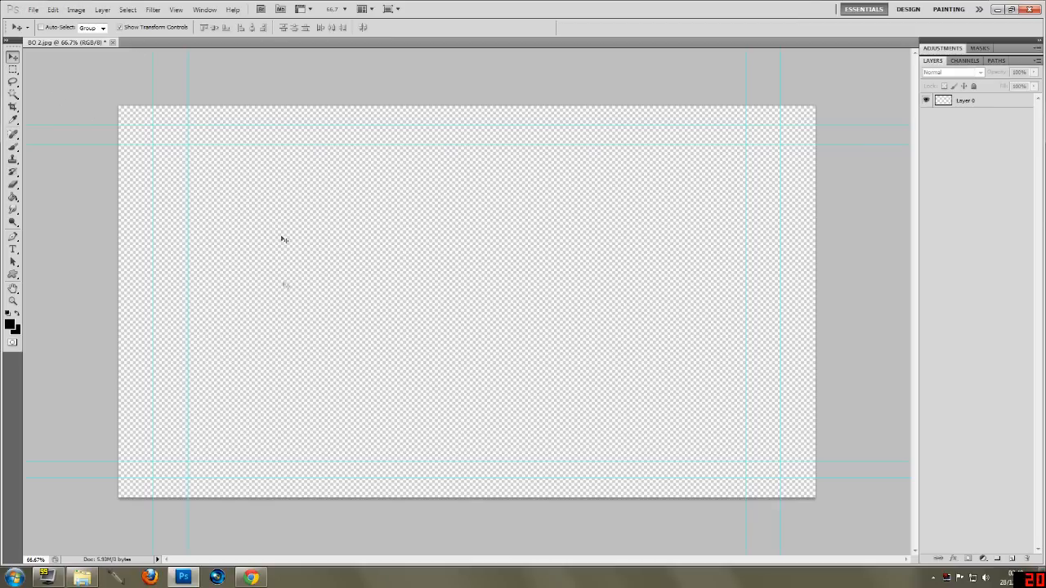
mouse_move(748, 166)
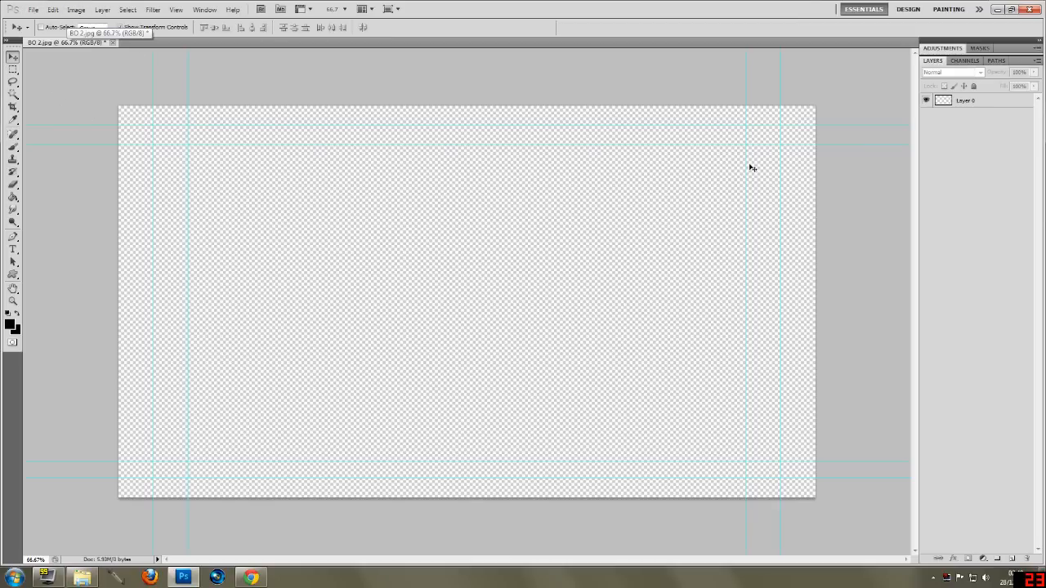
mouse_move(824, 112)
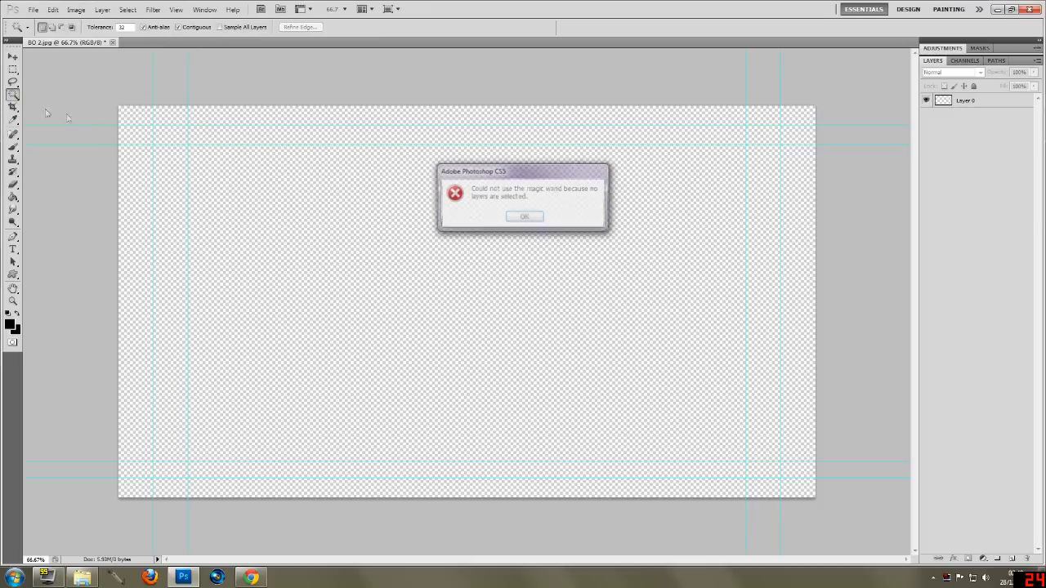
Dismiss the no-layer warning and check the canvas pixel dimensions without changing them
left_click(526, 216)
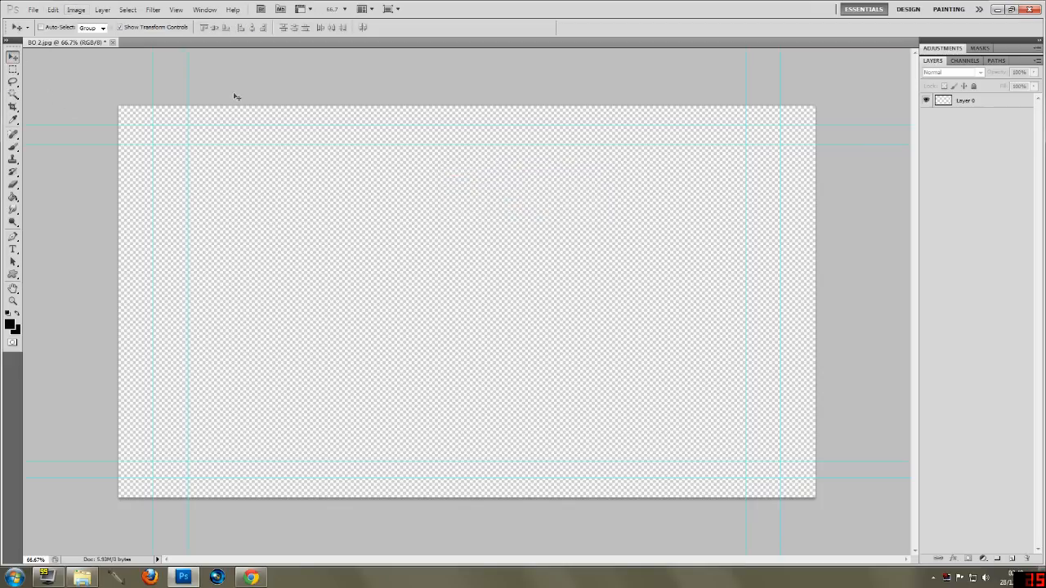
left_click(72, 9)
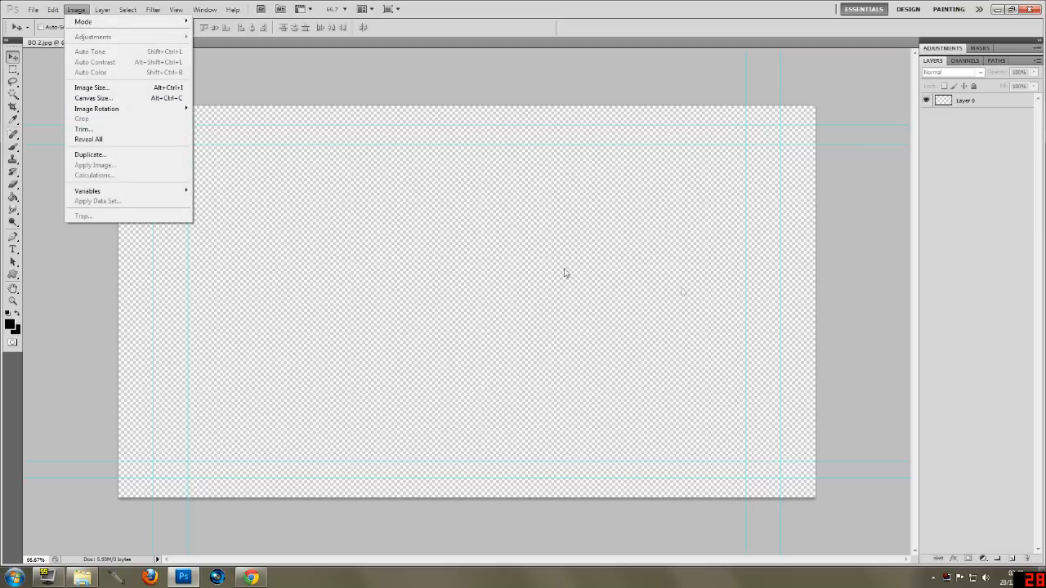
mouse_move(537, 121)
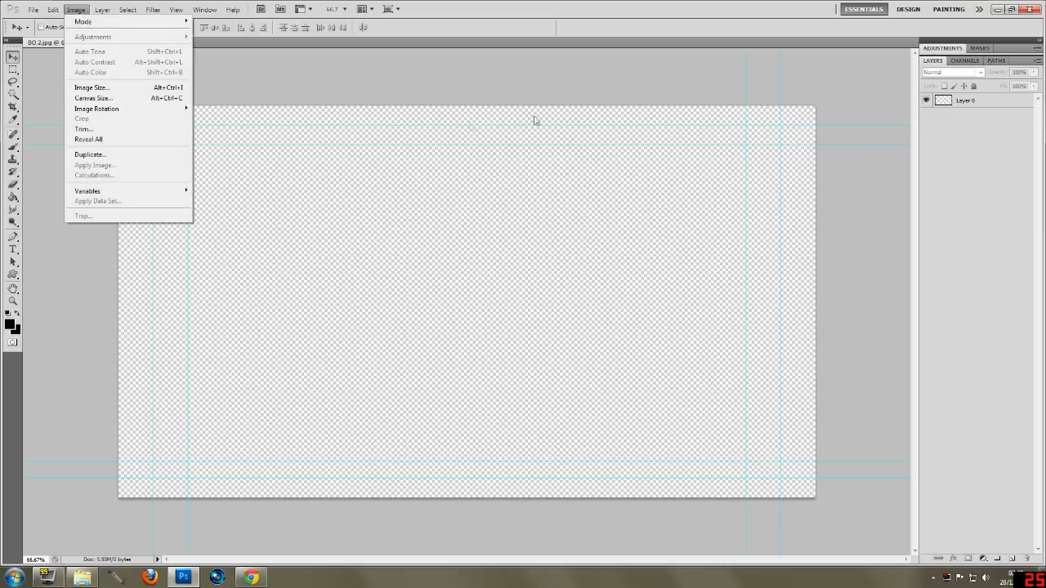
mouse_move(90, 89)
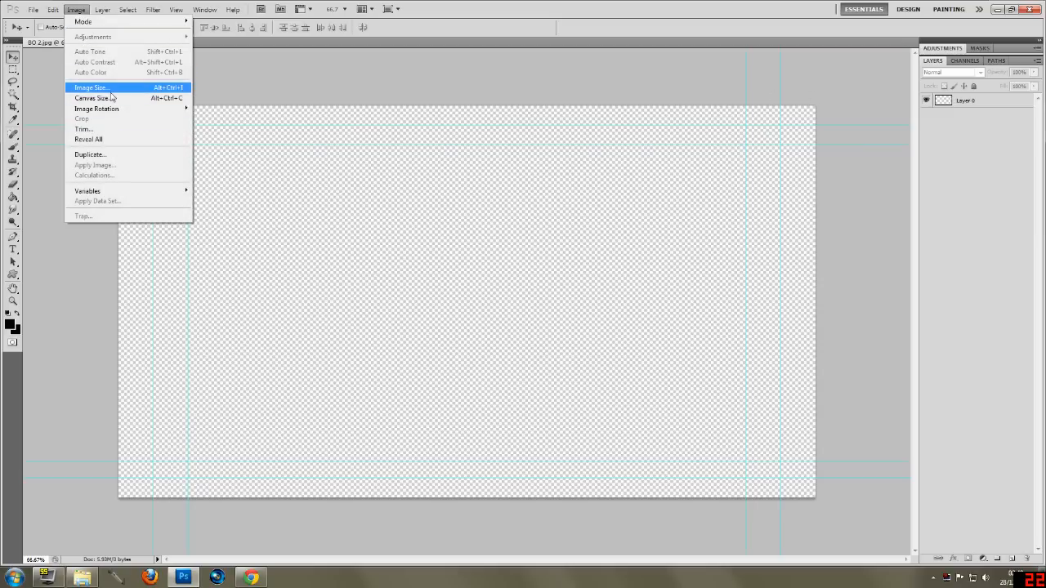
left_click(81, 85)
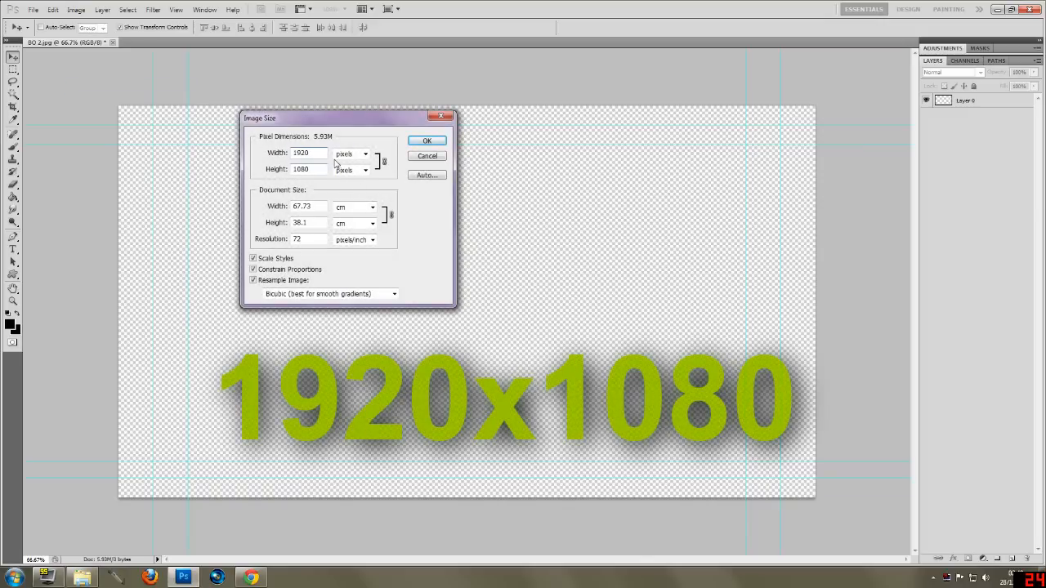
mouse_move(342, 173)
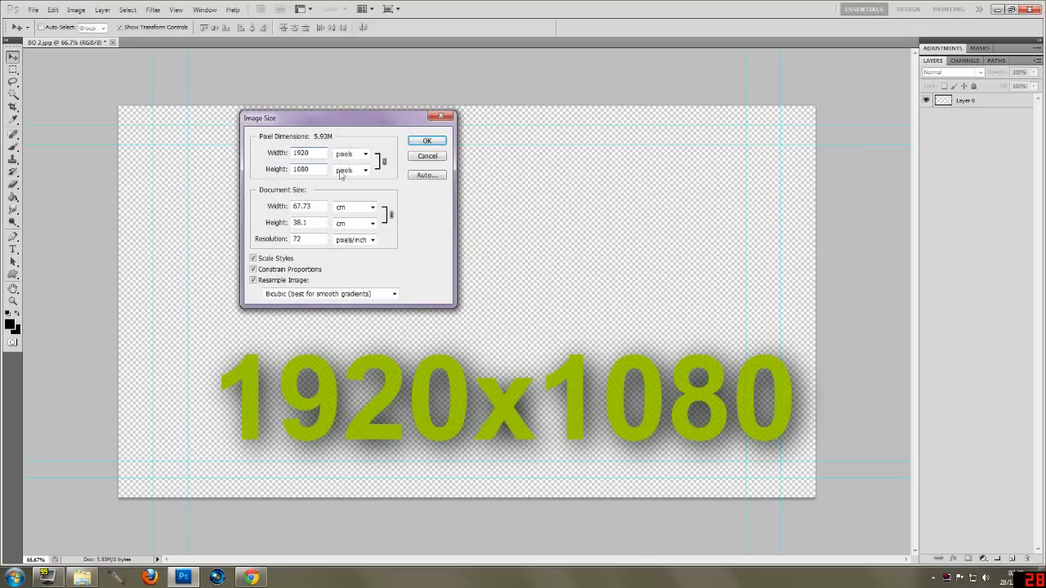
left_click(425, 140)
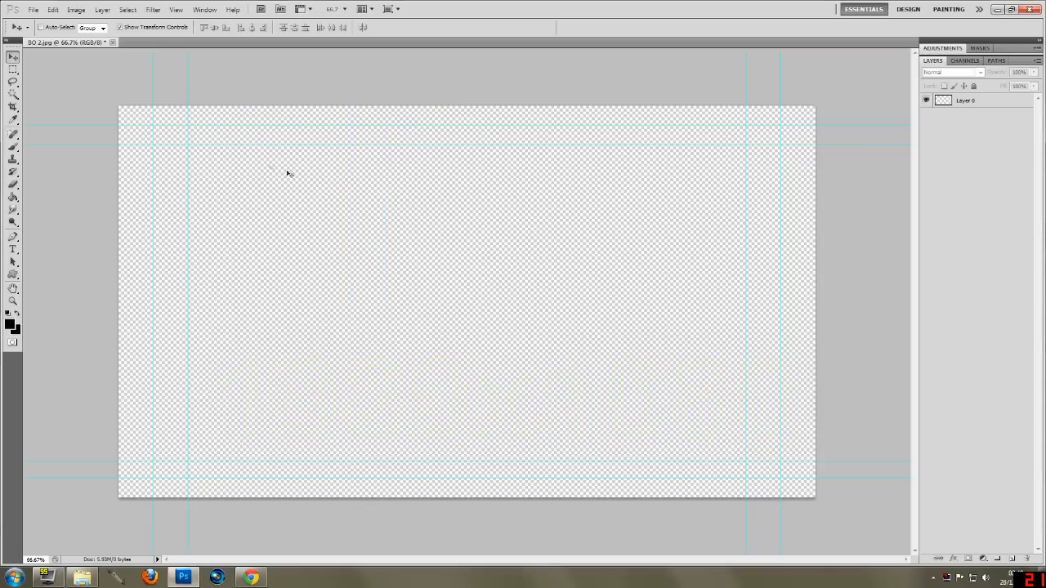
mouse_move(555, 458)
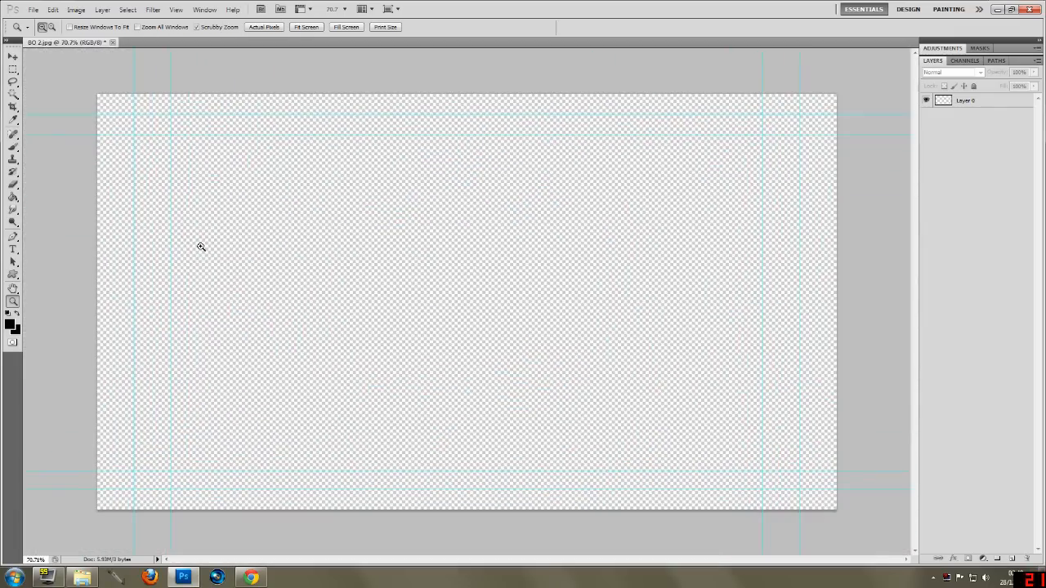
Try brushing on the empty canvas, dismiss the warning, then launch Mine-imator from the desktop
left_click(9, 151)
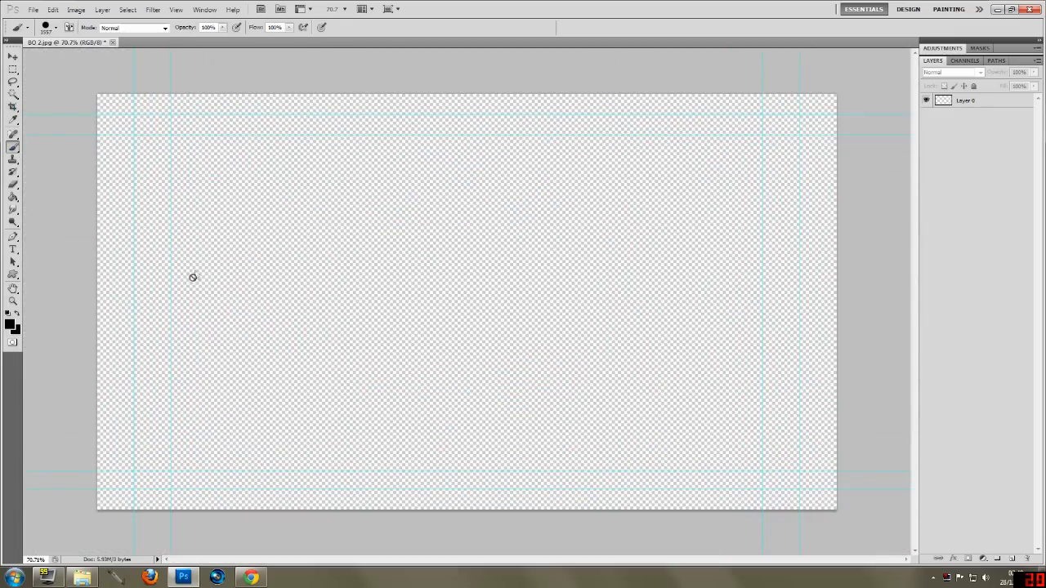
left_click(193, 277)
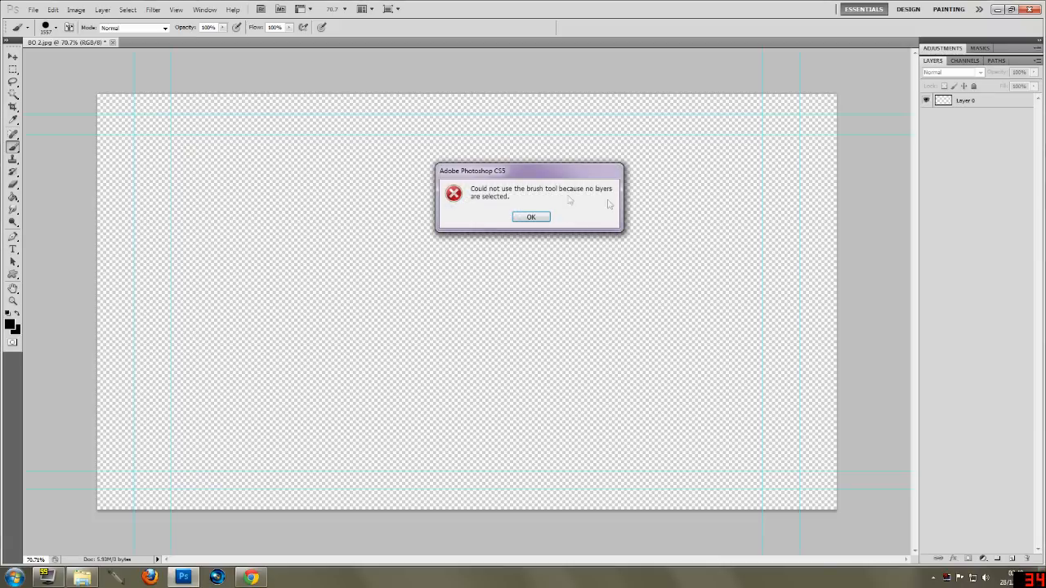
left_click(530, 215)
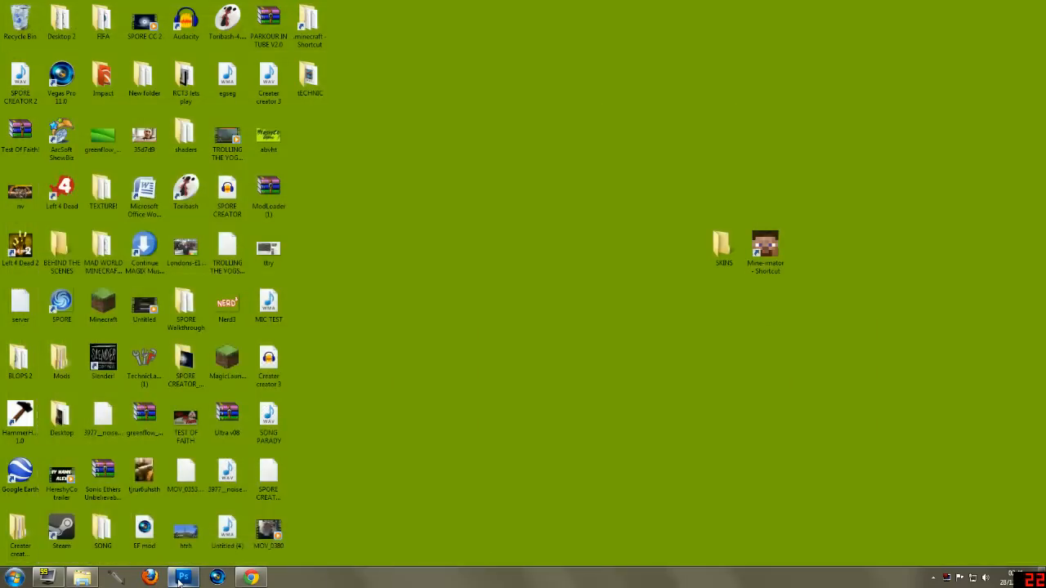
left_click(183, 576)
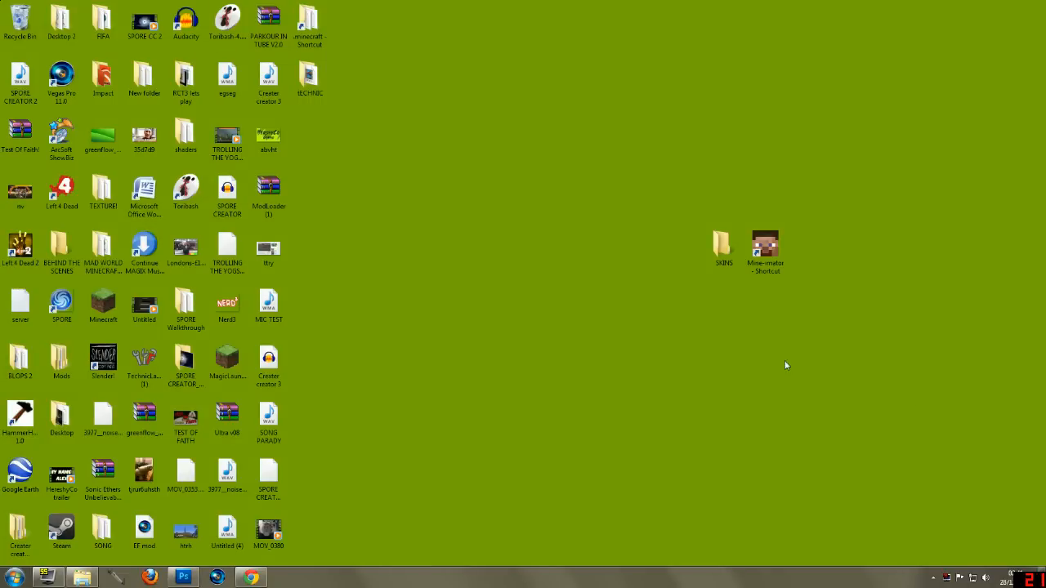
left_click(764, 245)
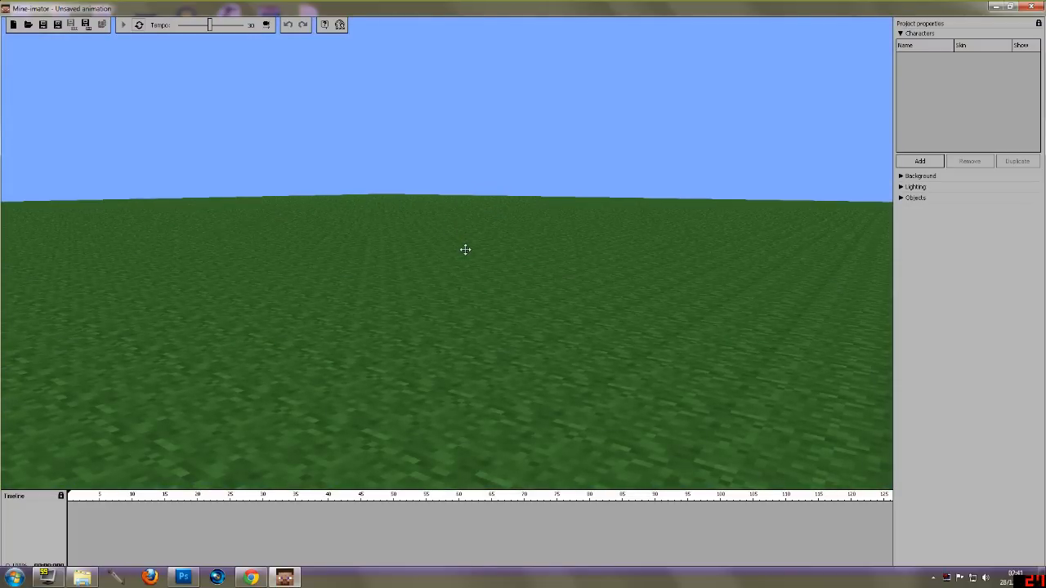
mouse_move(68, 79)
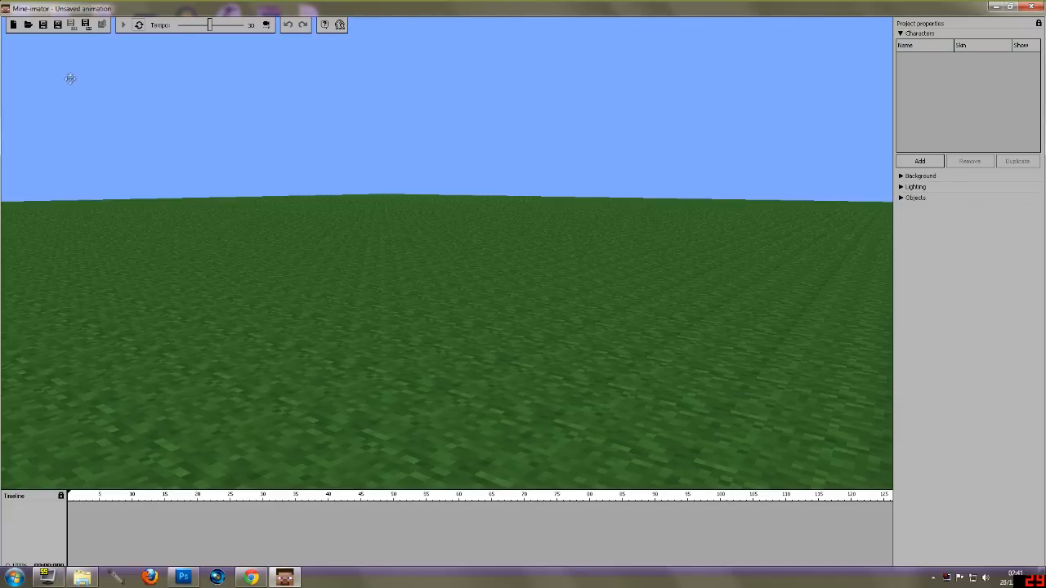
mouse_move(991, 121)
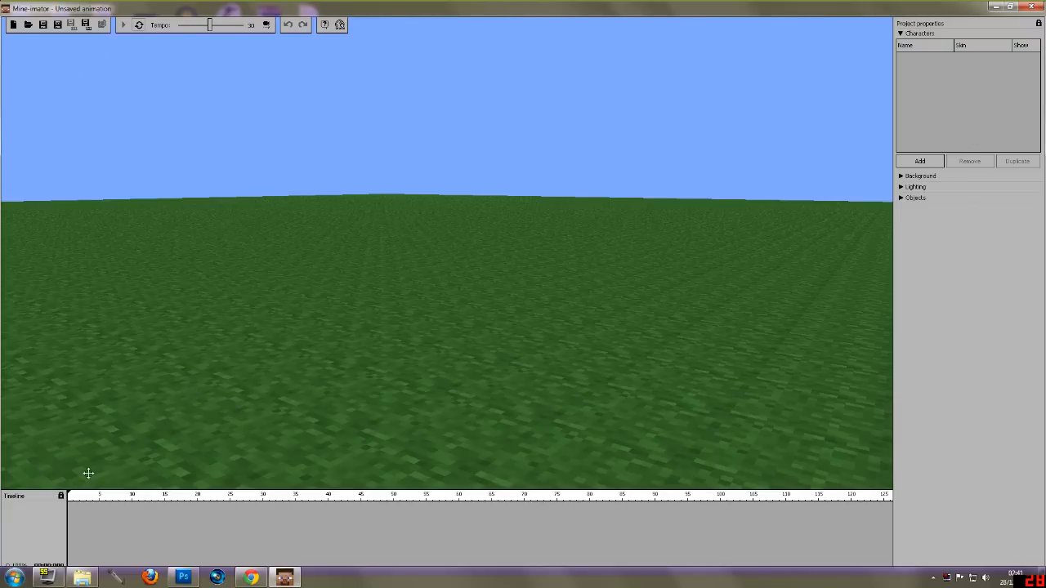
Set the scene's Background color to bright green in Project properties
left_click(901, 176)
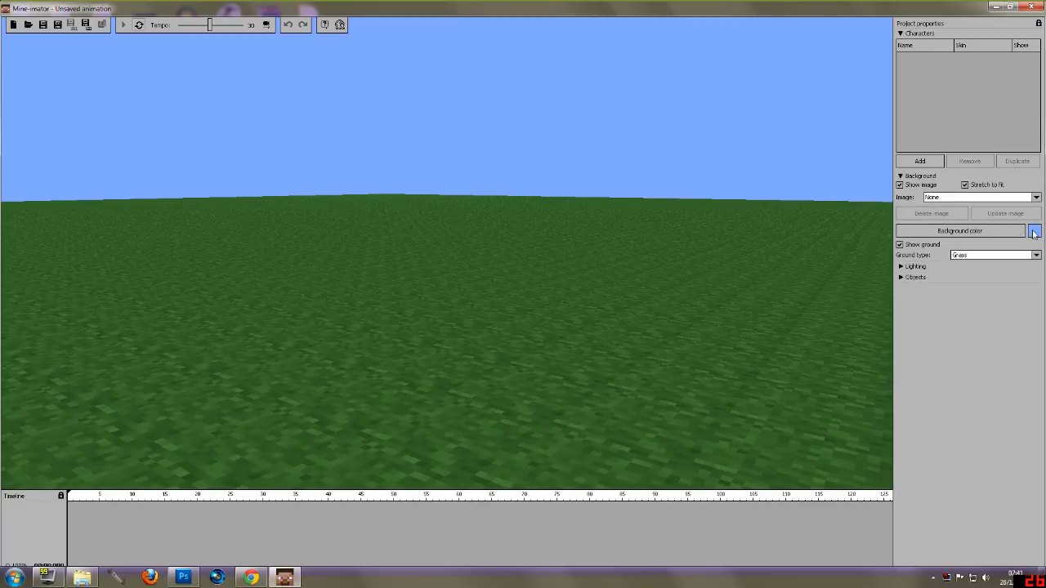
left_click(1040, 231)
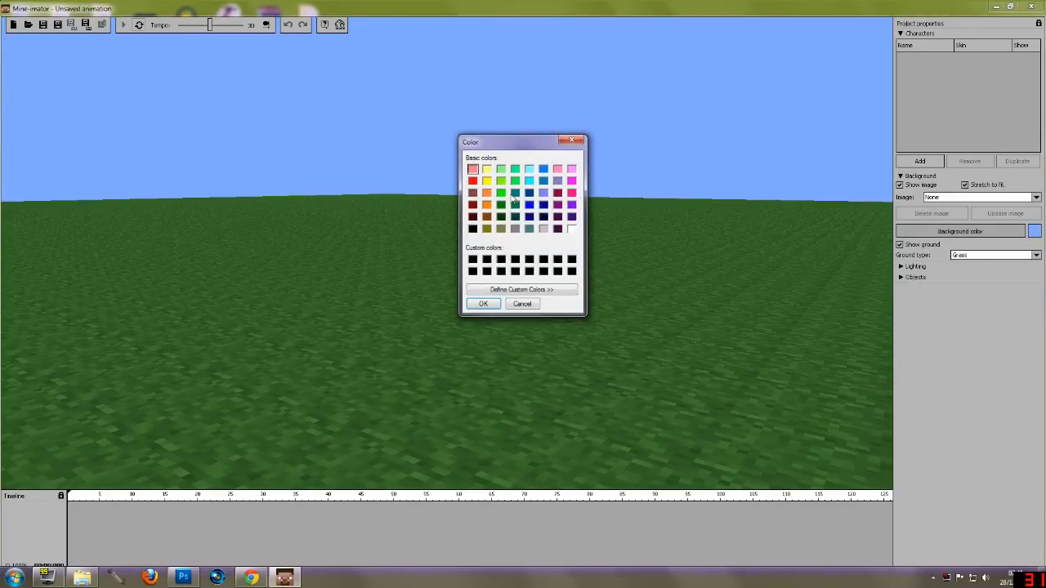
left_click(500, 193)
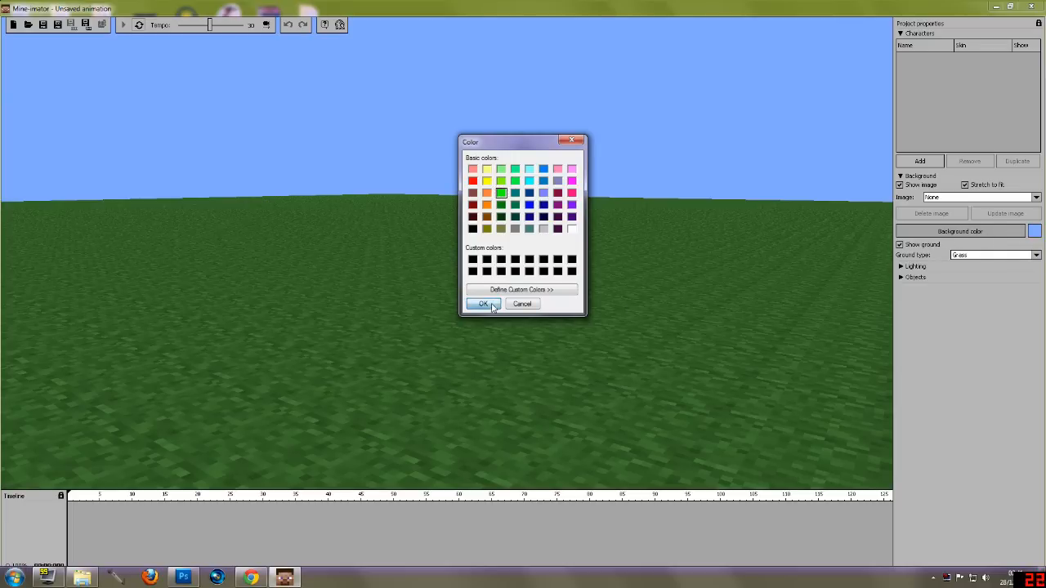
left_click(482, 304)
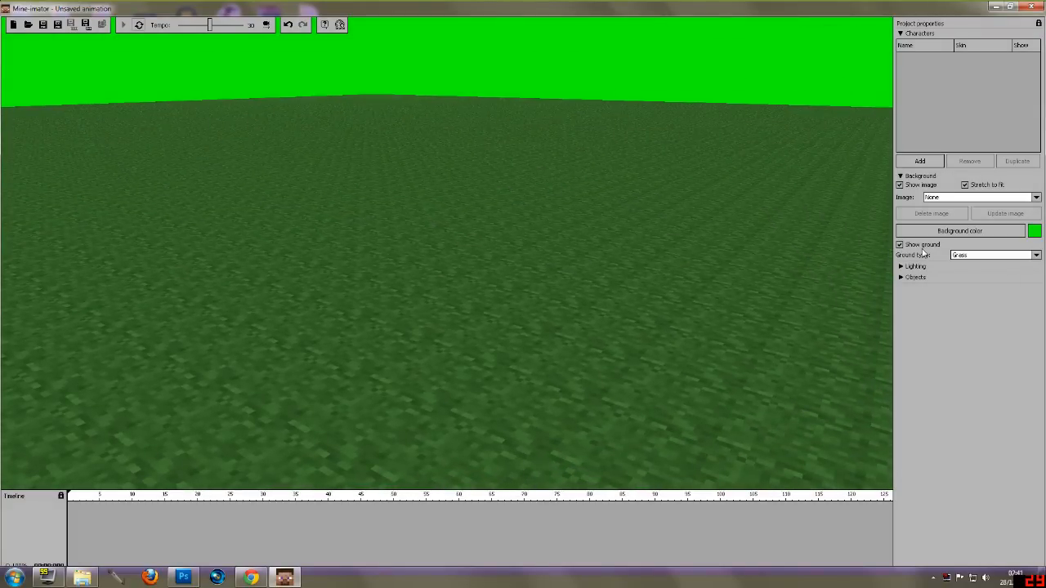
Uncheck Show ground so the scene is solid bright green
left_click(898, 244)
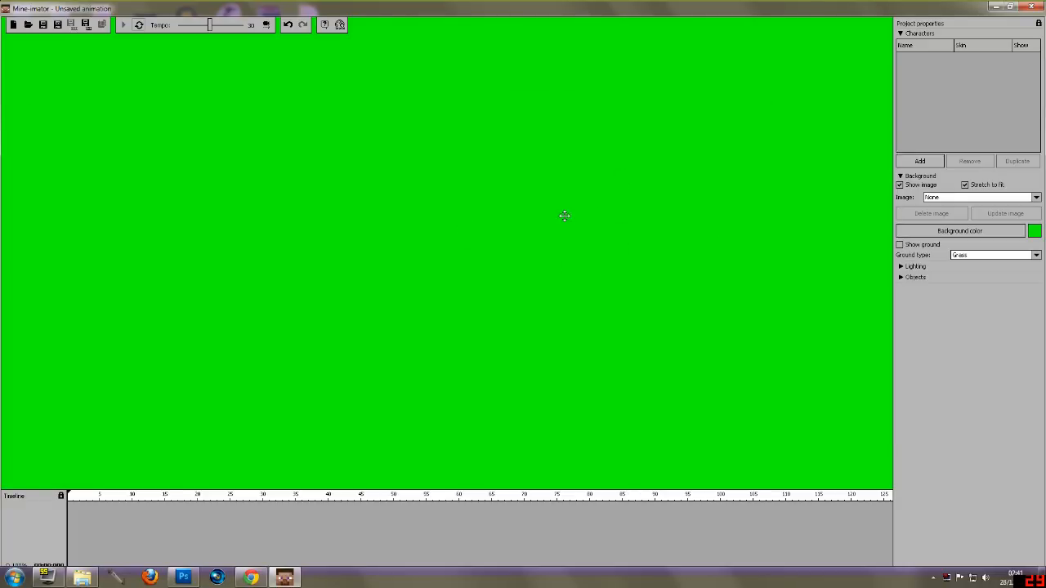
mouse_move(527, 211)
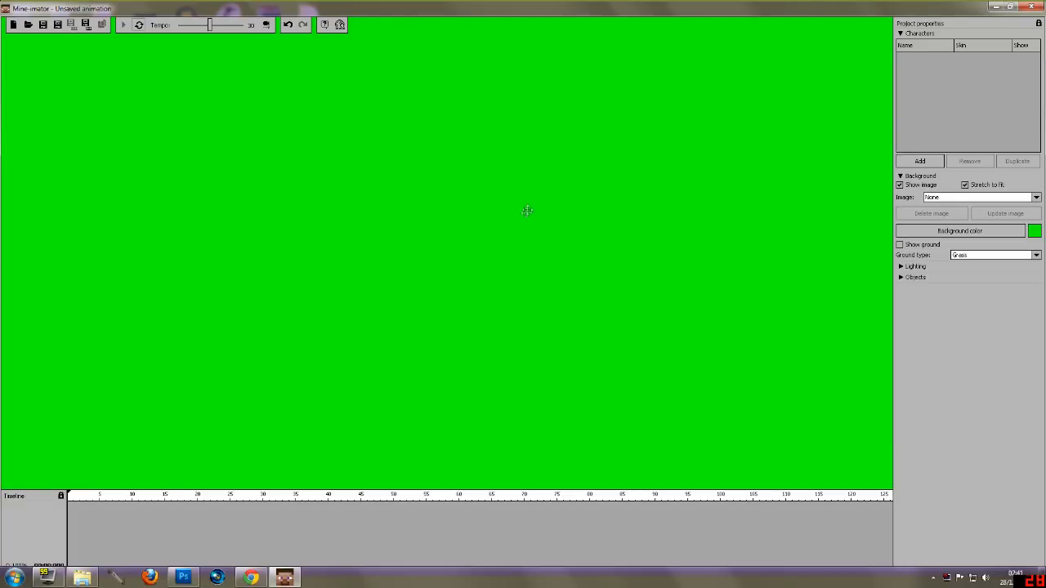
mouse_move(748, 150)
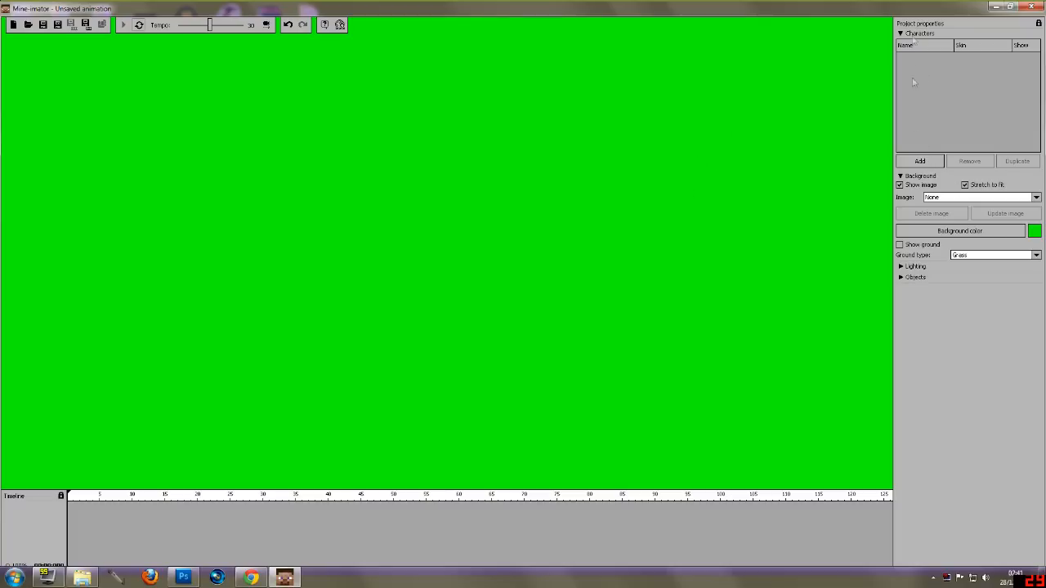
Add a new character and try different models for it, including the Snowman
left_click(918, 160)
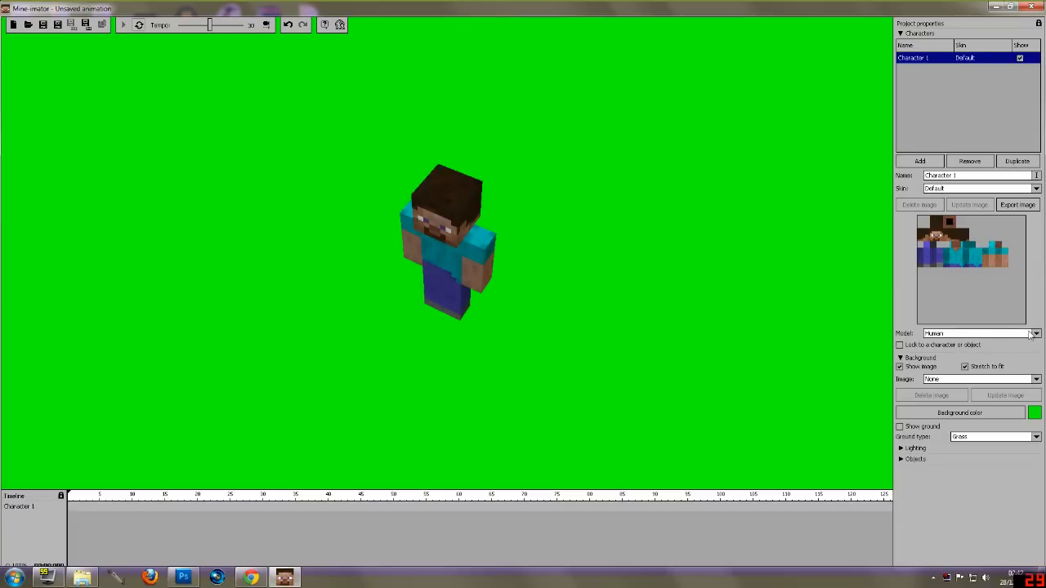
left_click(1033, 333)
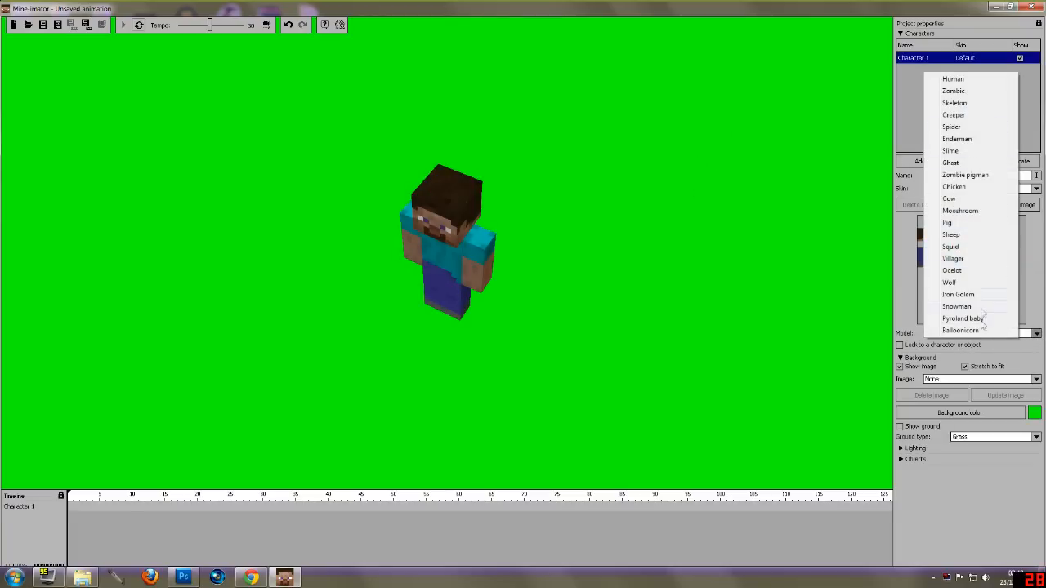
left_click(963, 330)
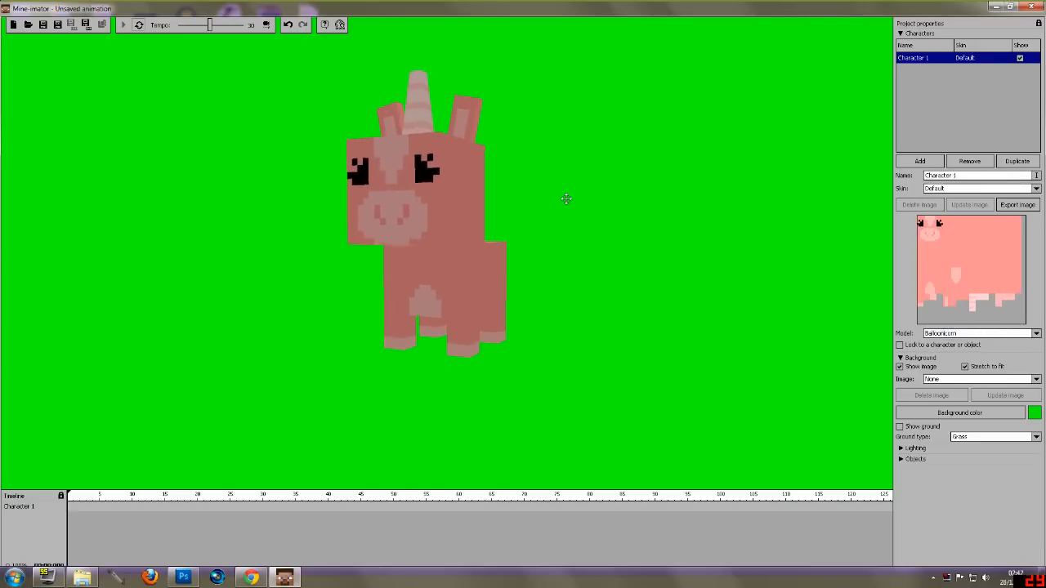
left_click(1036, 333)
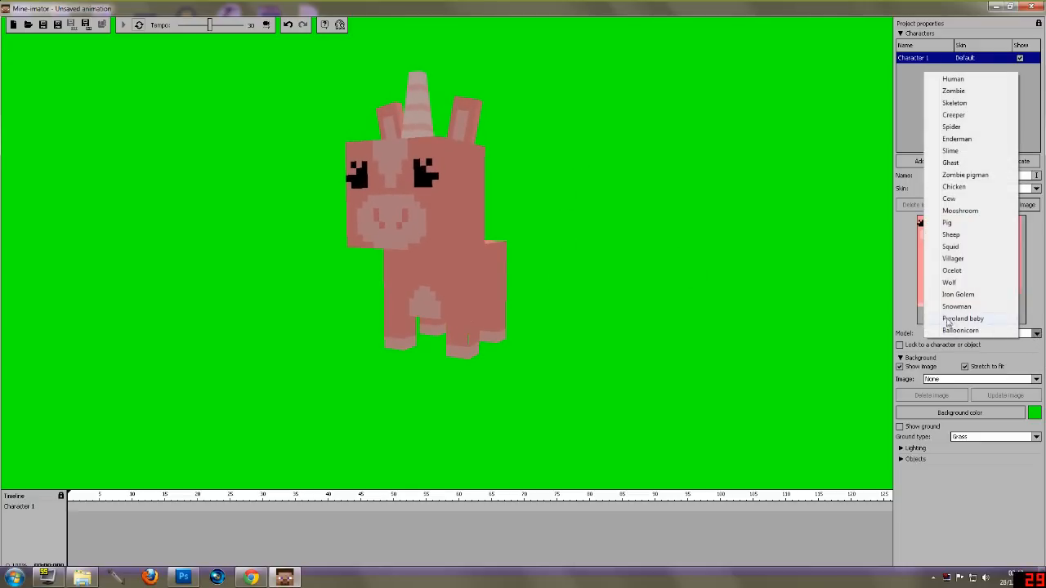
left_click(951, 317)
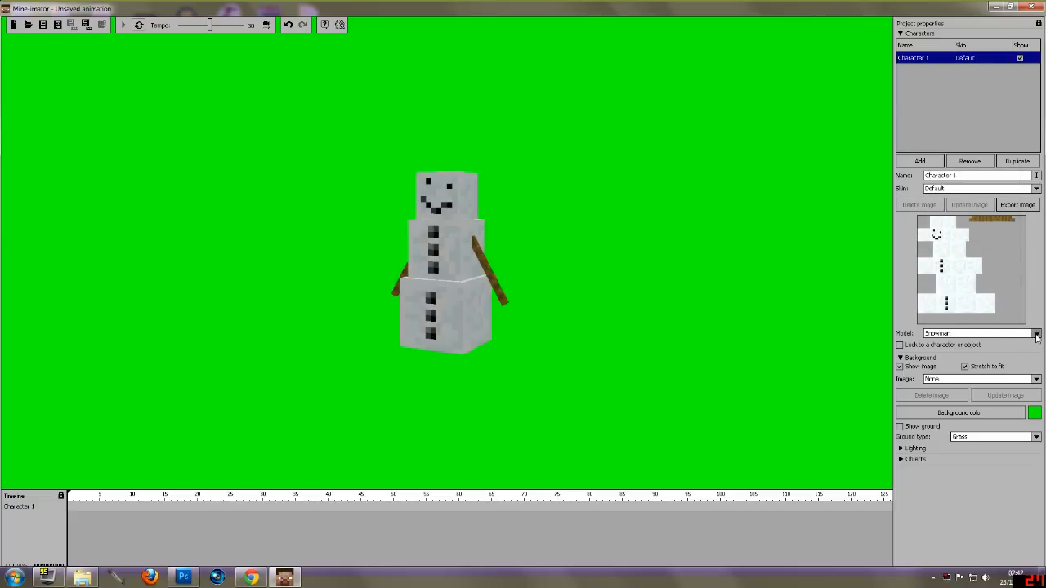
Browse more models and settle on the Human model for the character
left_click(1033, 333)
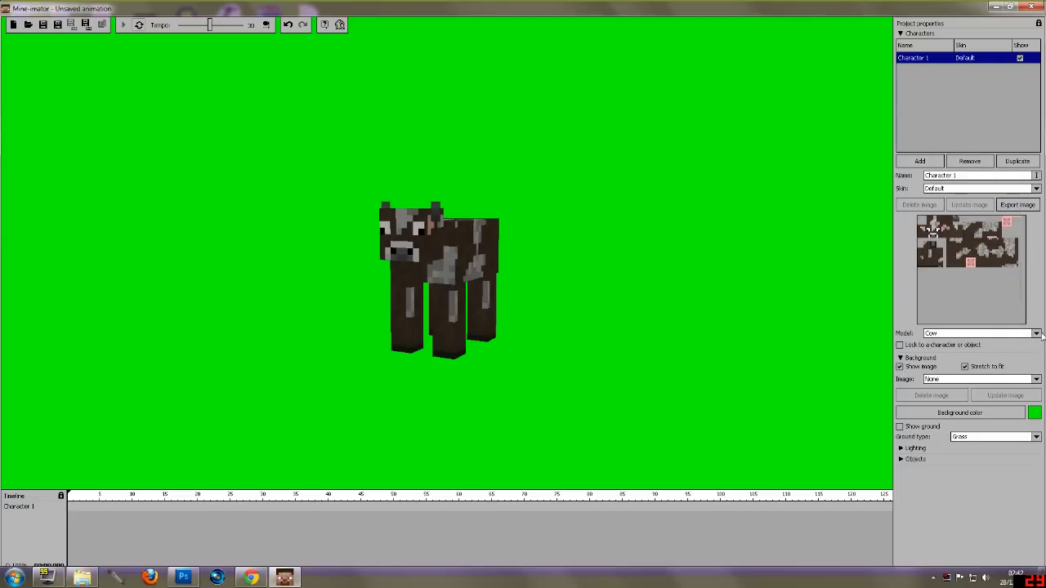
left_click(1036, 334)
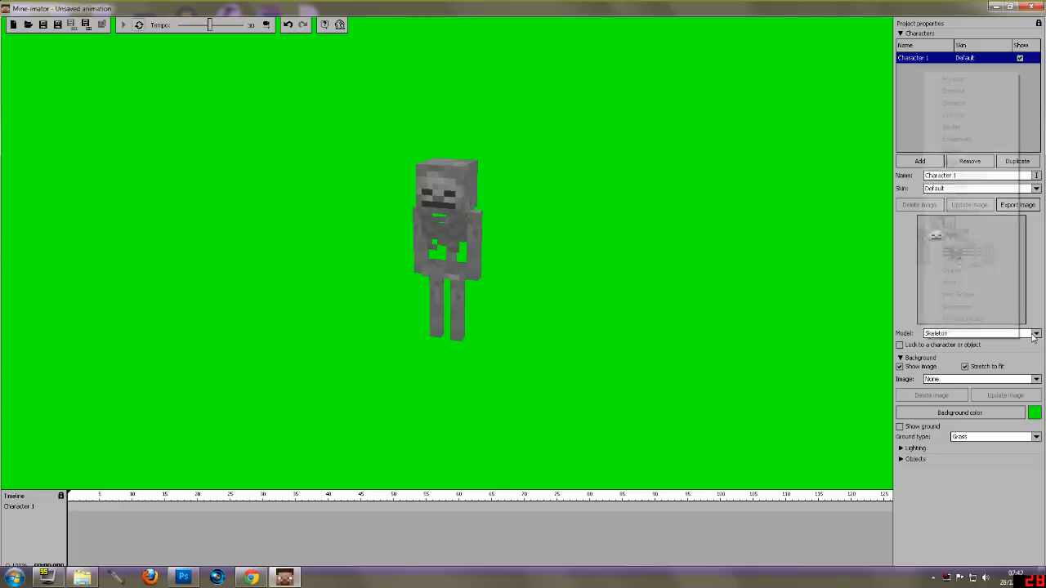
left_click(1036, 333)
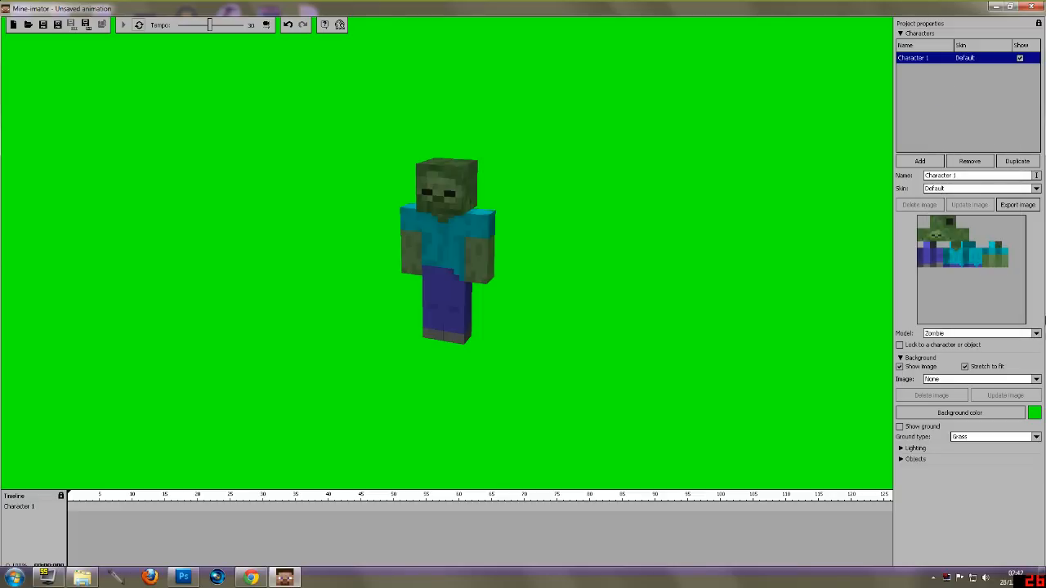
left_click(1037, 334)
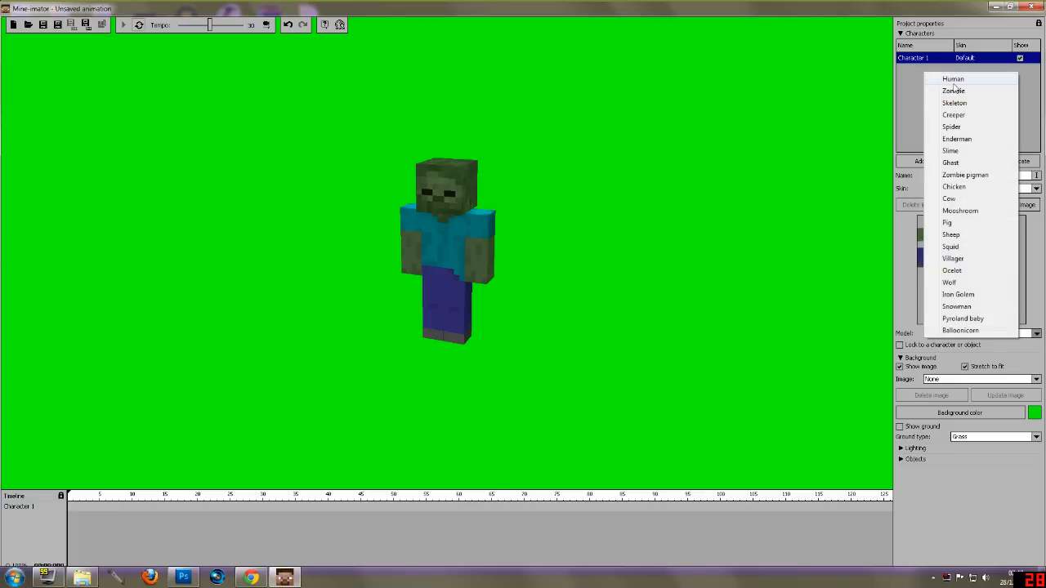
left_click(953, 79)
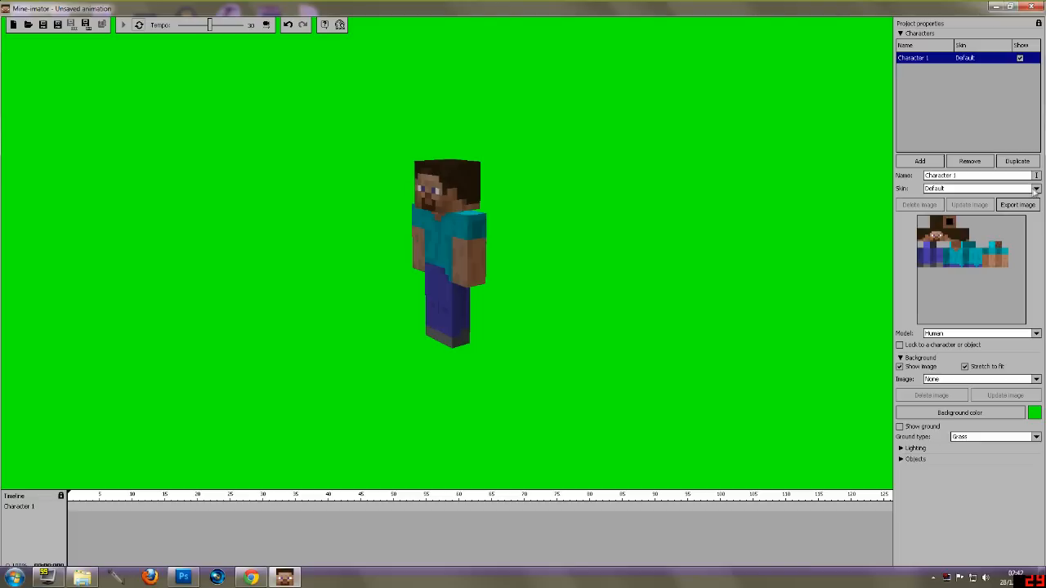
Browse for a custom skin and navigate to the SKINS folder on the Desktop
left_click(1036, 190)
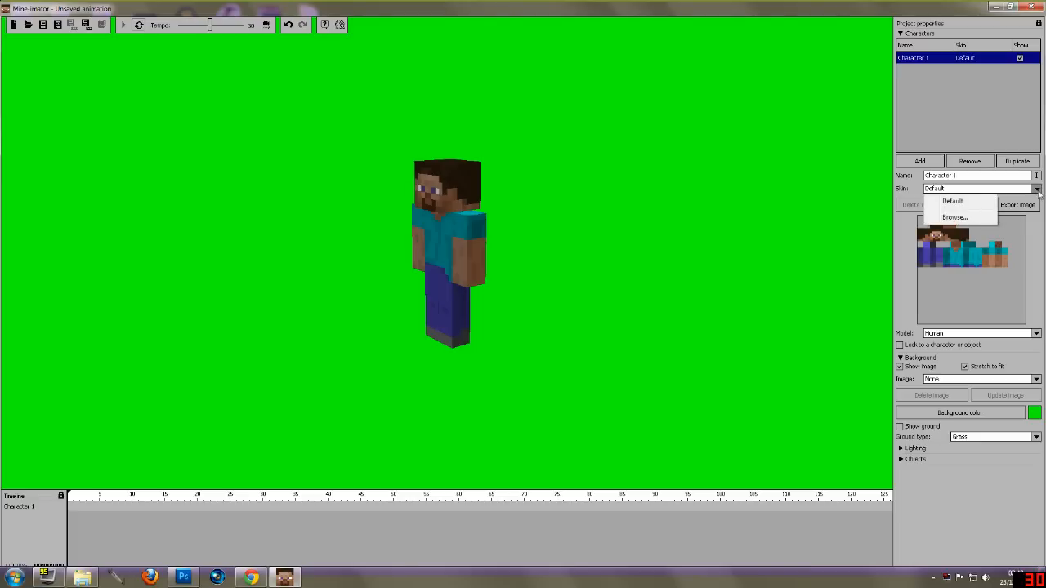
left_click(595, 219)
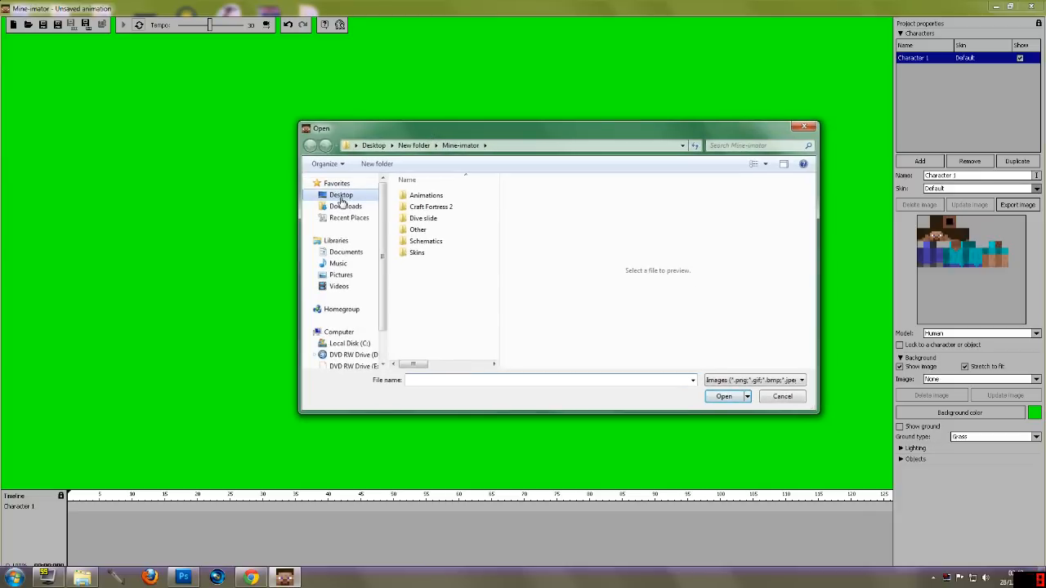
left_click(340, 194)
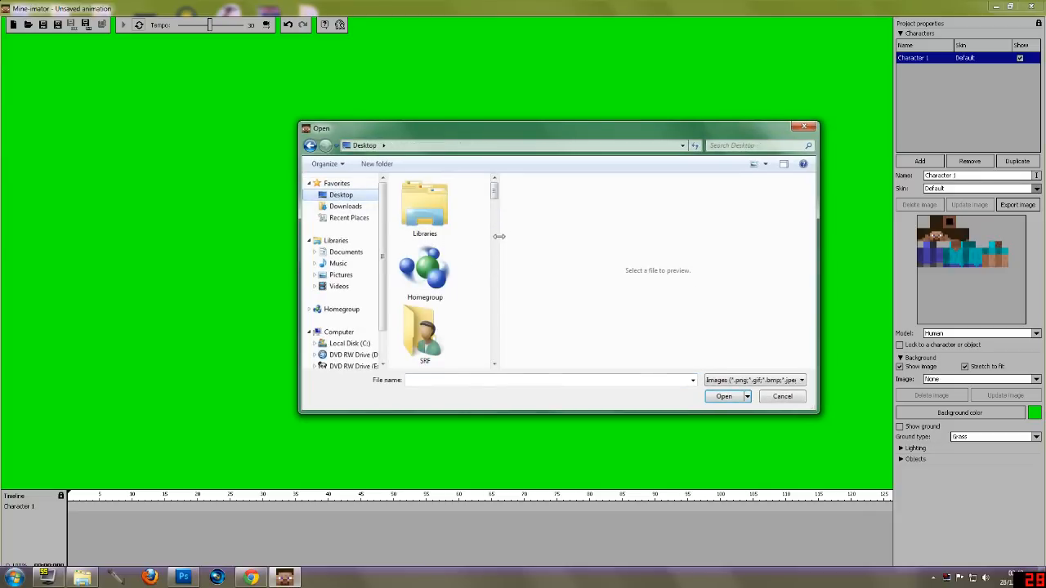
scroll("down", 3)
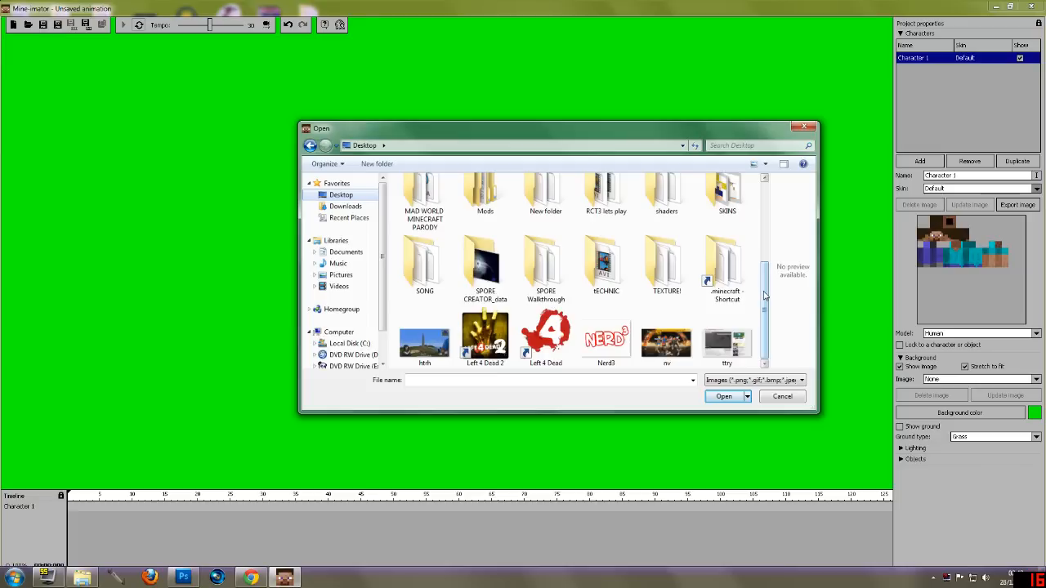
double_click(726, 192)
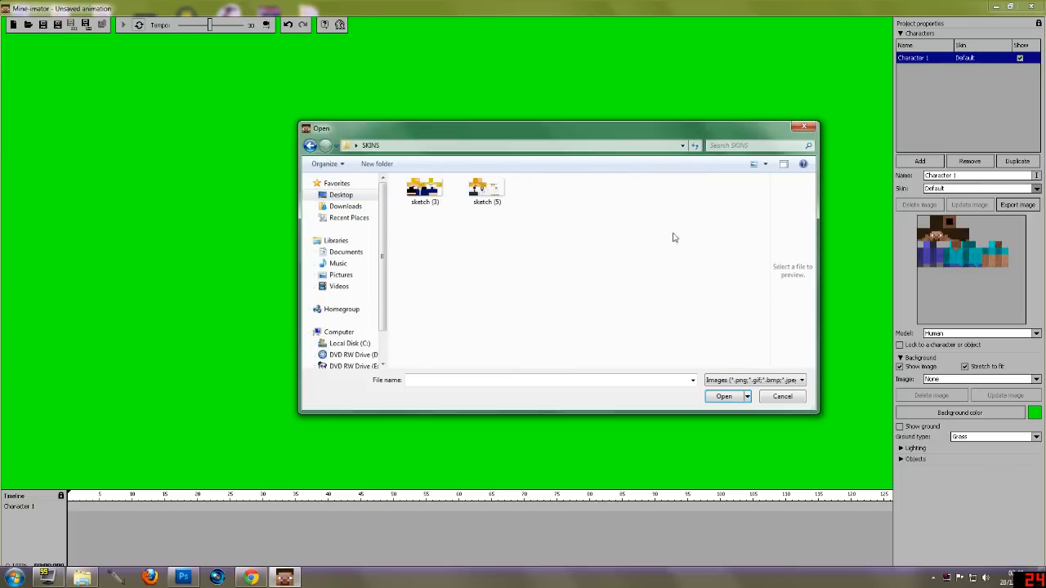
mouse_move(482, 217)
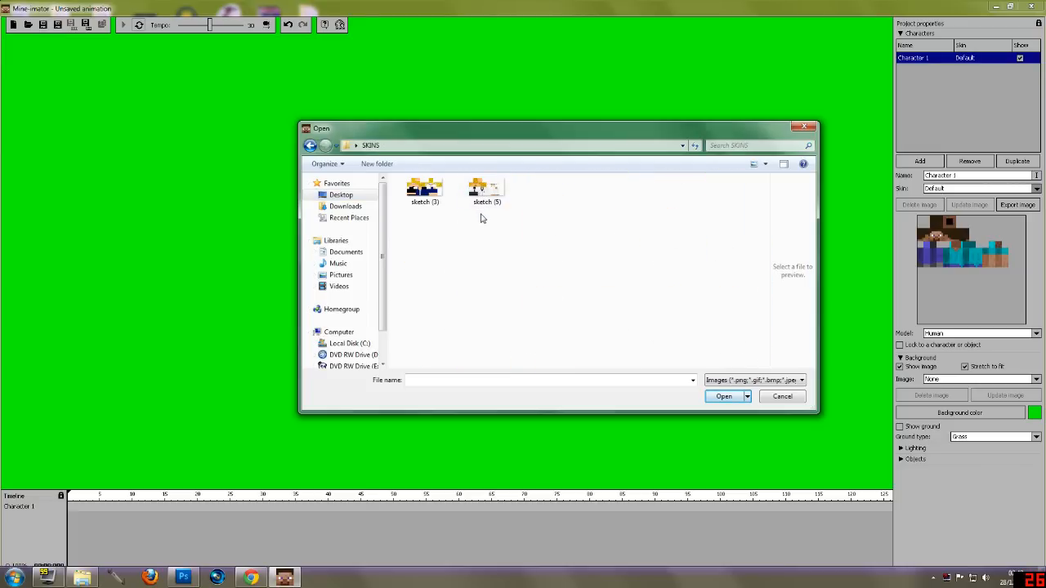
mouse_move(480, 190)
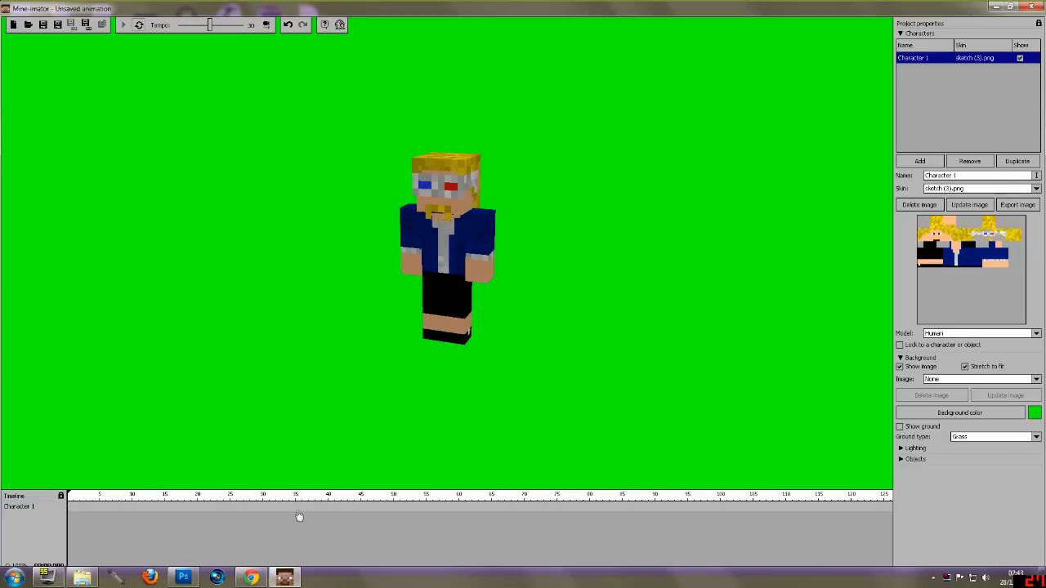
mouse_move(31, 517)
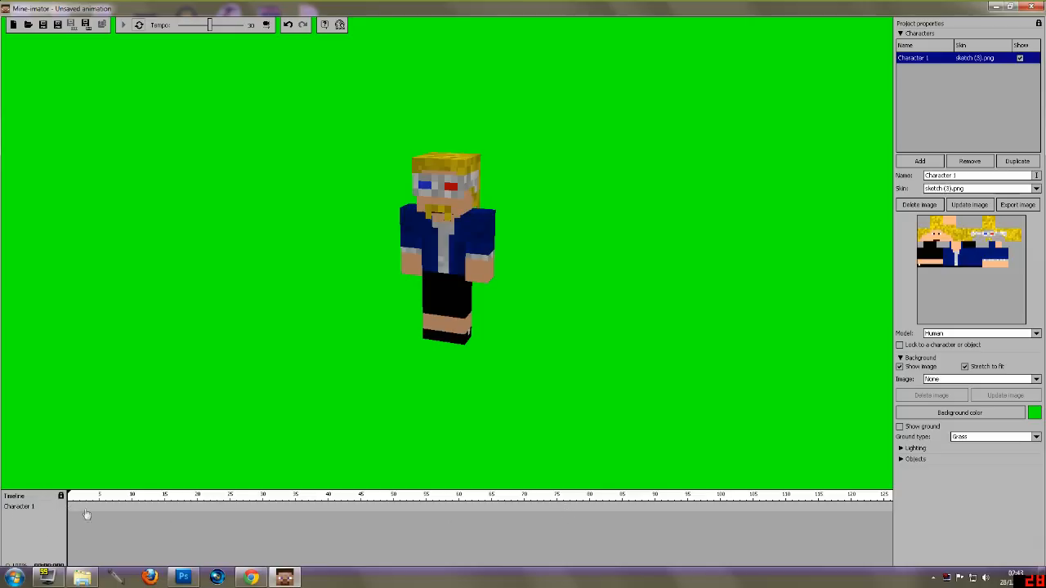
mouse_move(433, 500)
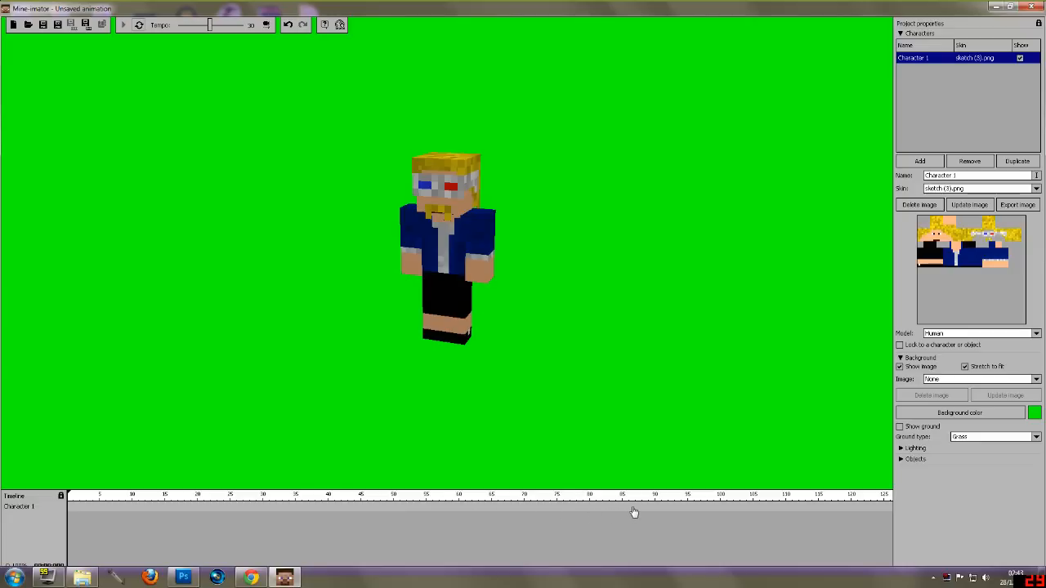
mouse_move(147, 513)
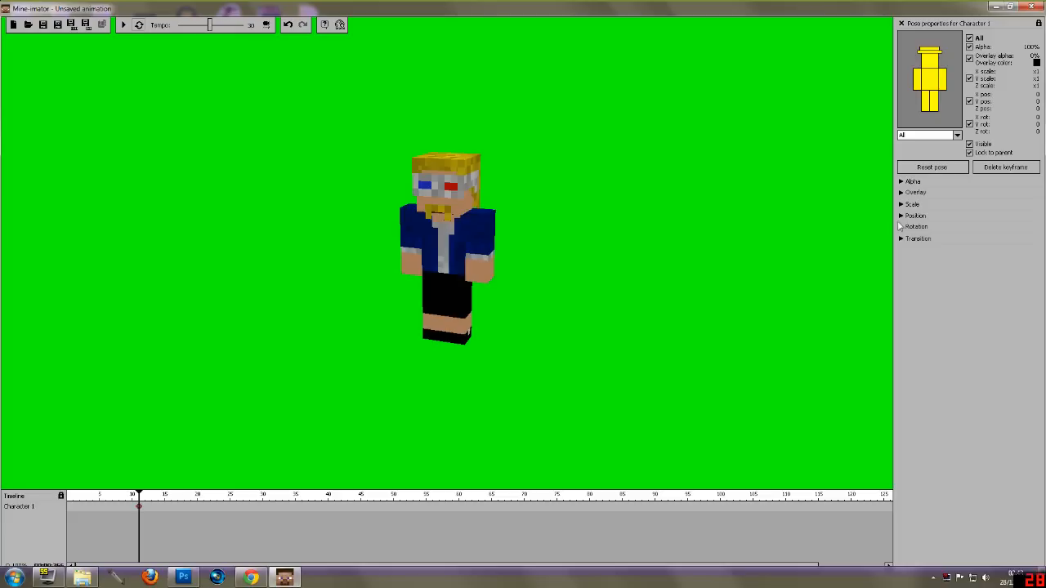
Drag the Position pad to move the character closer and to the left, then show Rotation
left_click(912, 216)
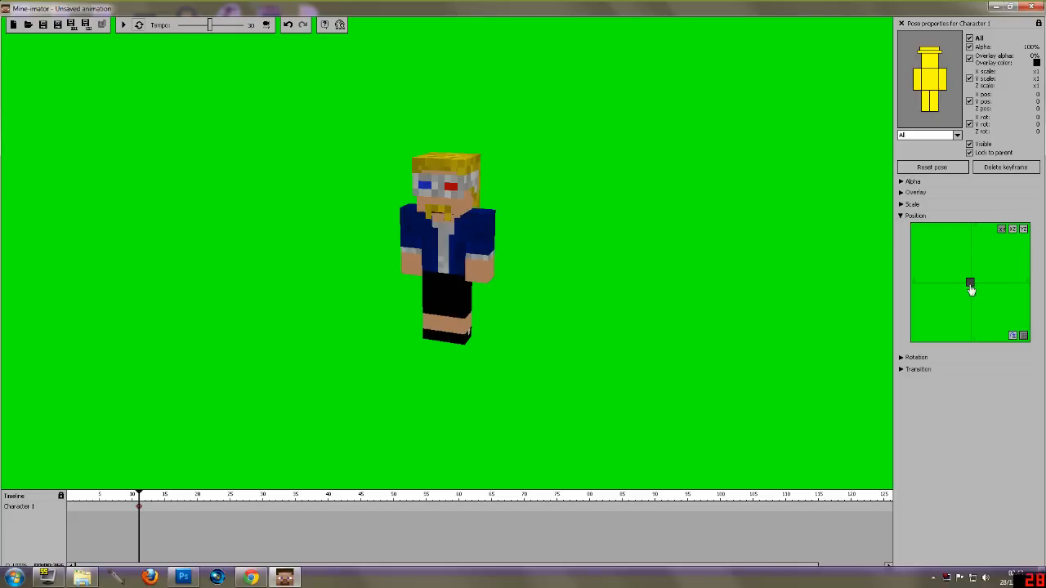
left_click_drag(971, 285, 972, 313)
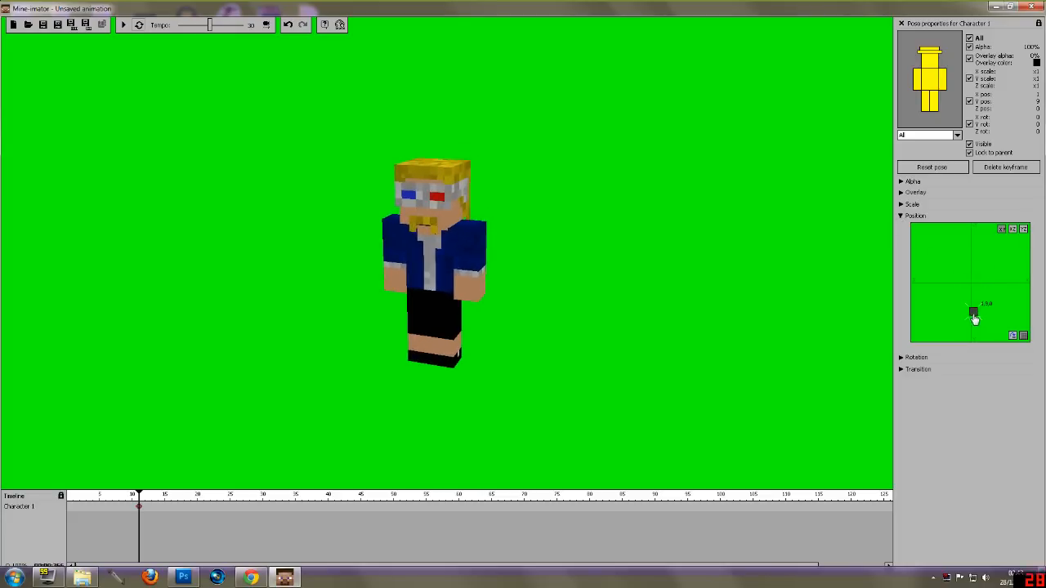
left_click_drag(973, 314, 935, 286)
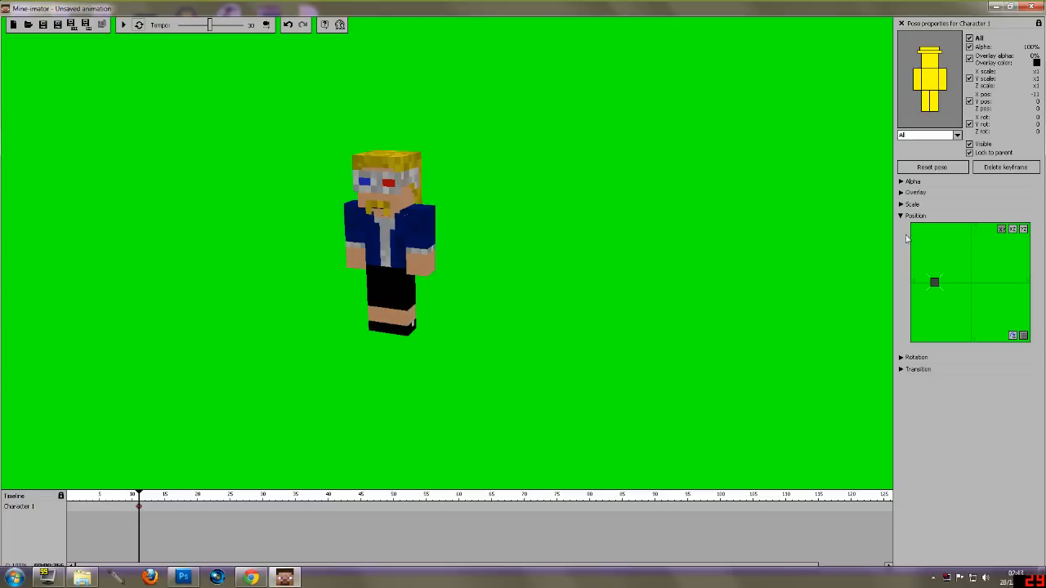
left_click(902, 216)
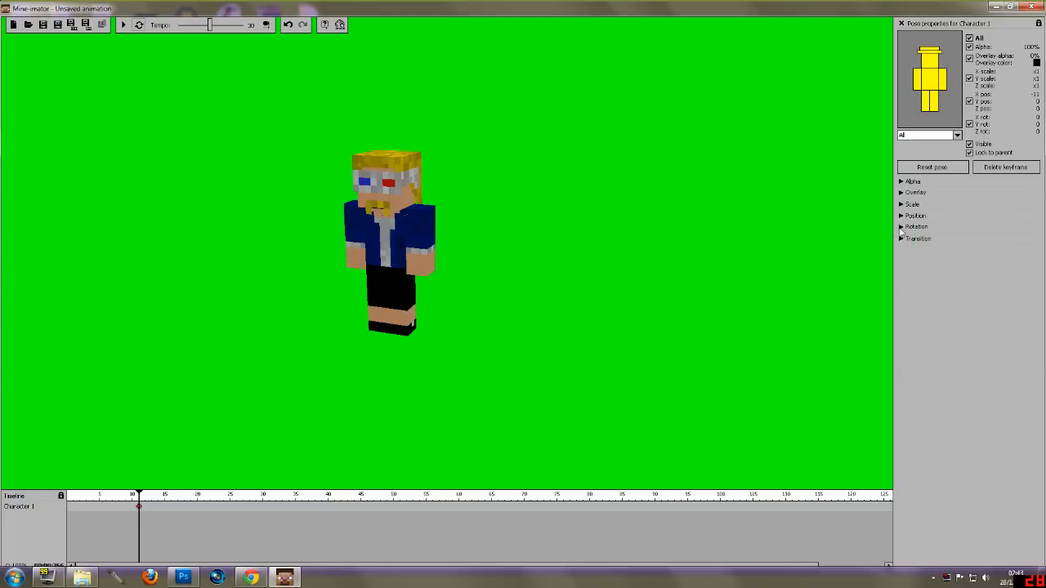
left_click(900, 226)
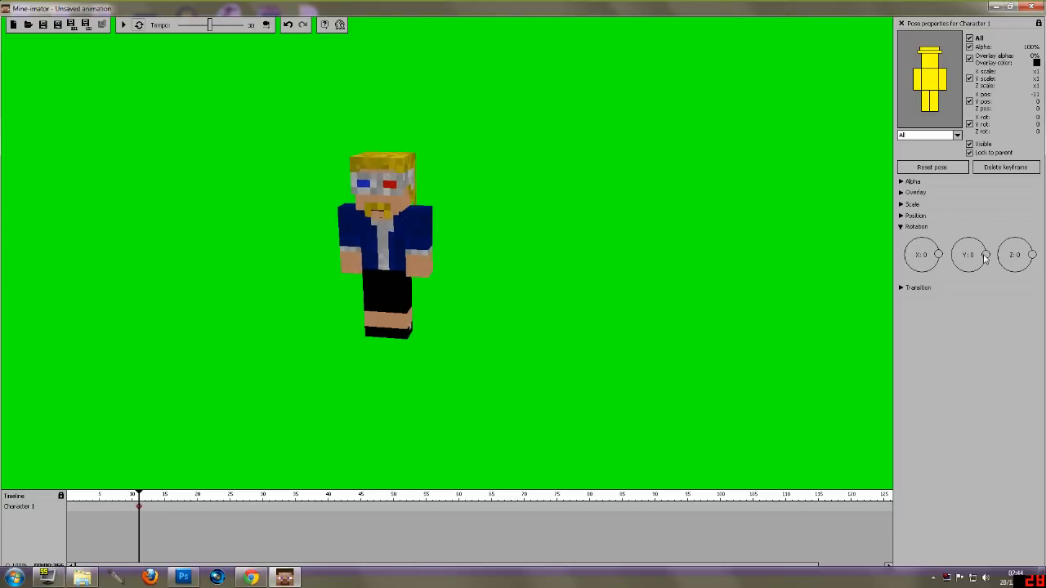
Tilt the character and straighten it, then rotate it about 90 degrees into profile
left_click_drag(967, 255, 984, 255)
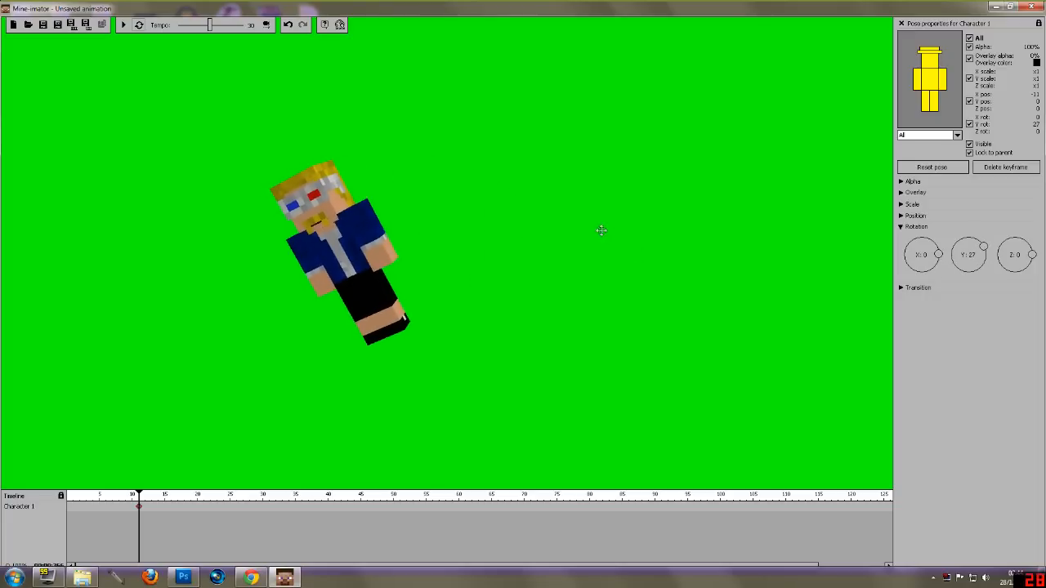
left_click_drag(984, 245, 978, 248)
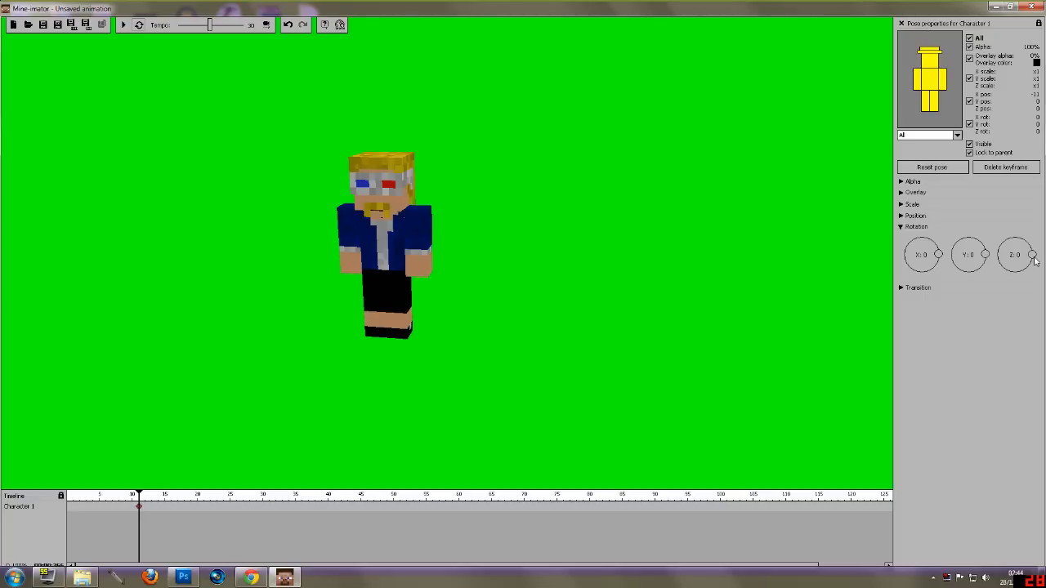
left_click_drag(1028, 260, 1020, 232)
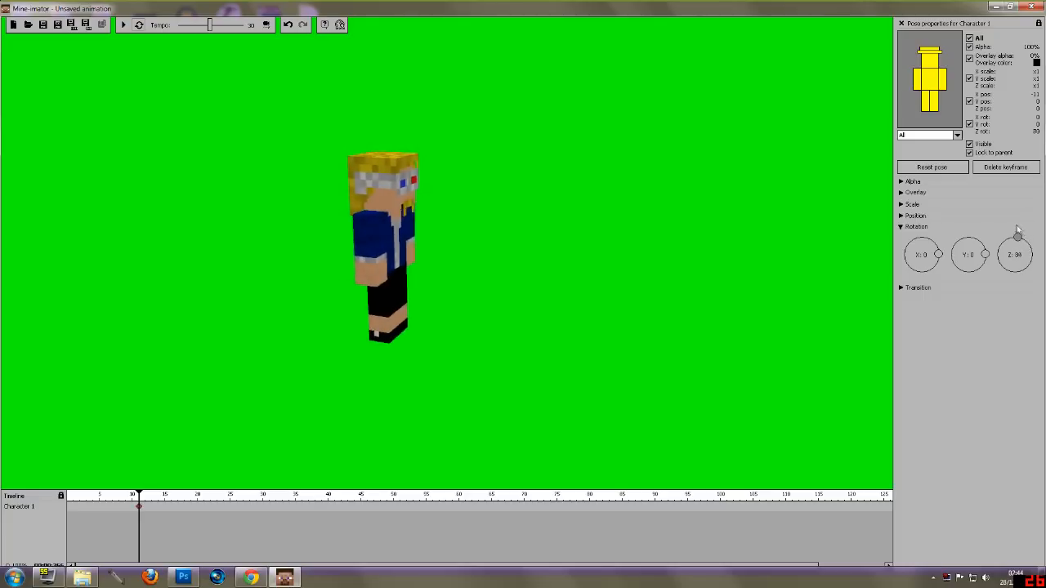
left_click_drag(1020, 242, 1013, 237)
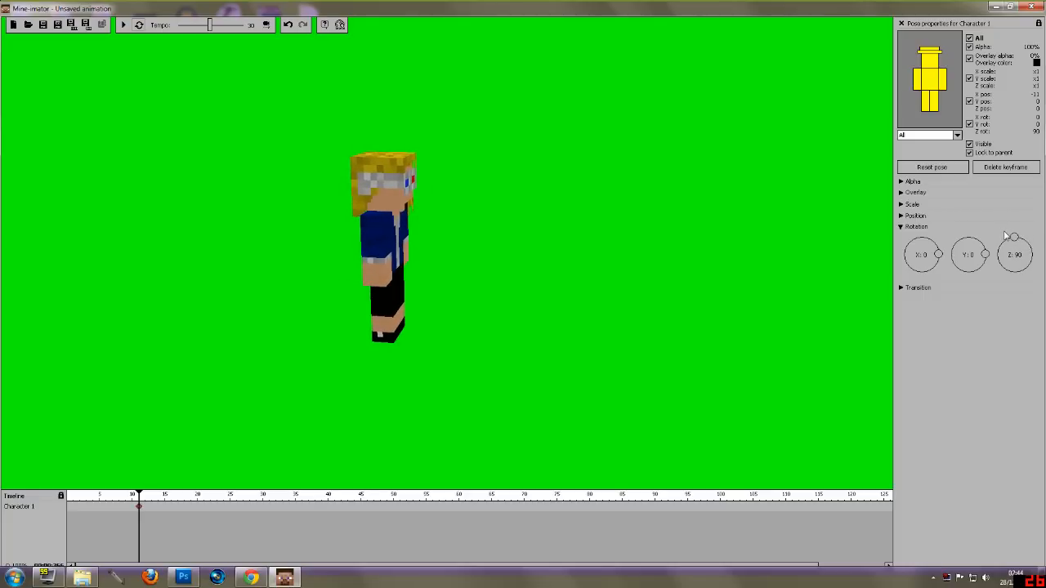
mouse_move(967, 219)
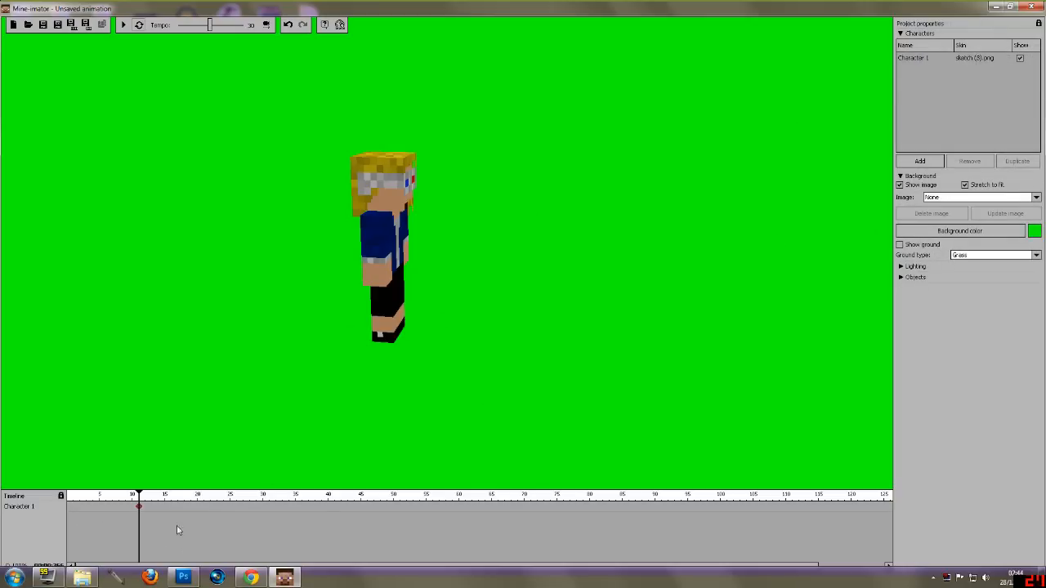
mouse_move(937, 140)
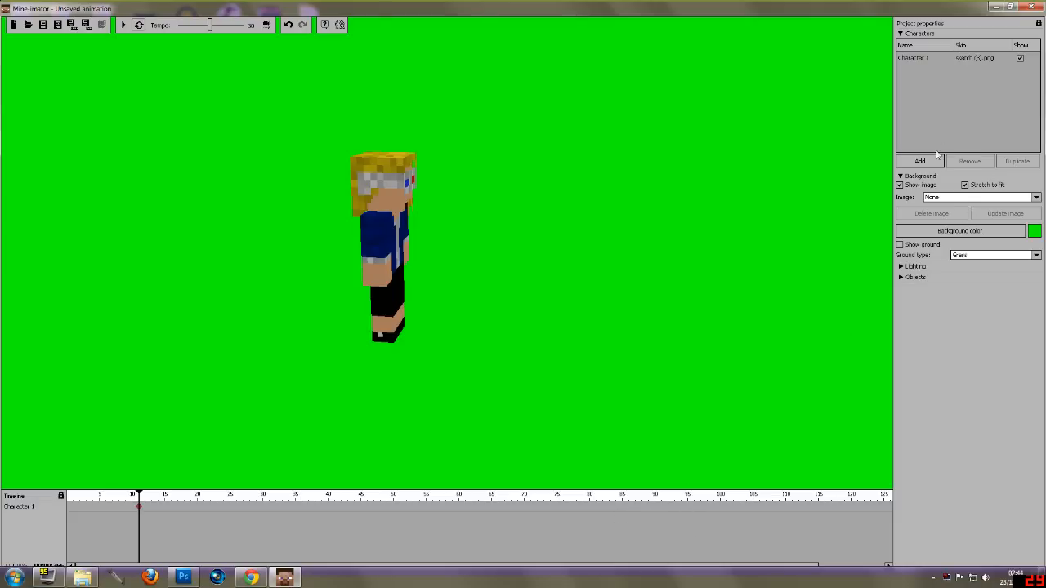
left_click(918, 160)
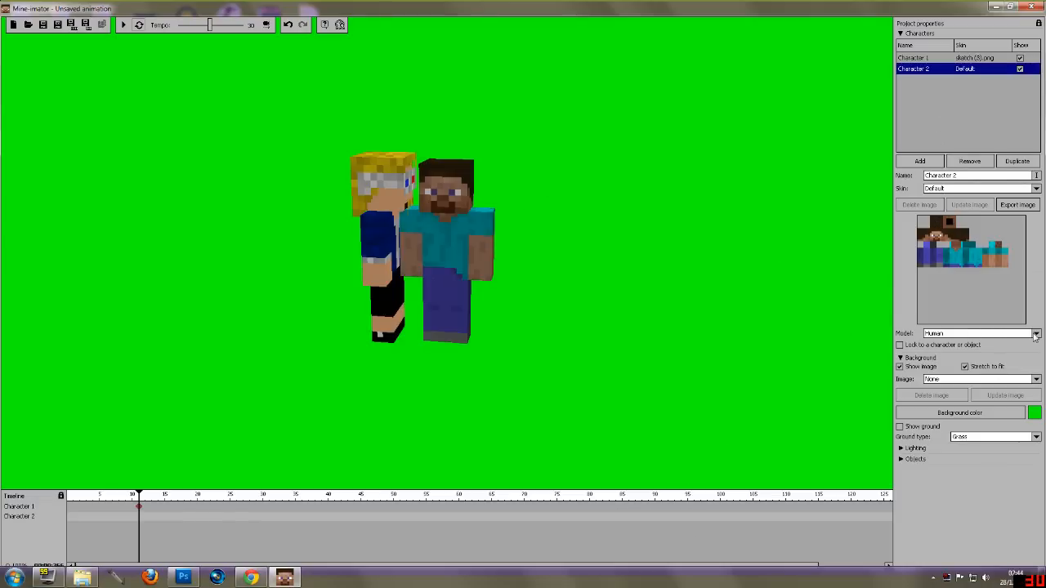
left_click(1033, 333)
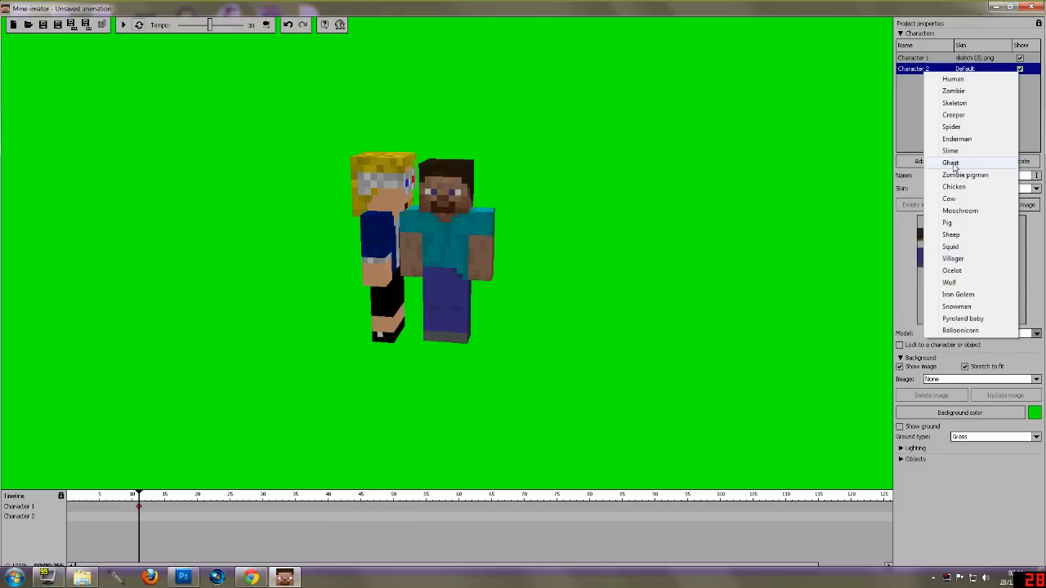
left_click(951, 163)
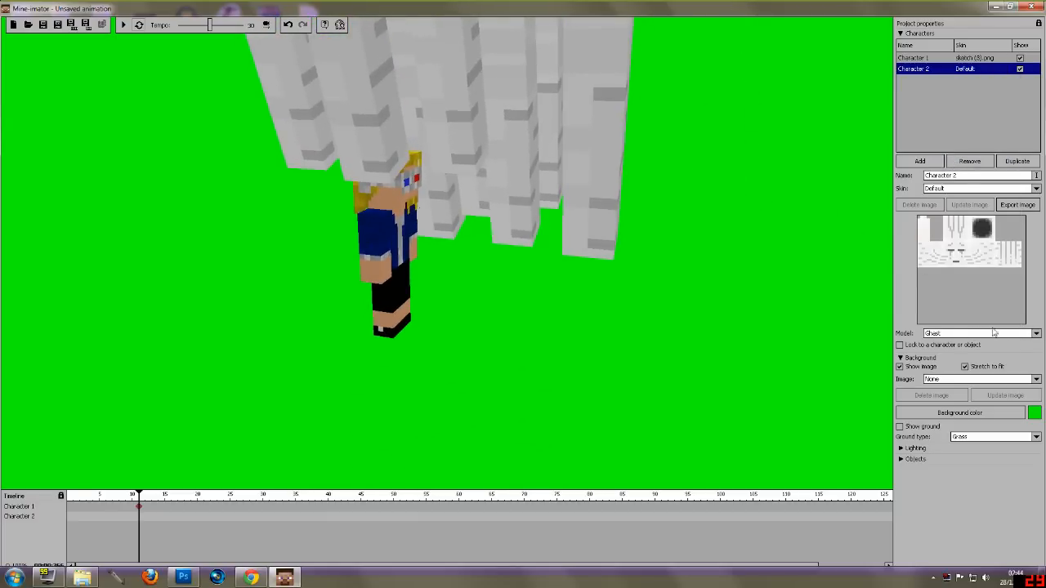
left_click(1033, 333)
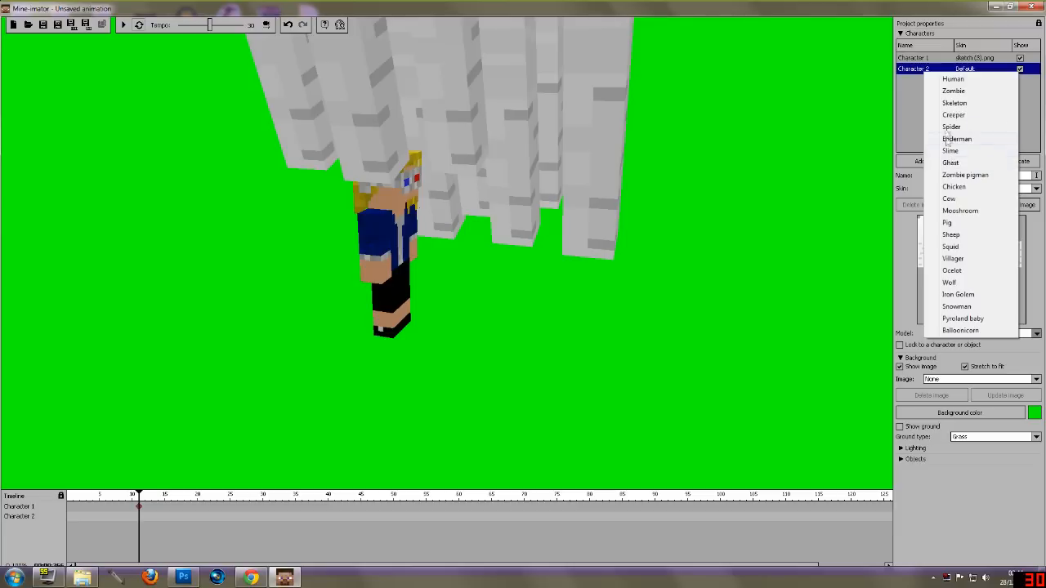
left_click(952, 150)
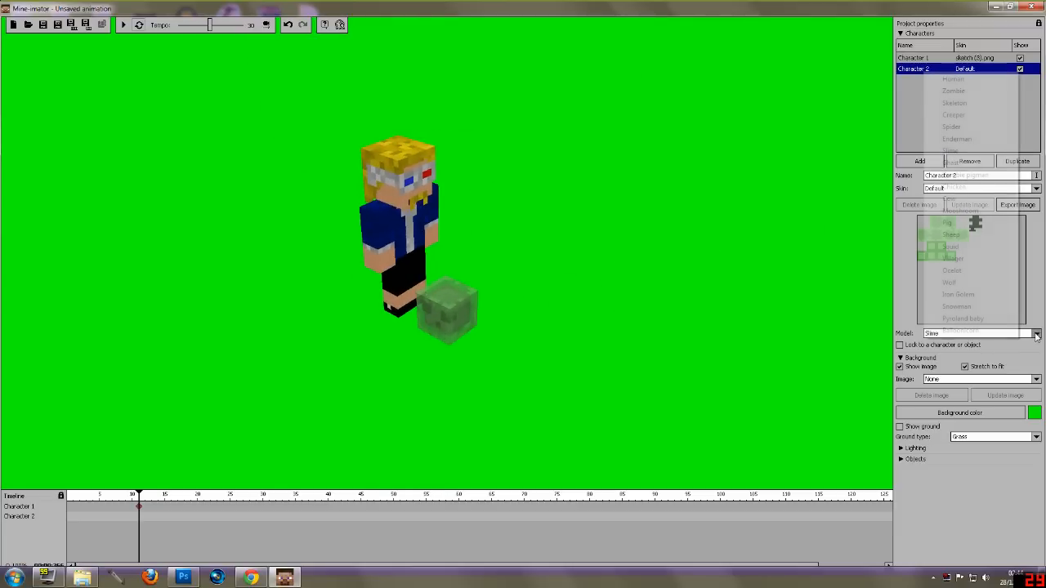
left_click(1036, 333)
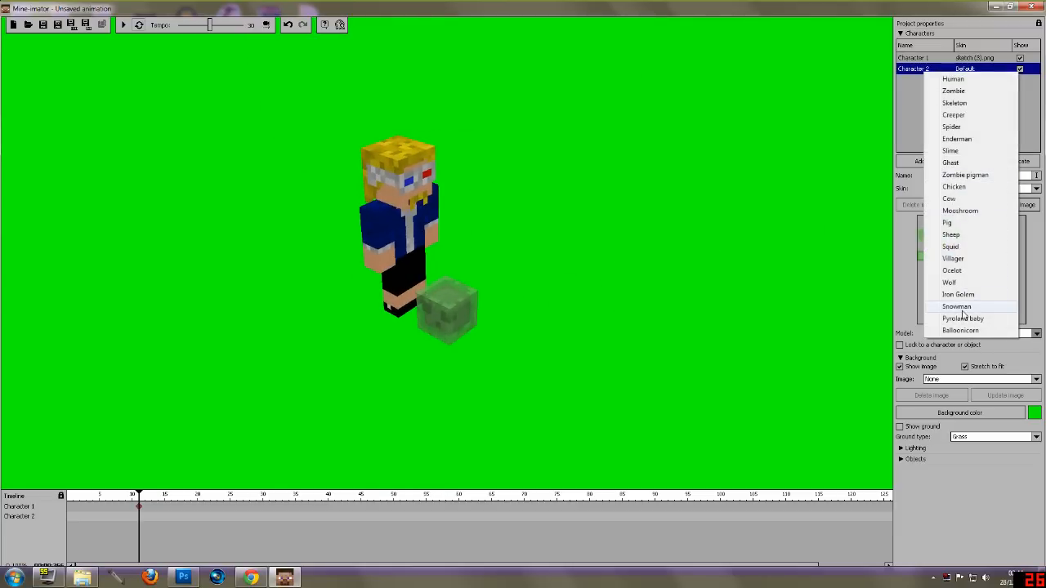
left_click(958, 295)
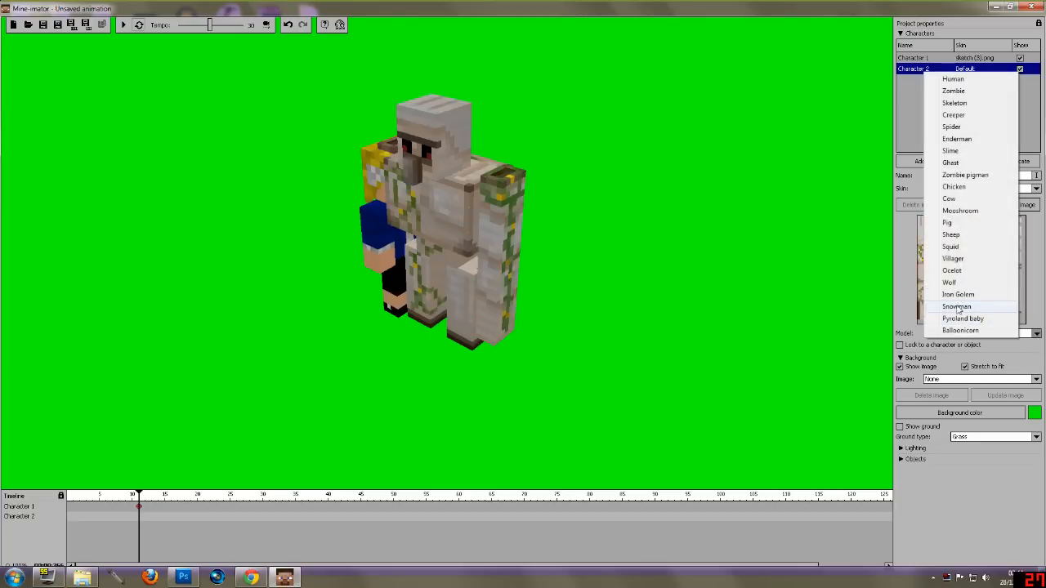
left_click(954, 307)
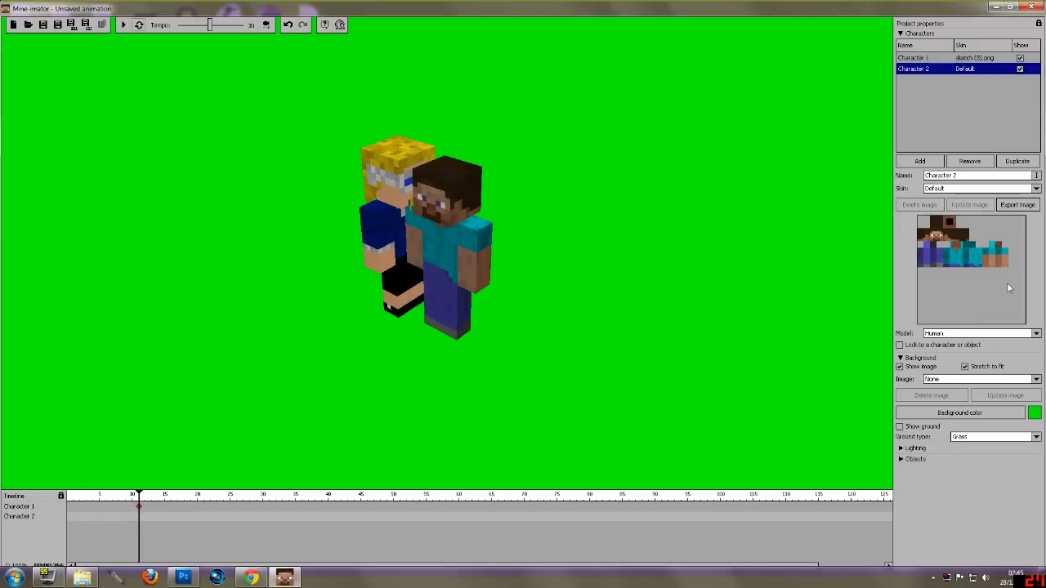
mouse_move(953, 288)
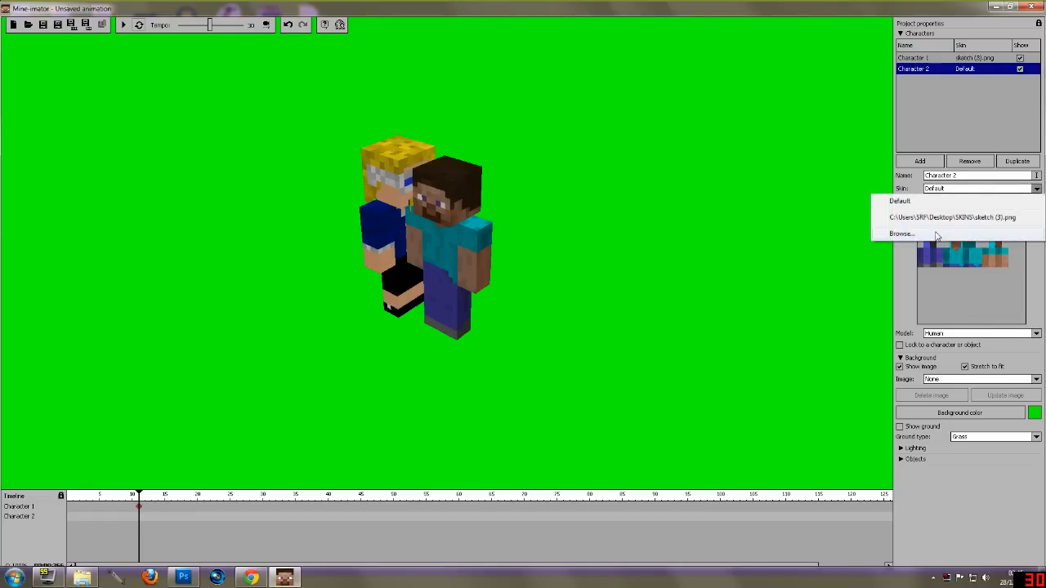
Load the second skin file from the SKINS folder onto Character 2
left_click(909, 236)
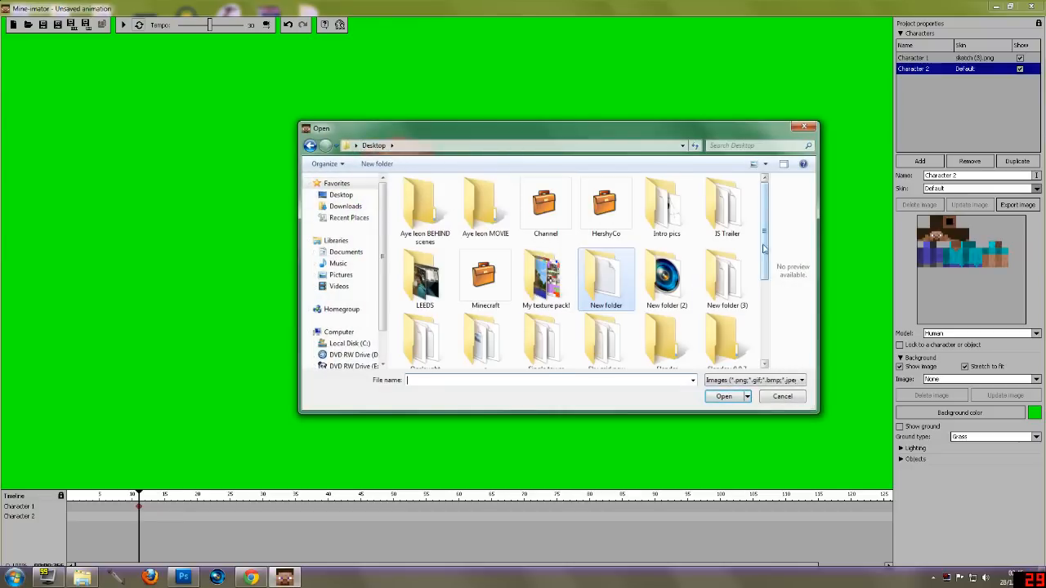
scroll("down", 3)
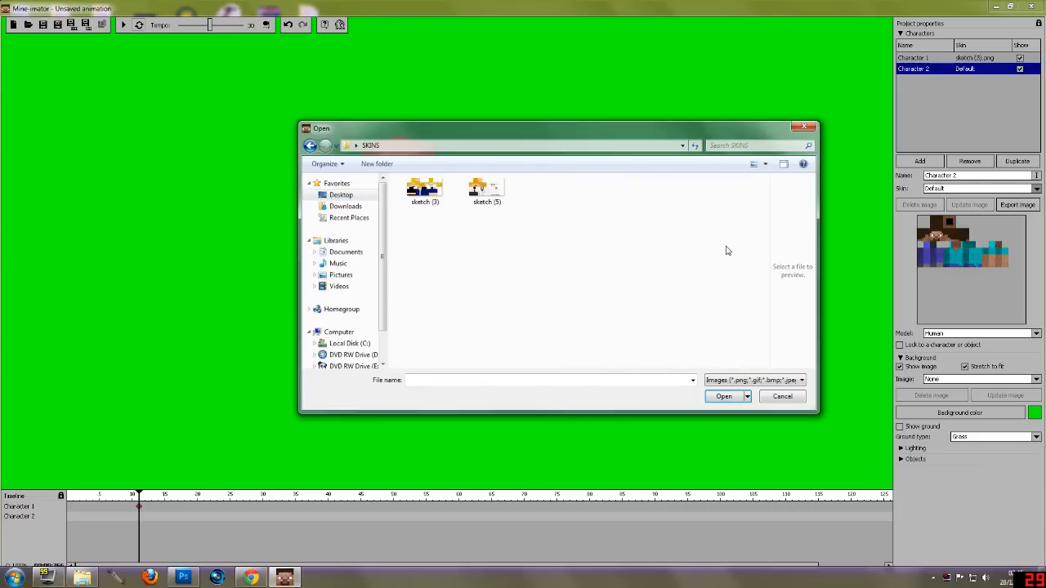
double_click(486, 188)
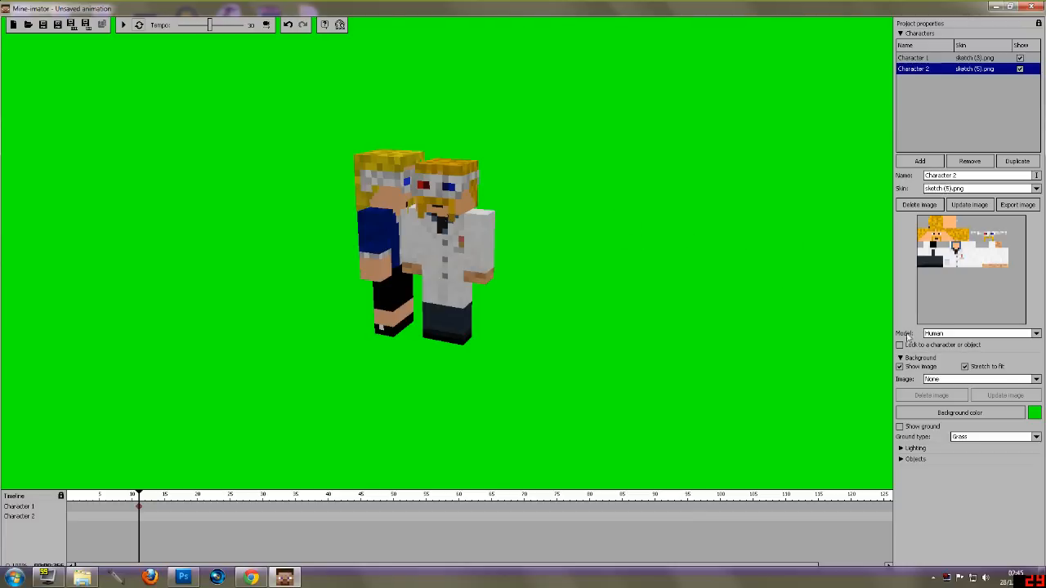
mouse_move(167, 507)
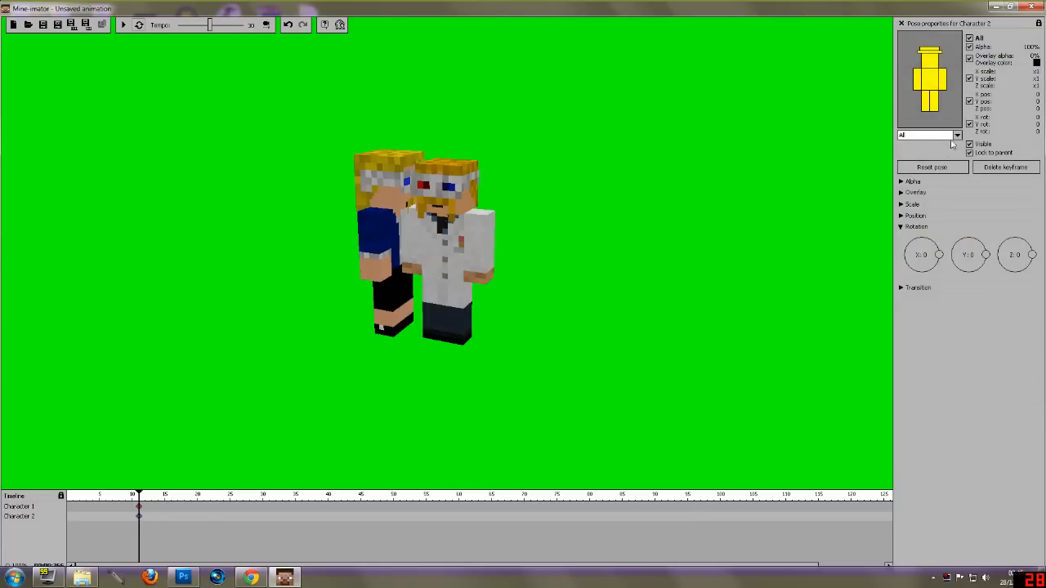
Expand the Position section in Character 2's bone properties
left_click(909, 216)
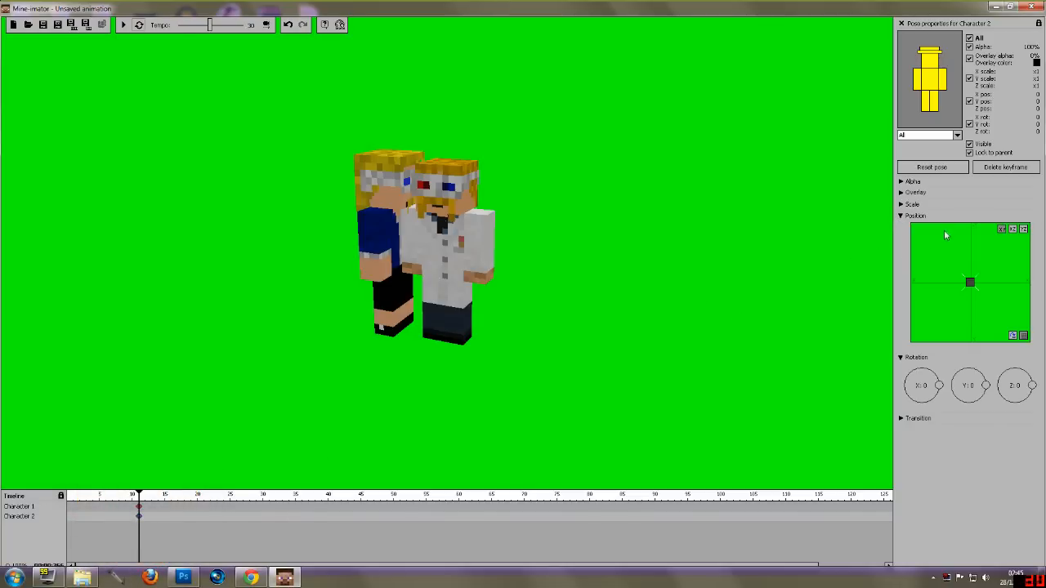
Lay Character 2 flat on the ground and slide it to the right of Character 1
left_click_drag(971, 282, 935, 288)
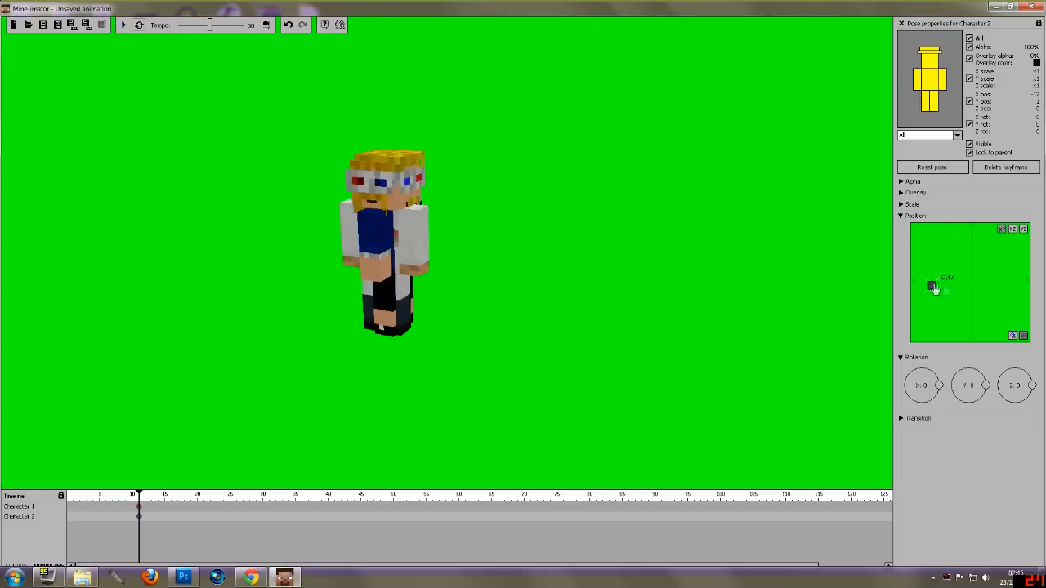
left_click_drag(935, 286, 1020, 284)
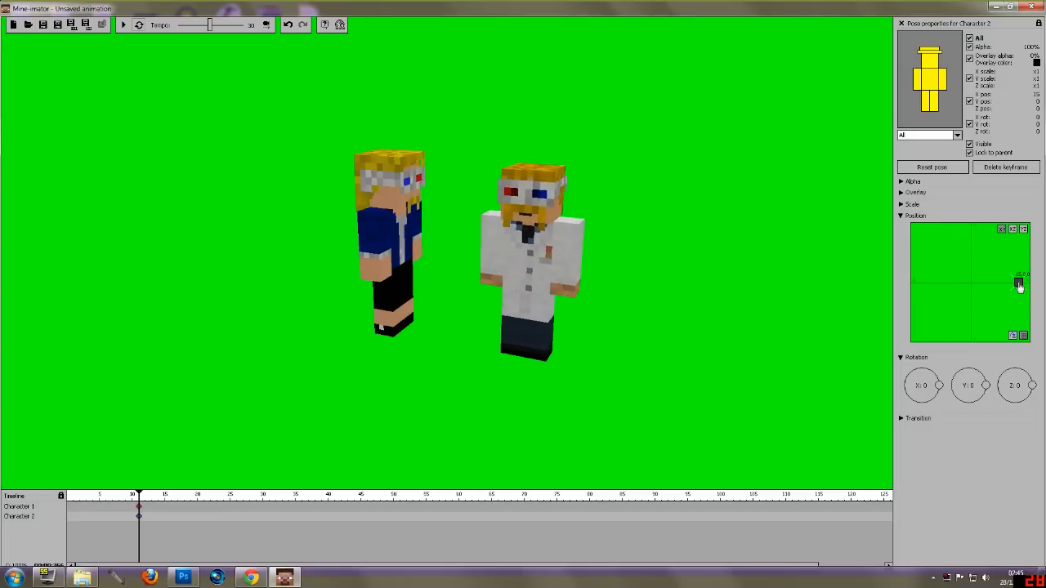
left_click_drag(1020, 284, 1024, 281)
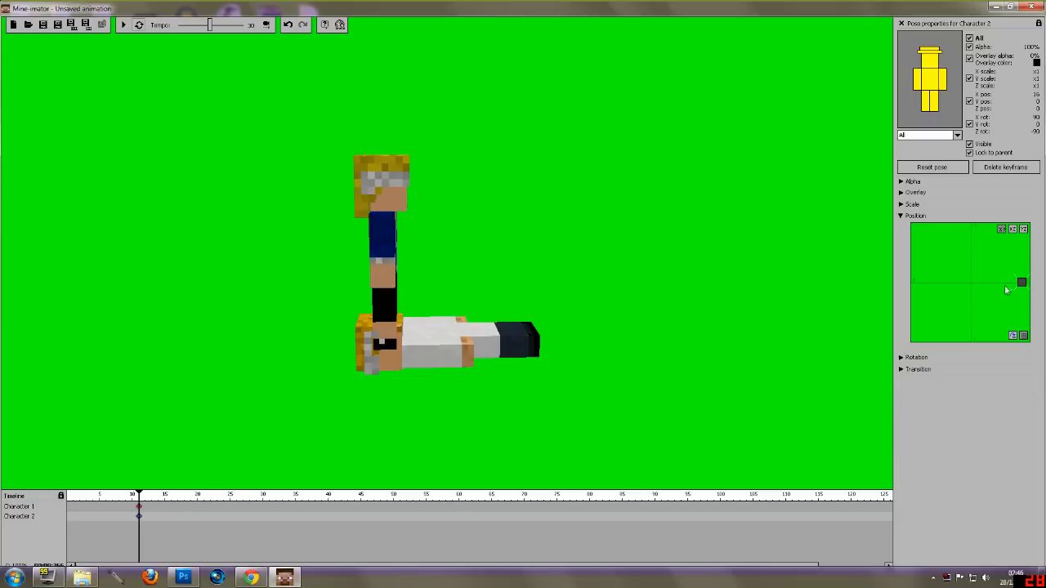
left_click_drag(1021, 284, 938, 286)
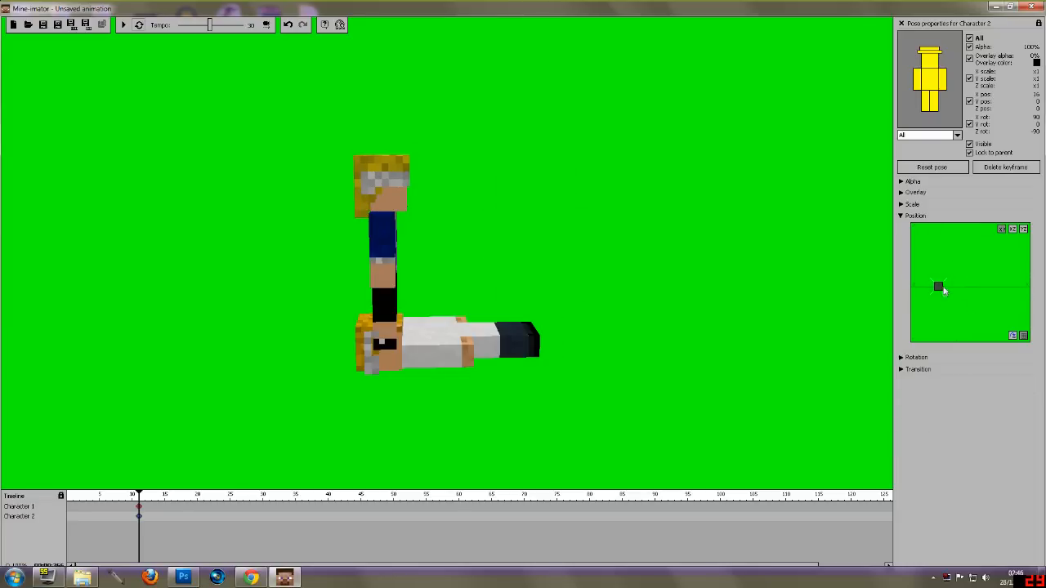
left_click_drag(938, 286, 1016, 287)
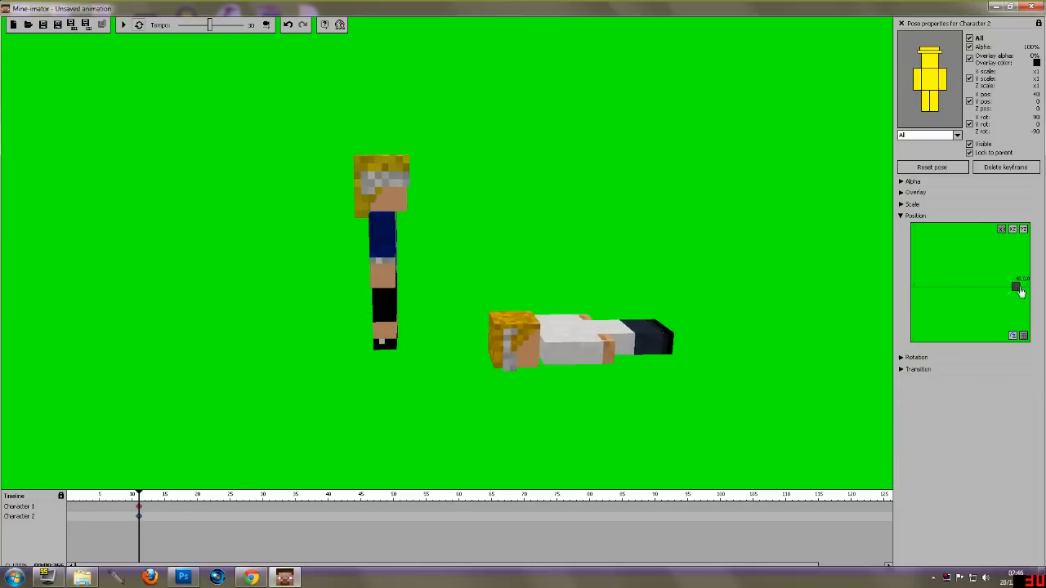
left_click_drag(1016, 286, 1013, 287)
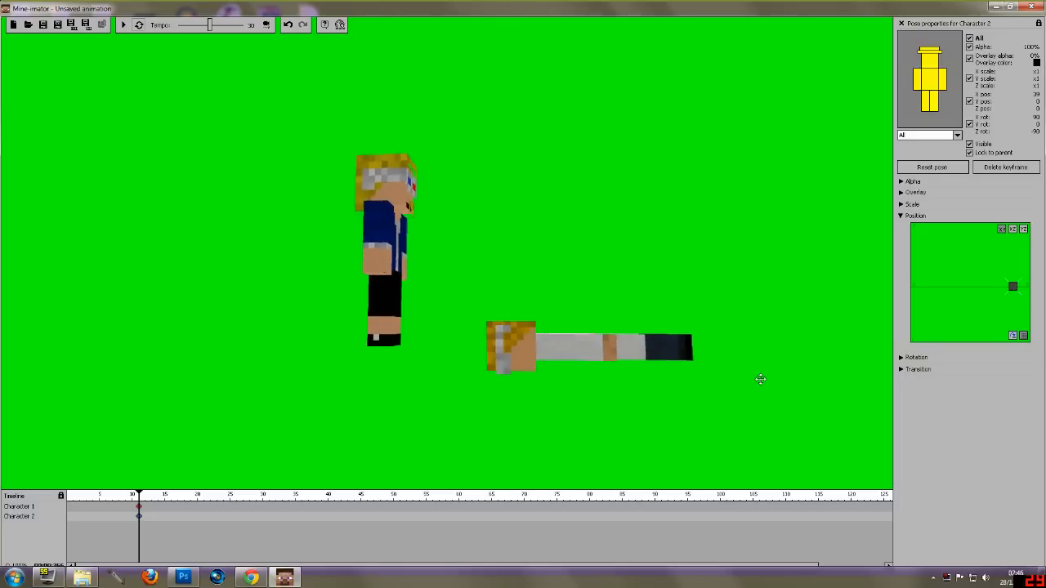
left_click_drag(1014, 286, 1013, 278)
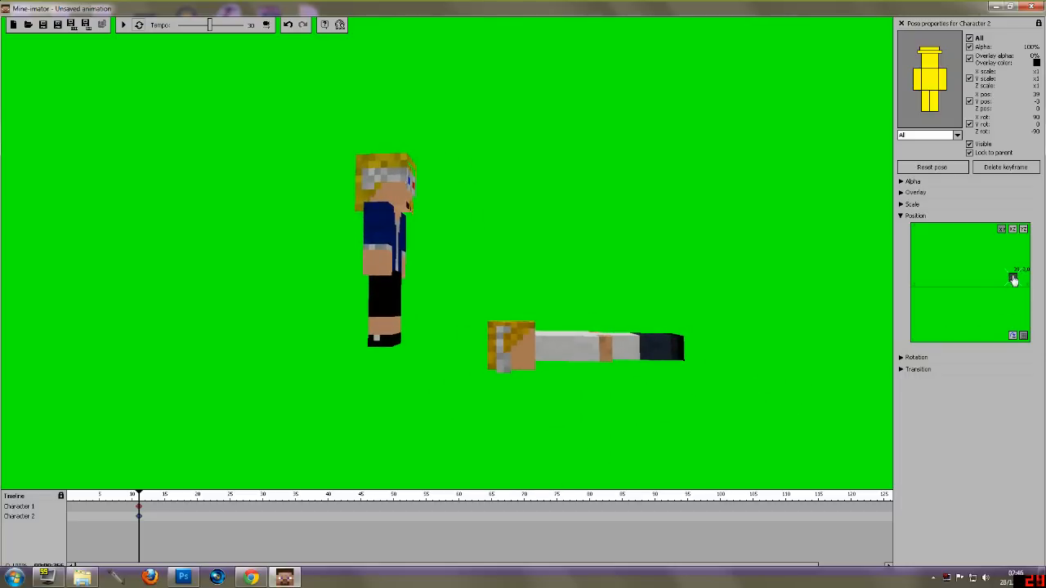
left_click_drag(1014, 280, 1011, 286)
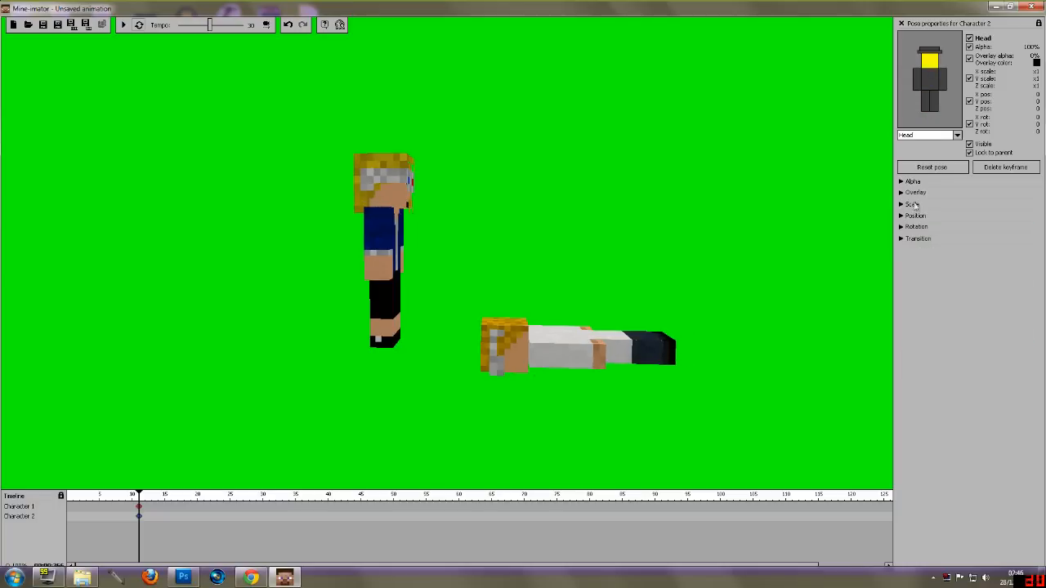
Rotate Character 2's head up toward the viewer and bend its left arm forward and down
left_click(902, 225)
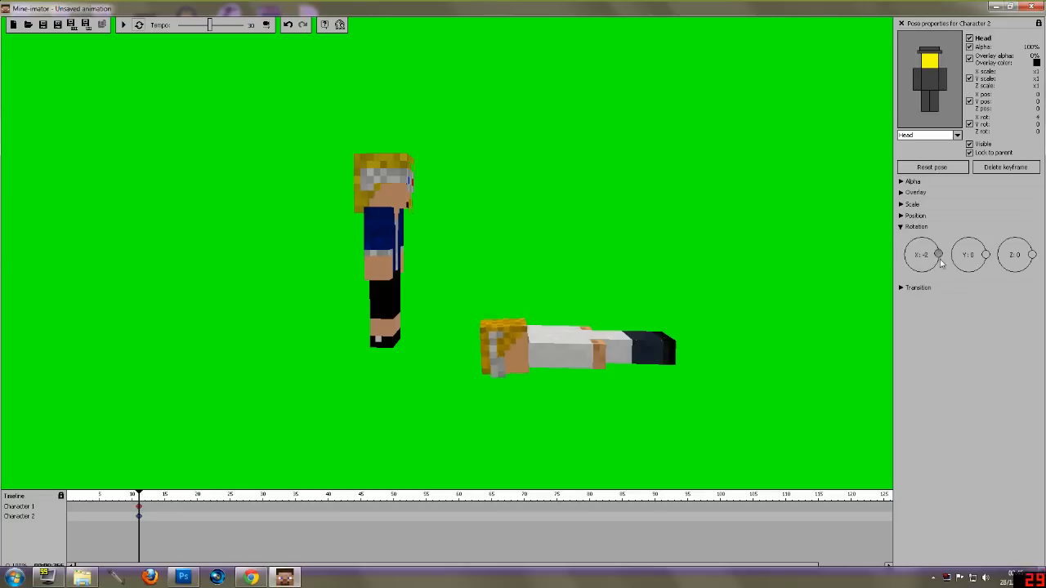
left_click_drag(922, 255, 932, 277)
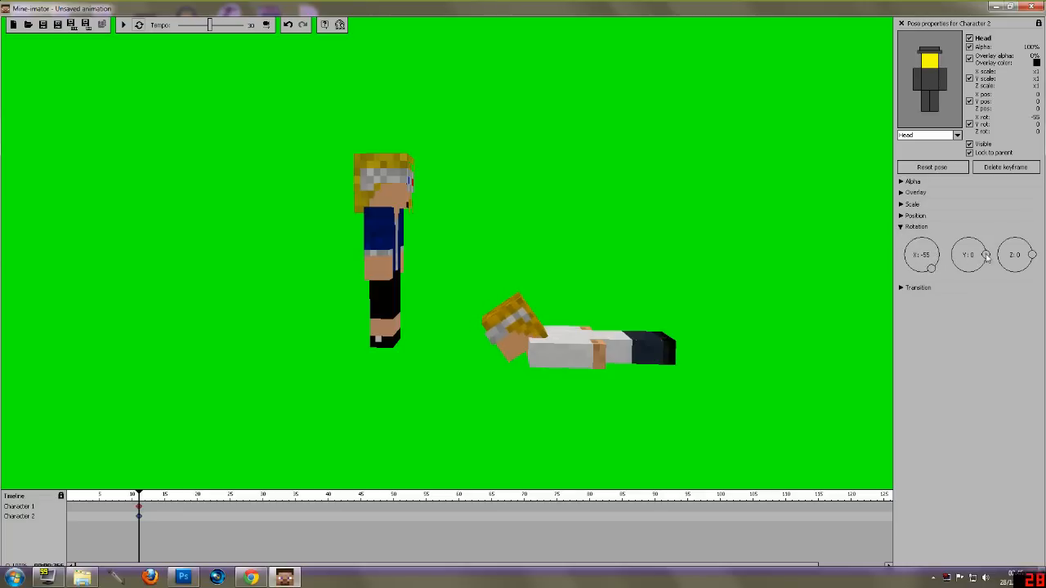
left_click_drag(972, 248, 984, 262)
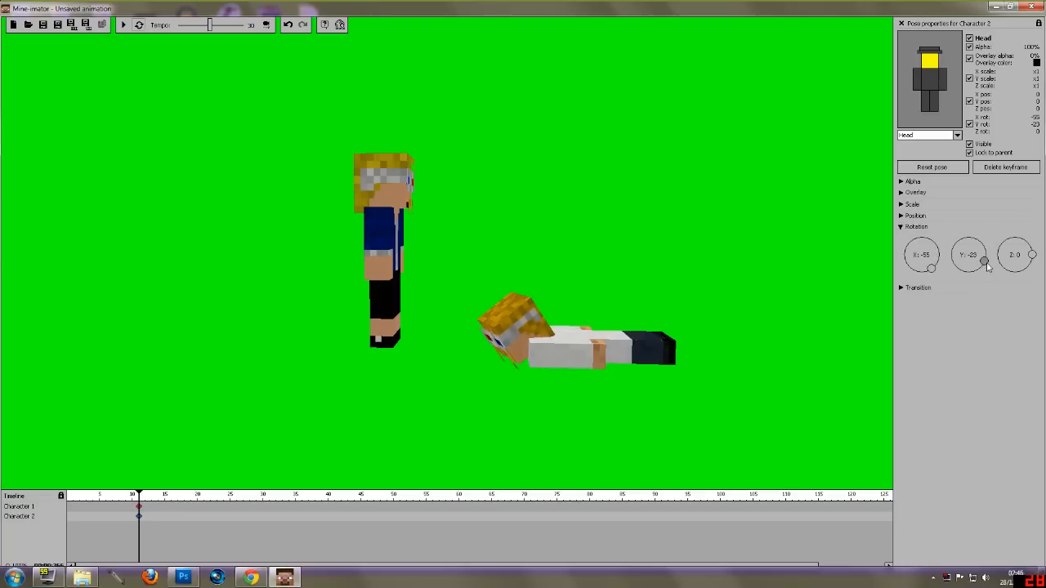
left_click_drag(1030, 254, 1029, 245)
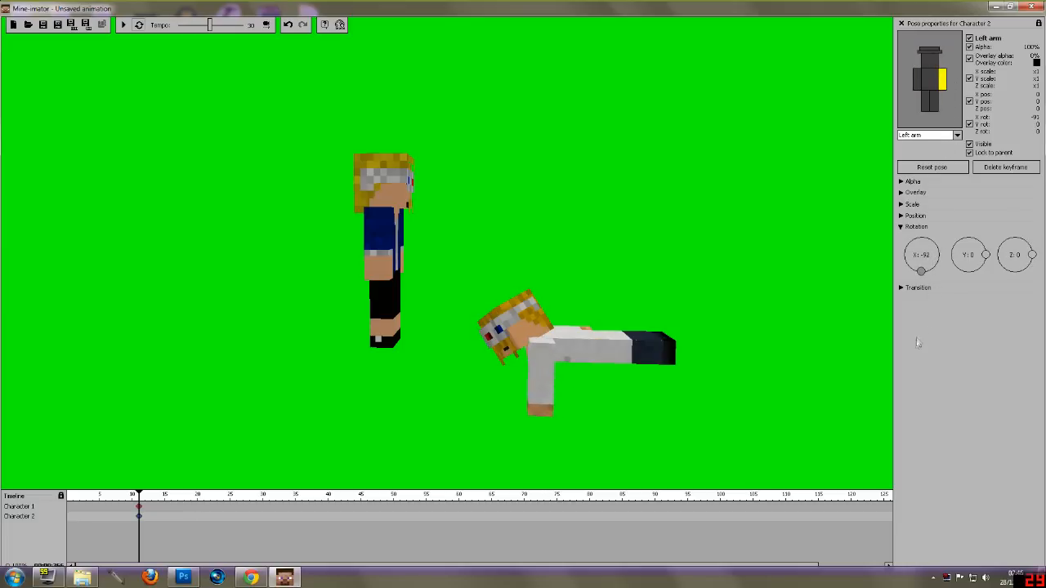
left_click_drag(921, 275, 907, 263)
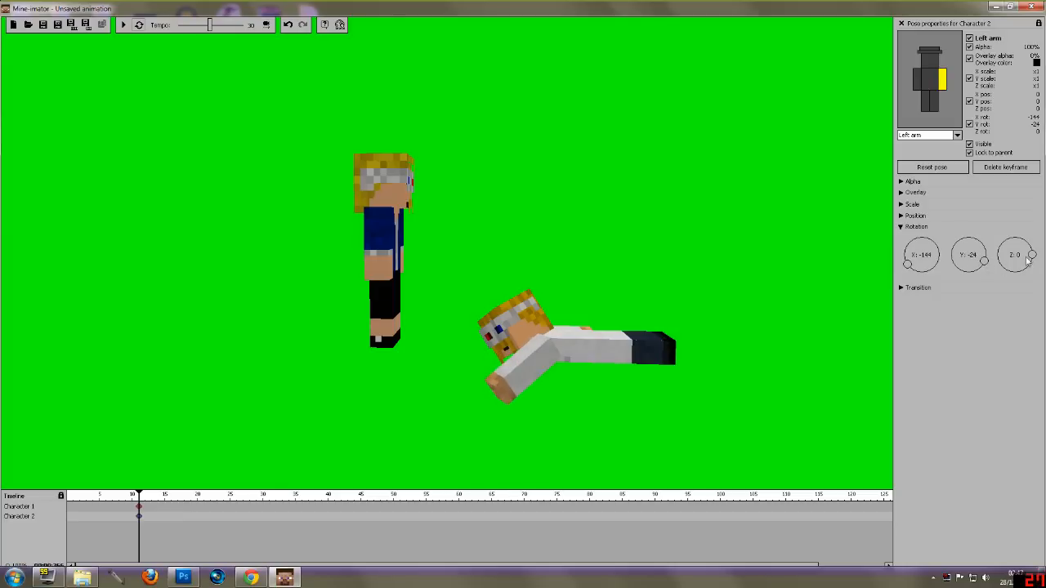
left_click_drag(1016, 262, 1016, 255)
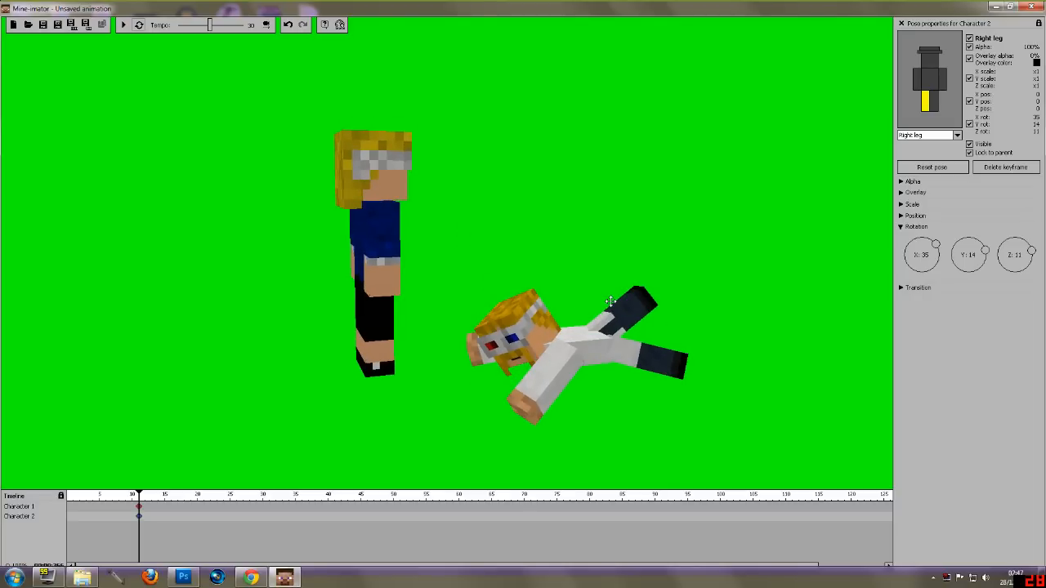
mouse_move(239, 303)
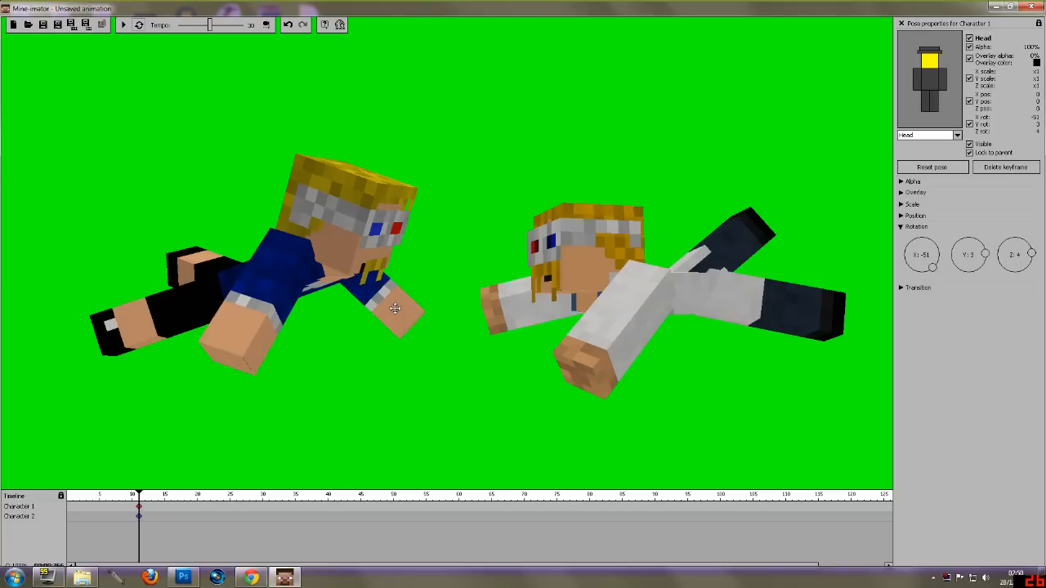
mouse_move(384, 268)
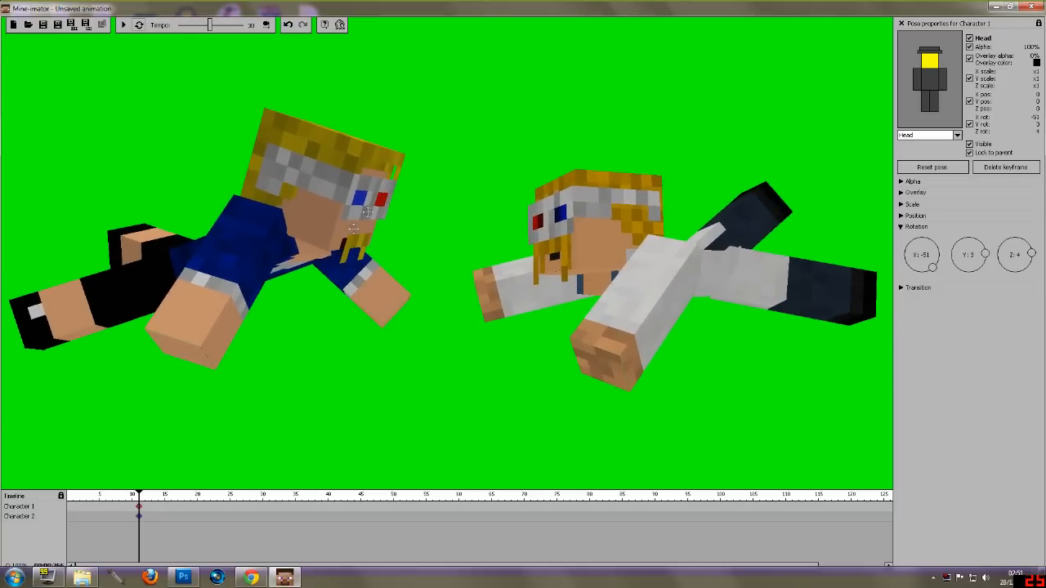
mouse_move(270, 245)
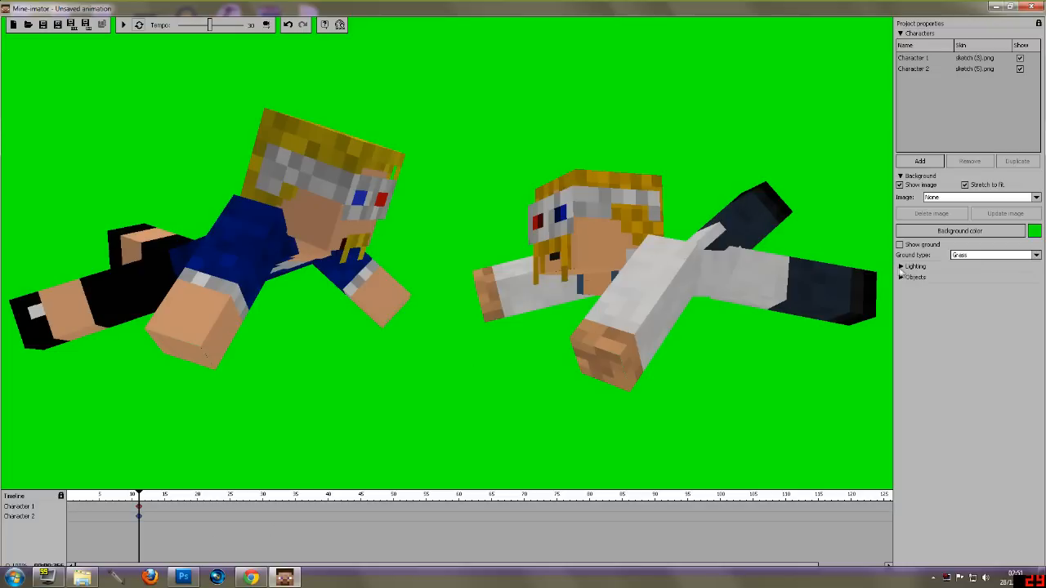
left_click(913, 278)
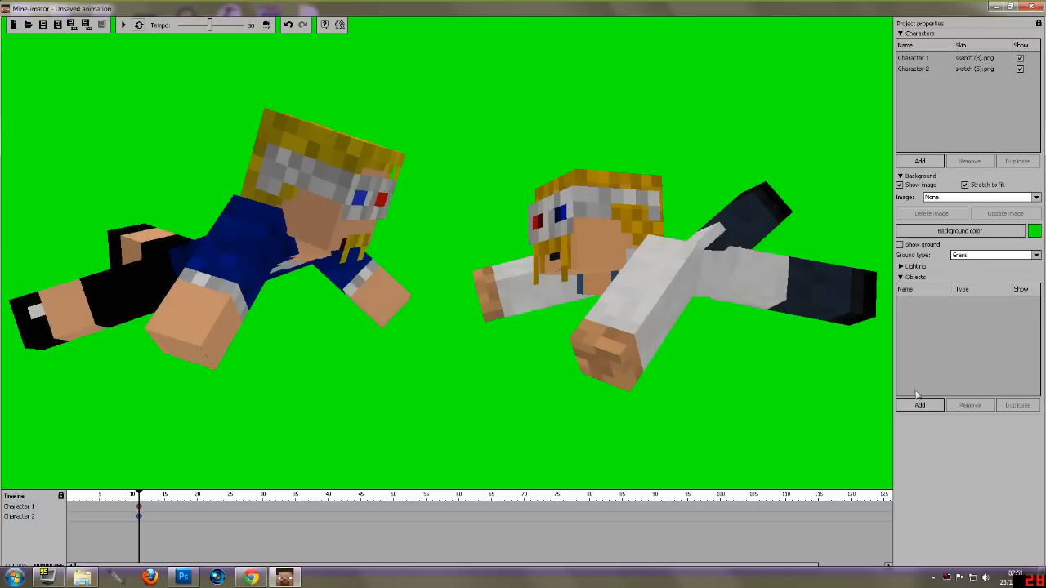
left_click(919, 405)
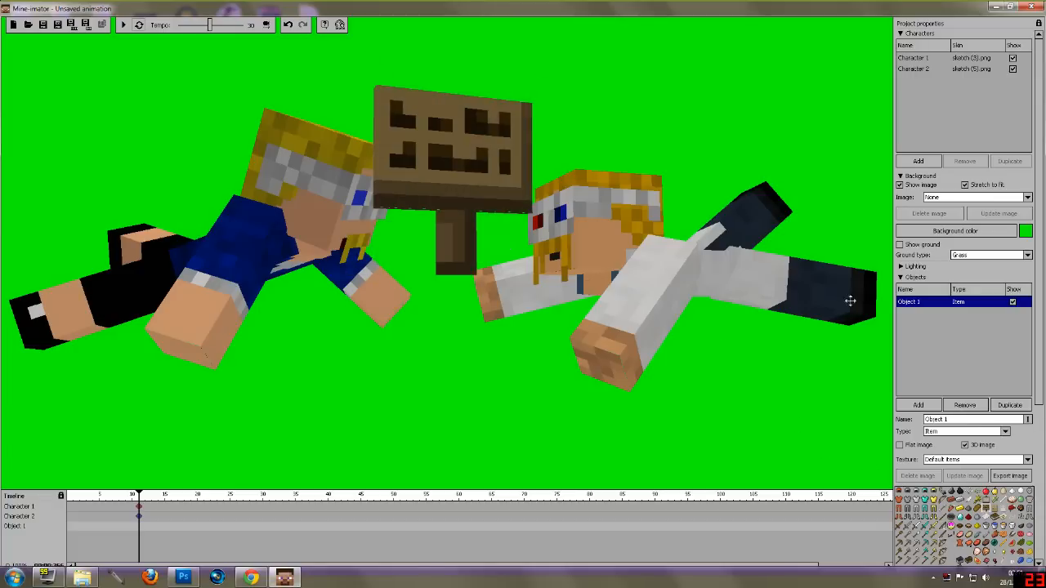
mouse_move(468, 297)
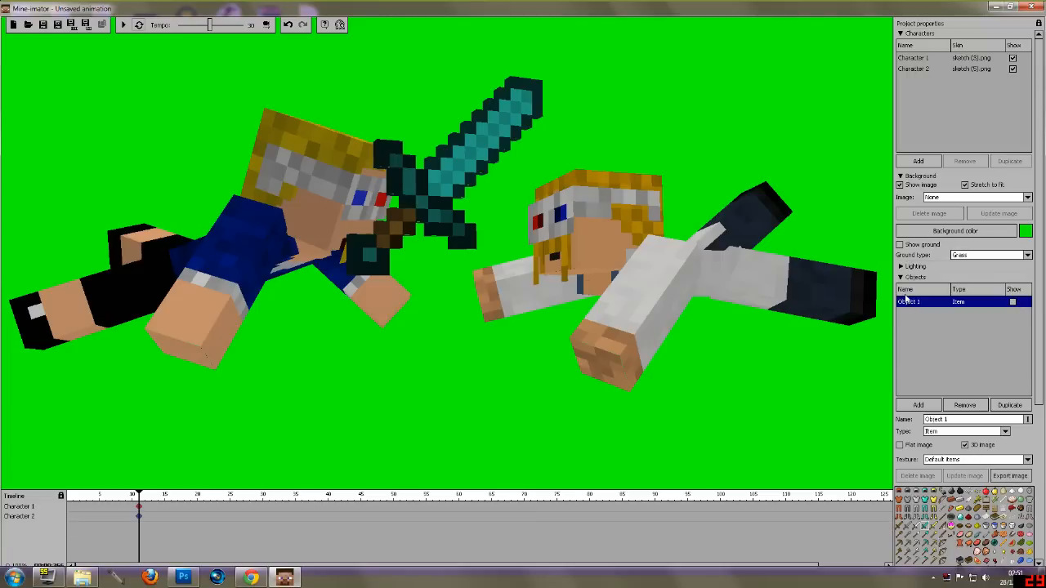
left_click(932, 69)
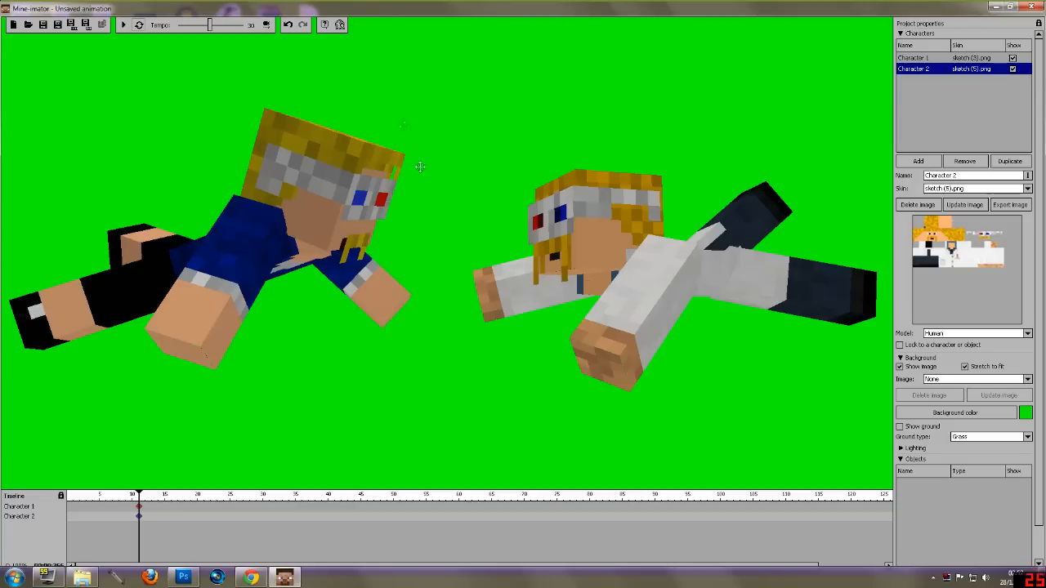
Switch to the Photoshop thumbnail document to paste the Mine-imator scene capture
left_click(183, 575)
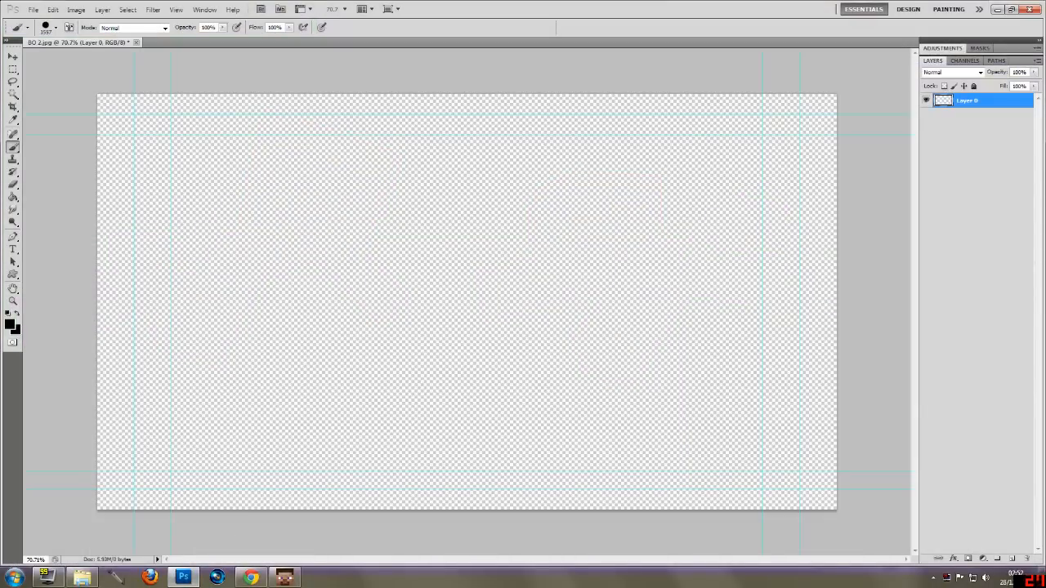
mouse_move(286, 264)
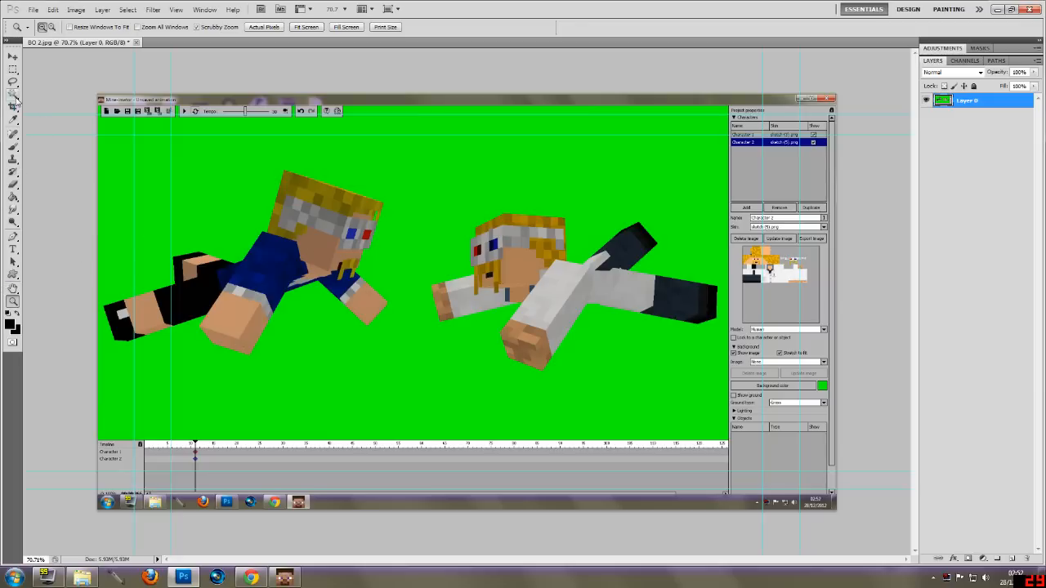
Select the green background with the Magic Wand and delete it to transparency
left_click(10, 102)
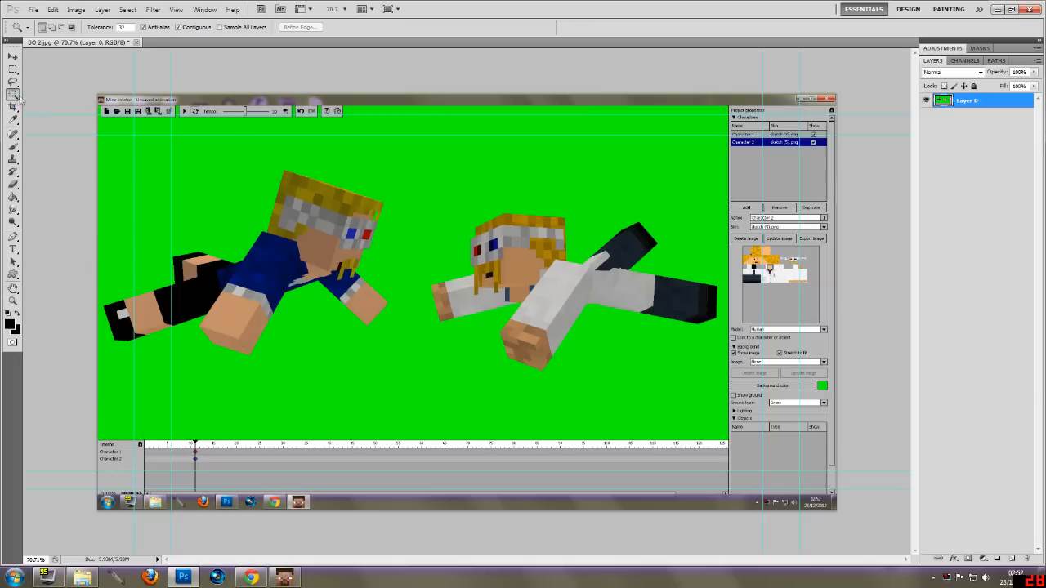
left_click(10, 100)
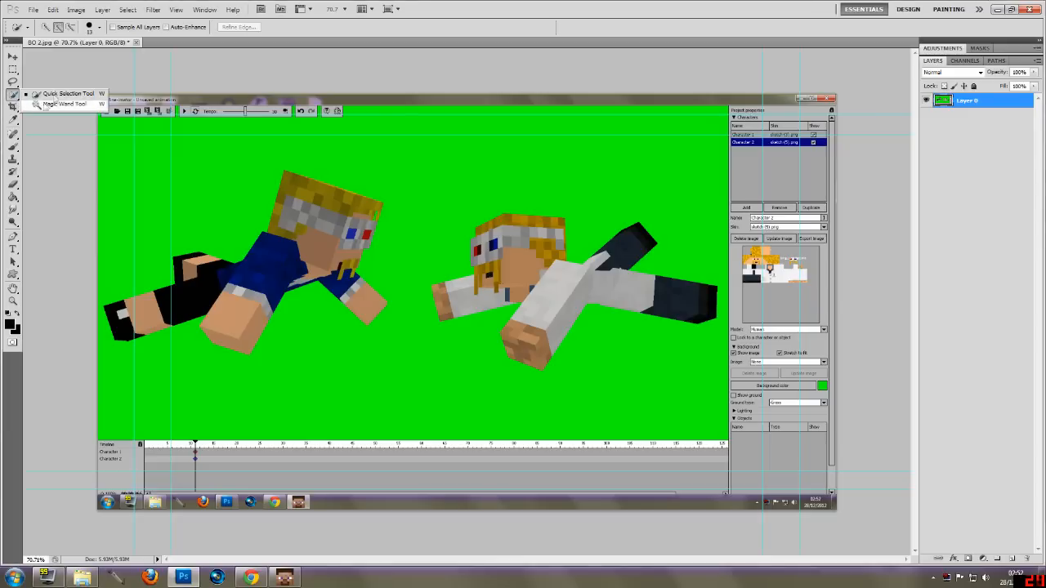
left_click(66, 105)
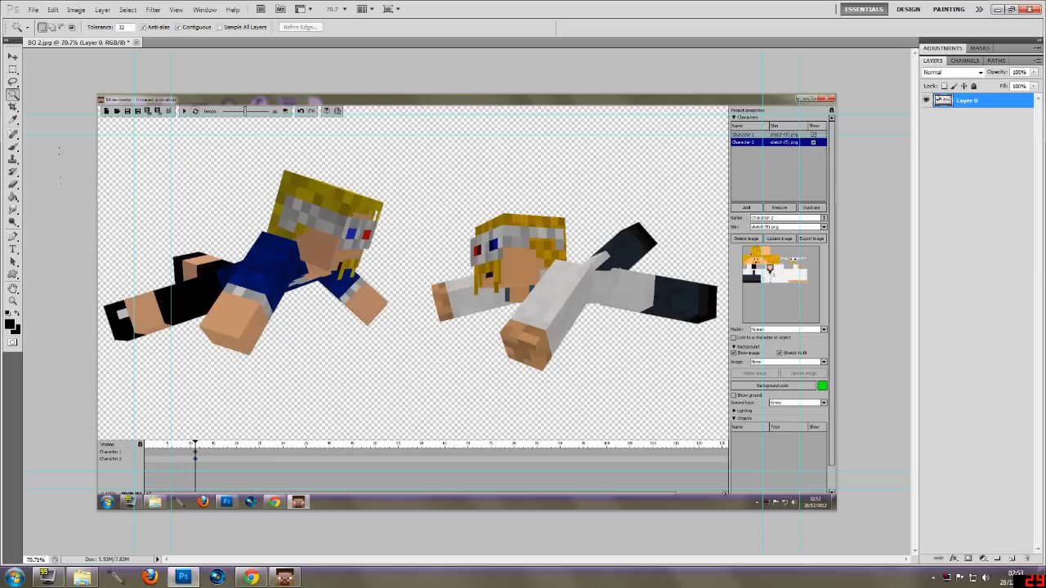
Delete the Mine-imator interface with the Rectangular Marquee, then free transform the characters layer
left_click(7, 72)
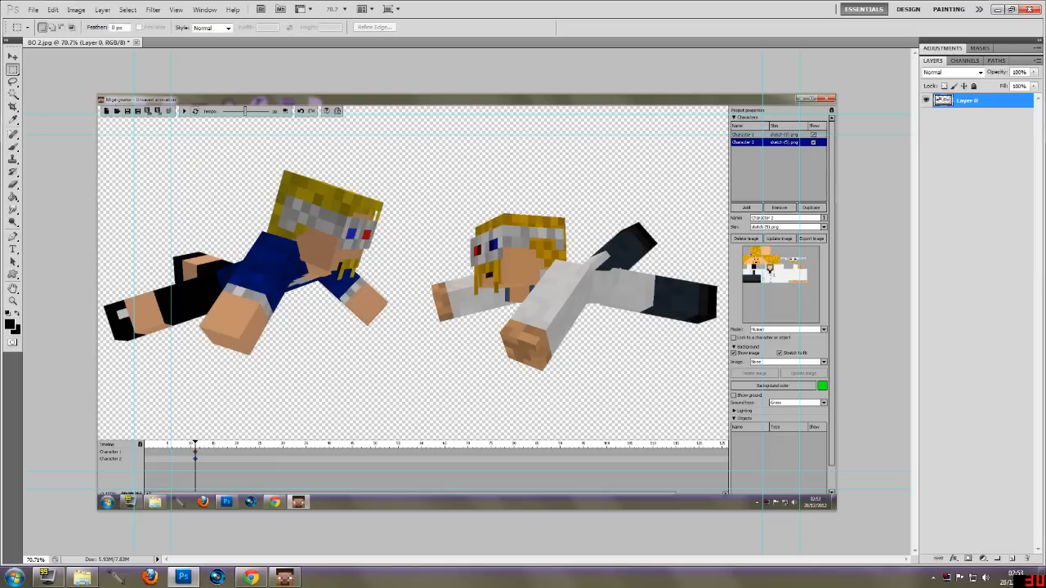
left_click(10, 63)
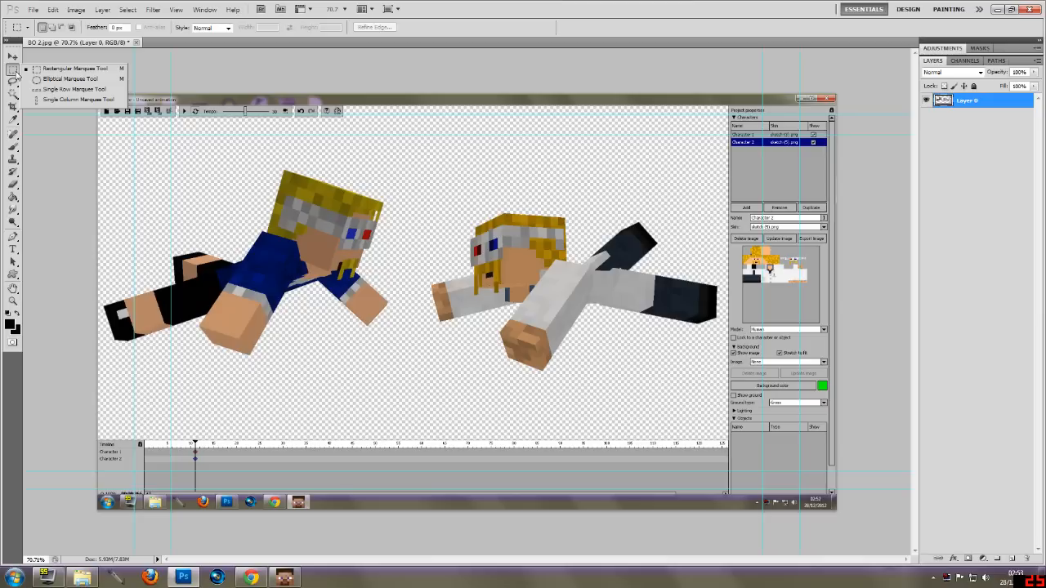
mouse_move(75, 78)
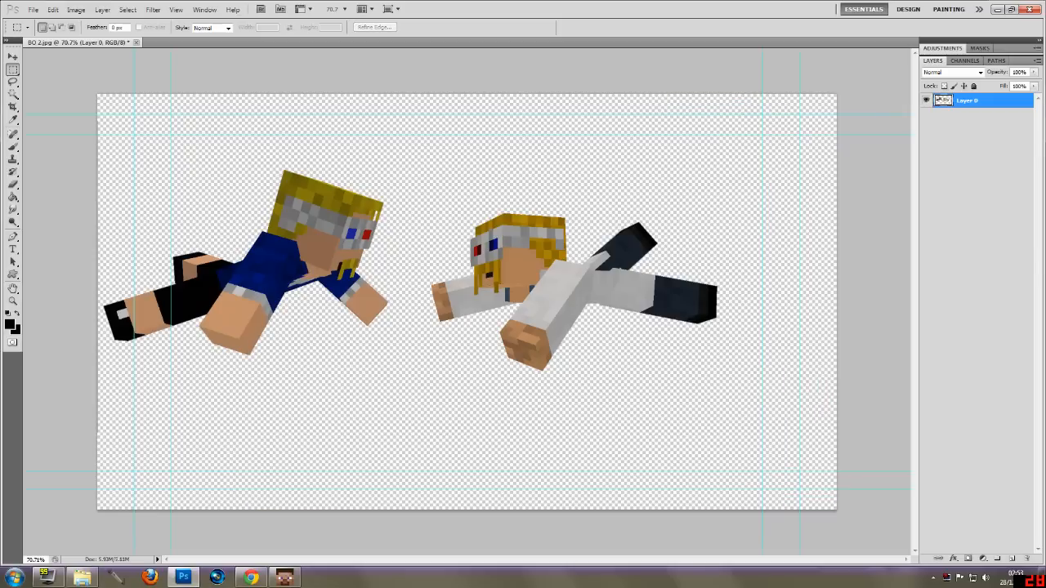
left_click(10, 56)
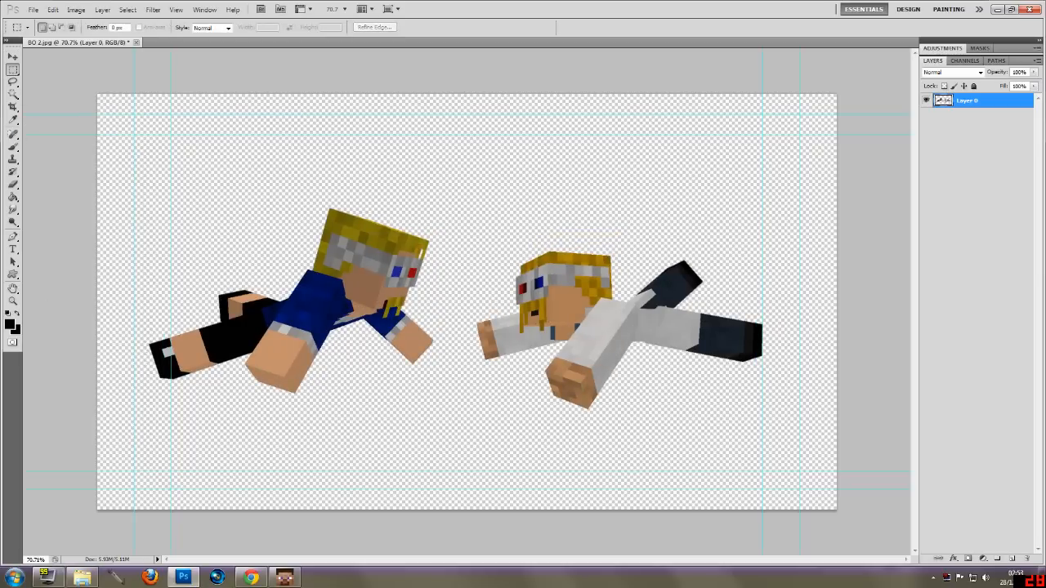
left_click(10, 59)
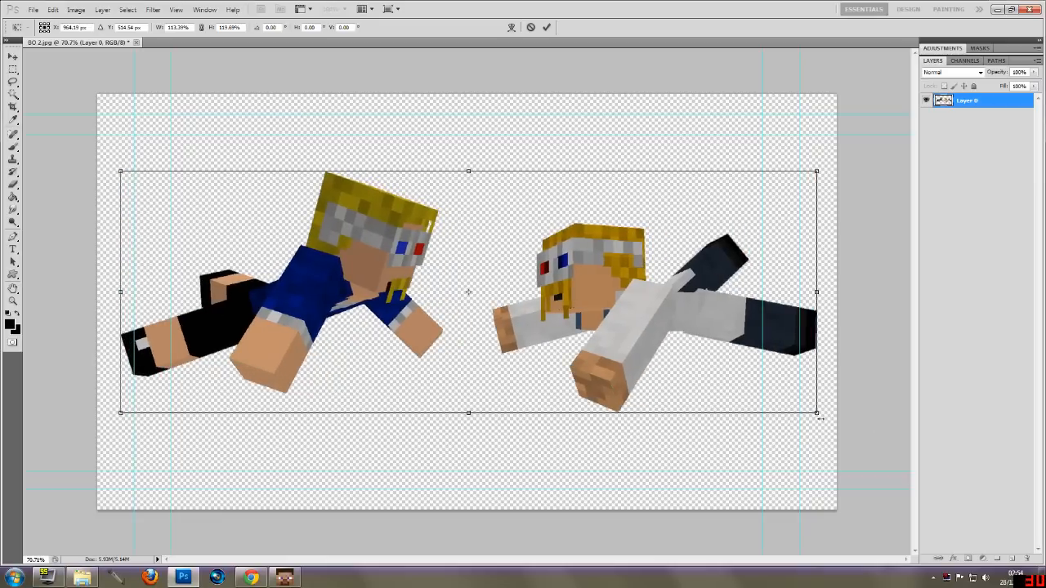
Drag a Free Transform corner handle outward so the characters span the canvas width
left_click_drag(816, 412, 827, 425)
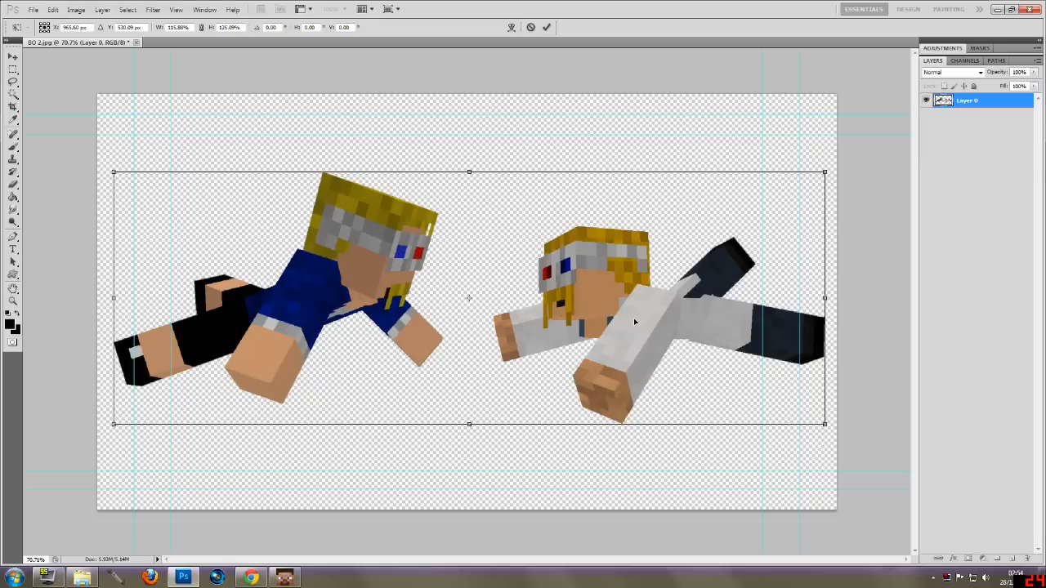
mouse_move(631, 321)
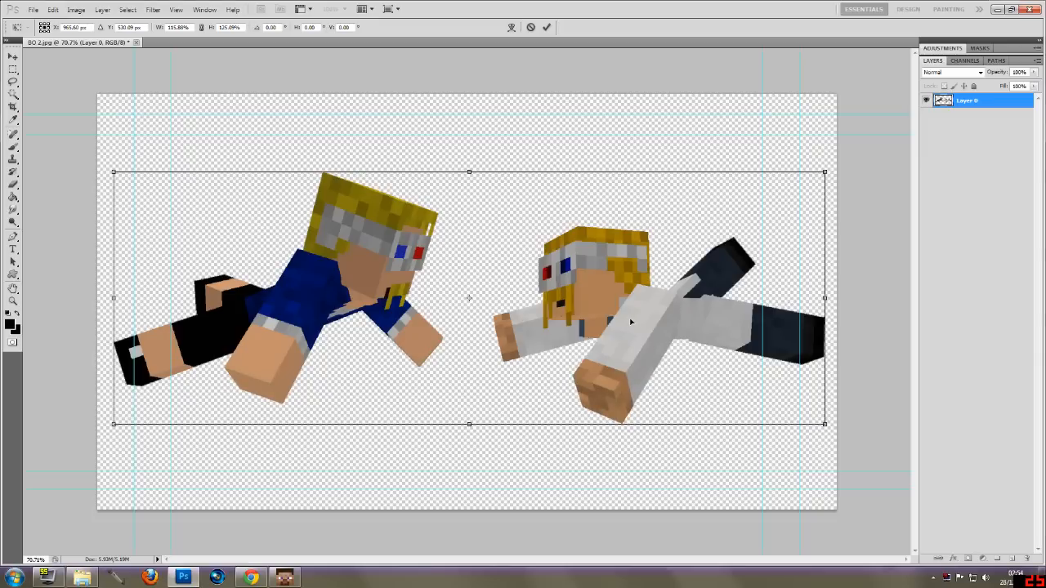
mouse_move(459, 324)
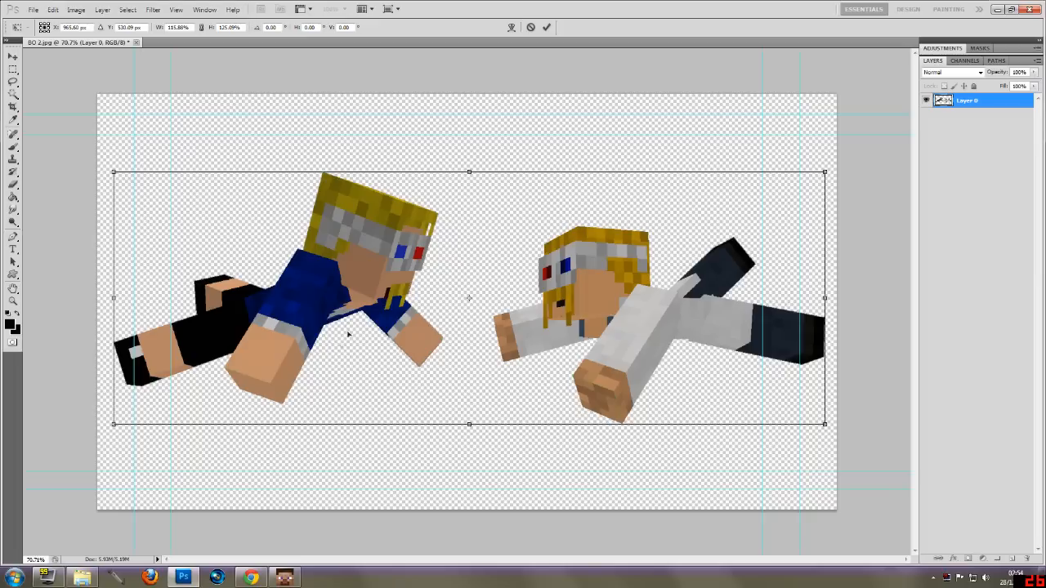
mouse_move(569, 356)
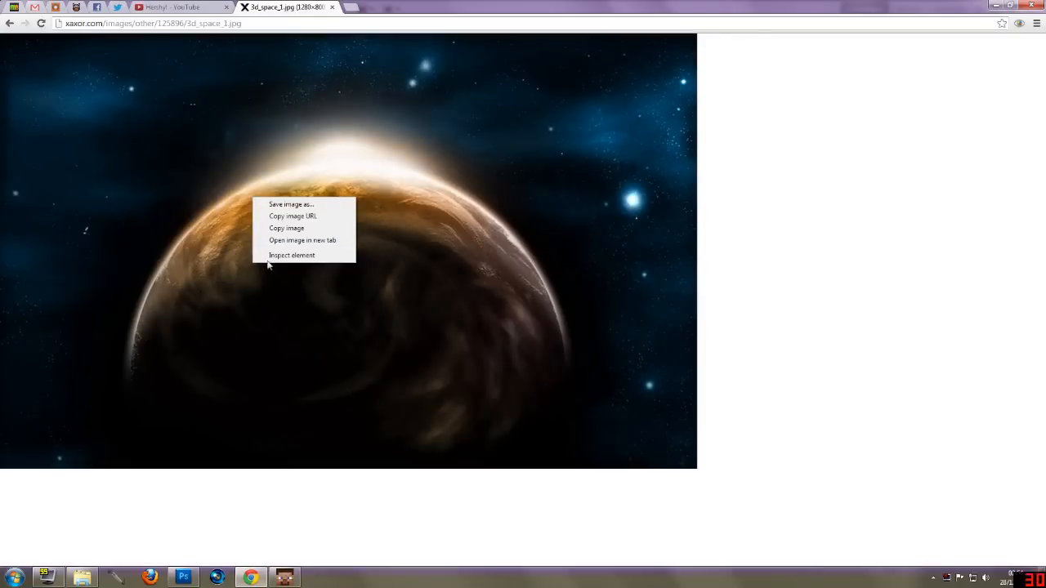
Copy the space planet picture from Chrome for the thumbnail background layer
left_click(183, 577)
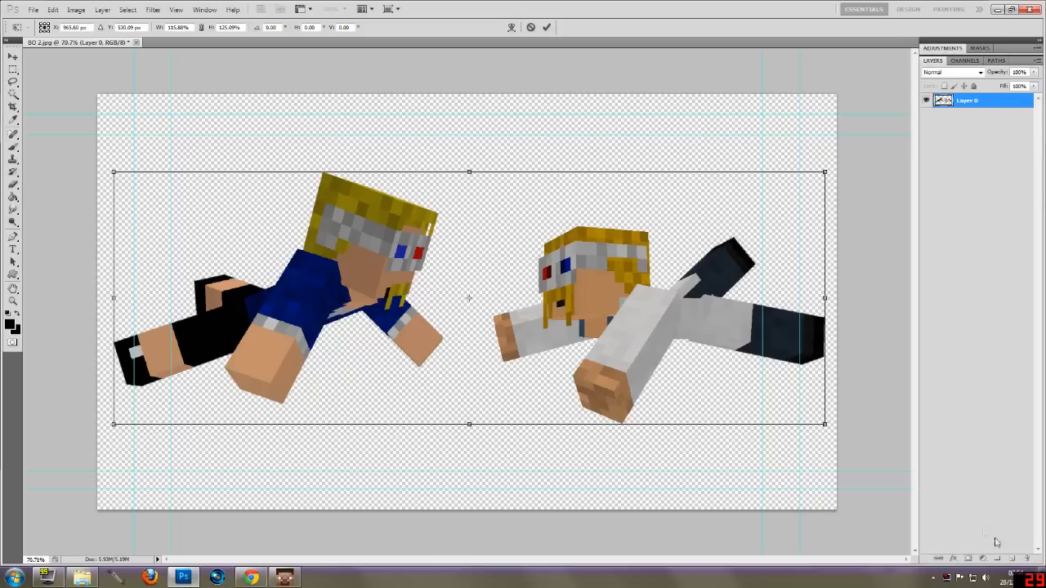
mouse_move(915, 276)
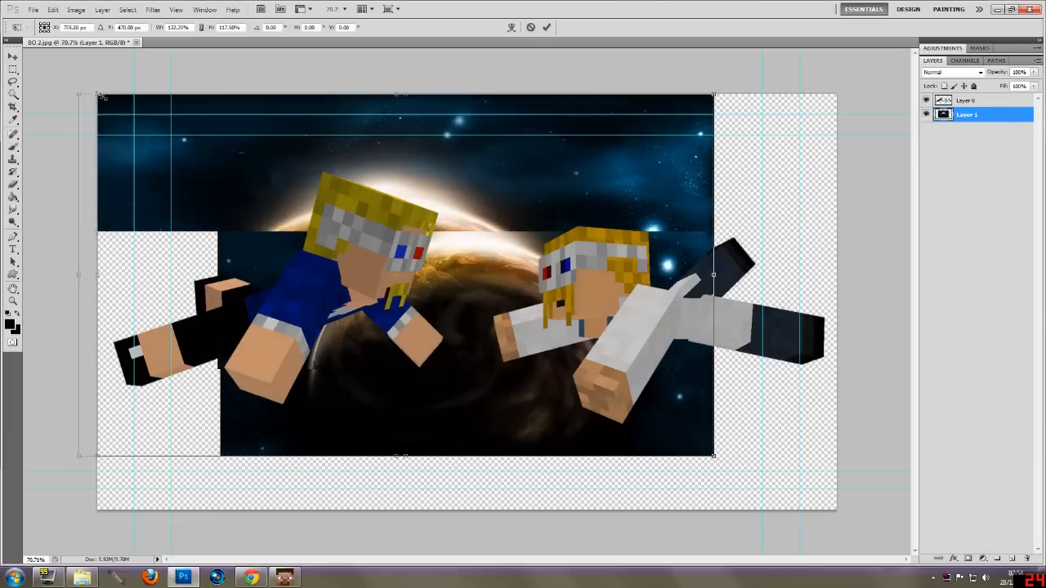
Stretch the space picture to fill the canvas and start a Stroke layer style on the characters
left_click_drag(713, 454, 778, 489)
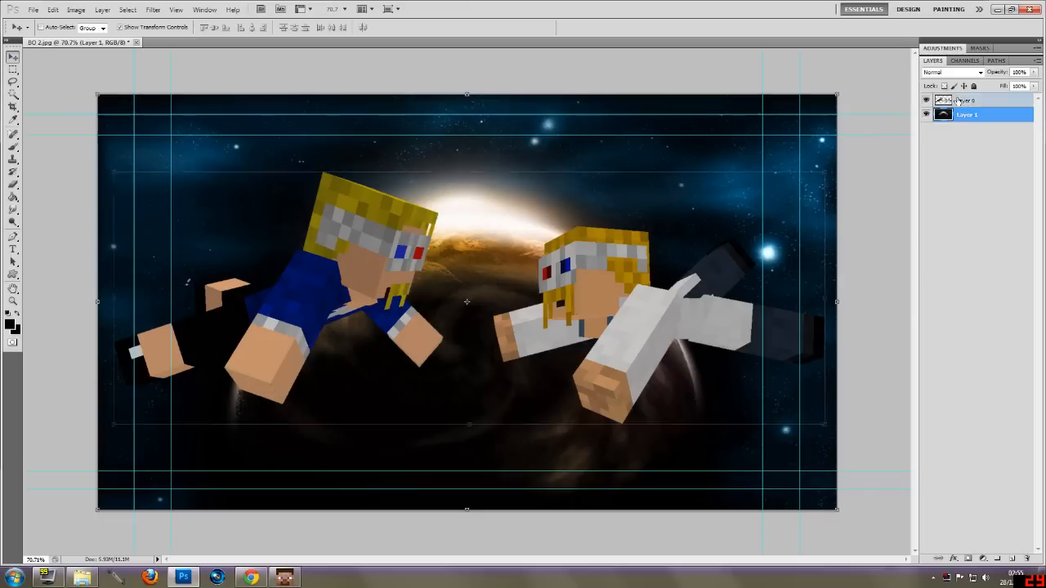
left_click(98, 12)
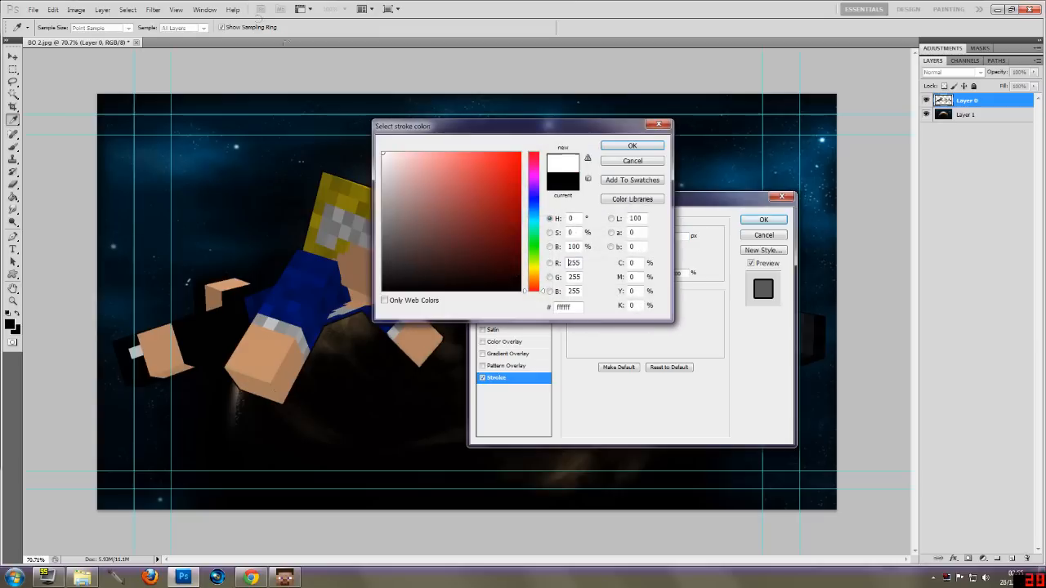
Set the stroke colour to white and thicken it to a bold Outside outline
left_click(630, 144)
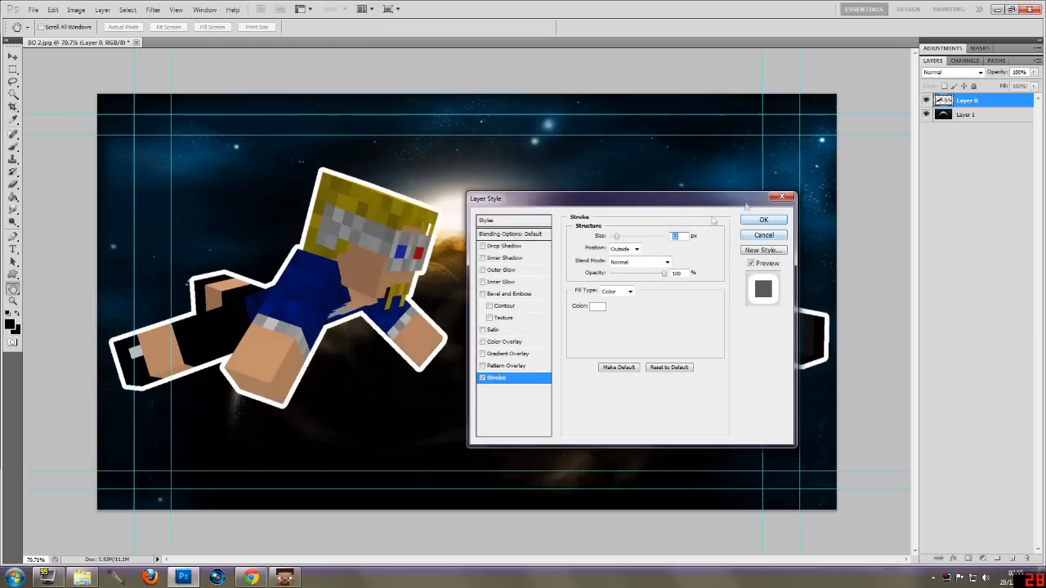
left_click(763, 219)
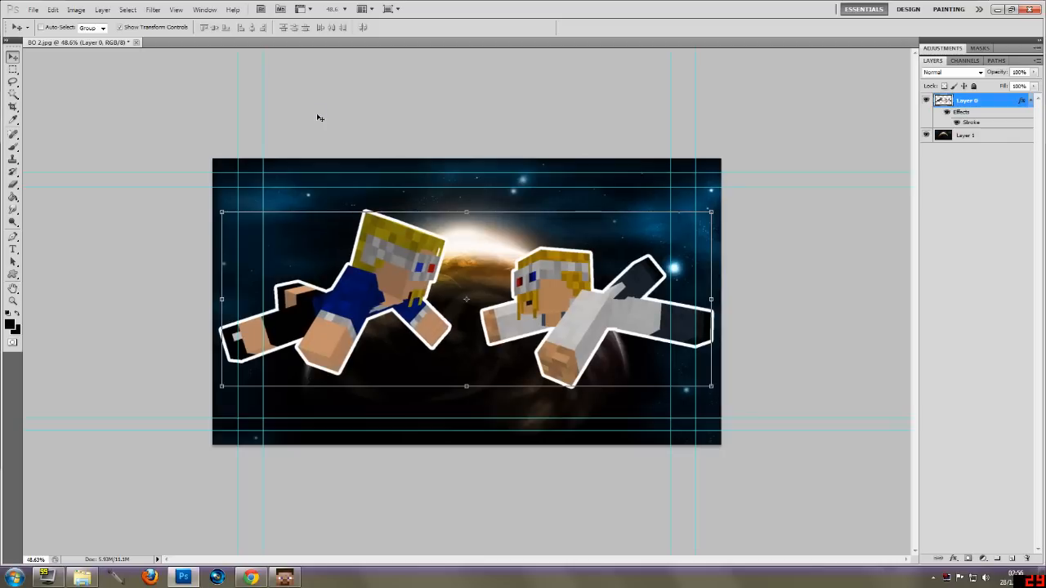
mouse_move(33, 118)
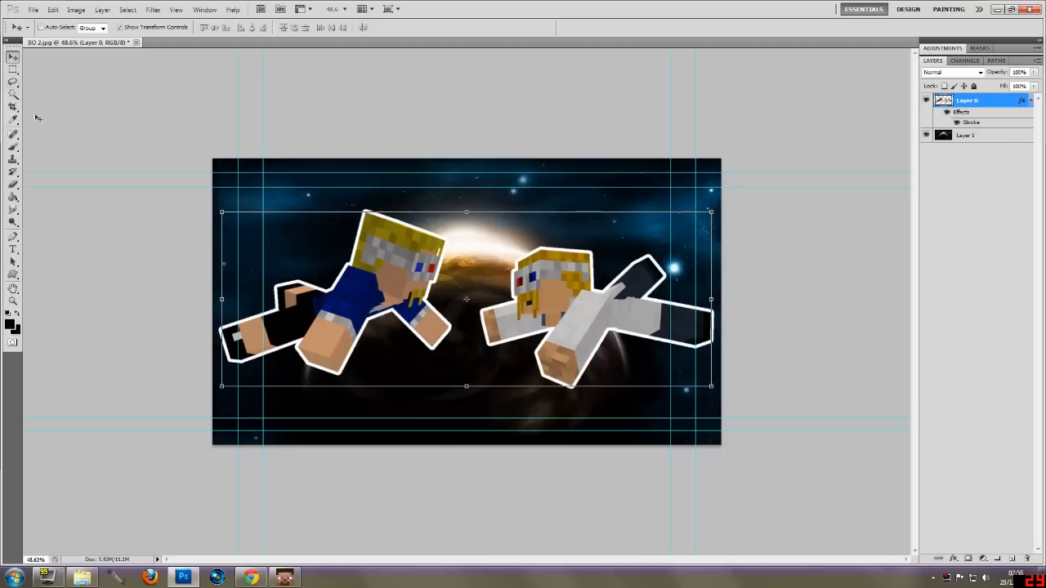
mouse_move(824, 211)
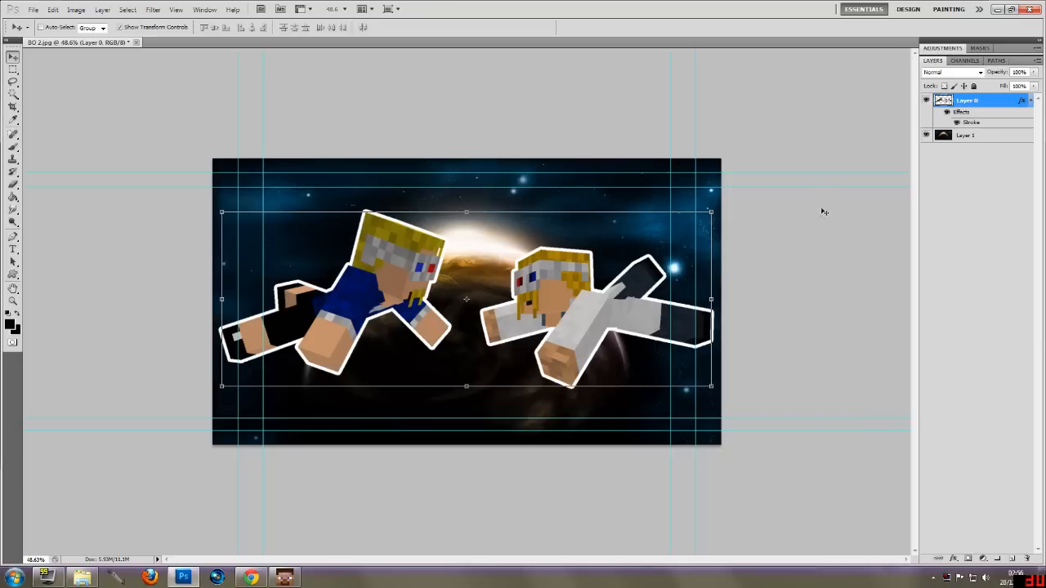